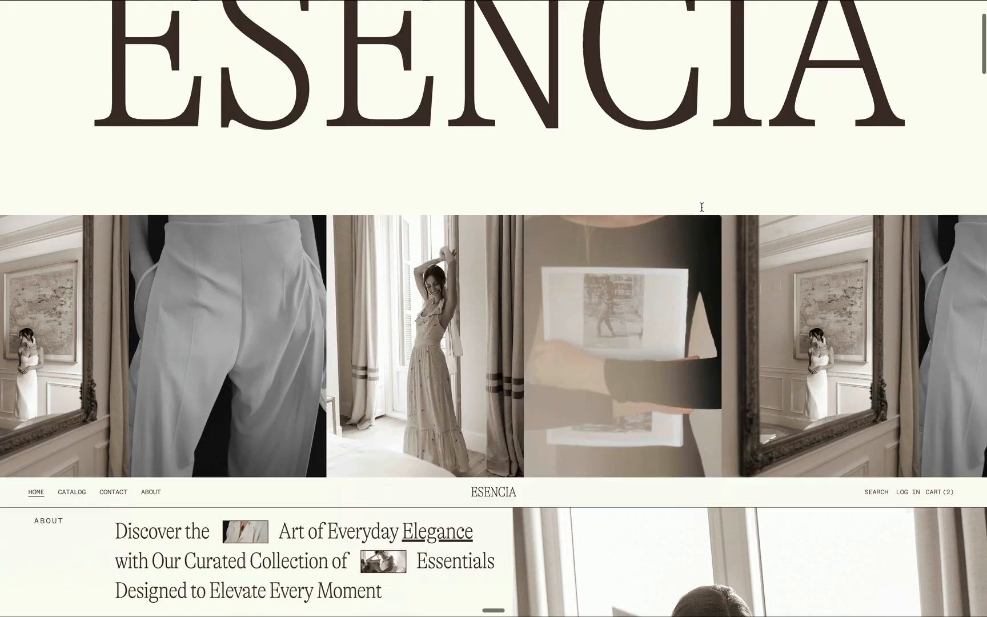
Step: Scroll through the Soochie student store site
{"action": "scroll", "scroll_direction": "down", "scroll_amount": 3}
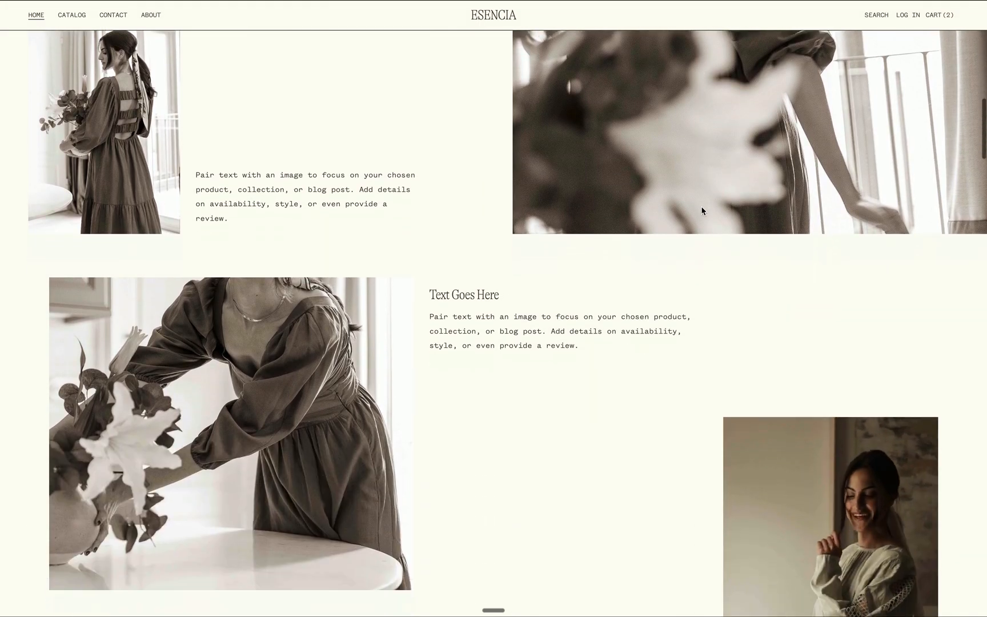
{"action": "scroll", "scroll_direction": "down", "scroll_amount": 3}
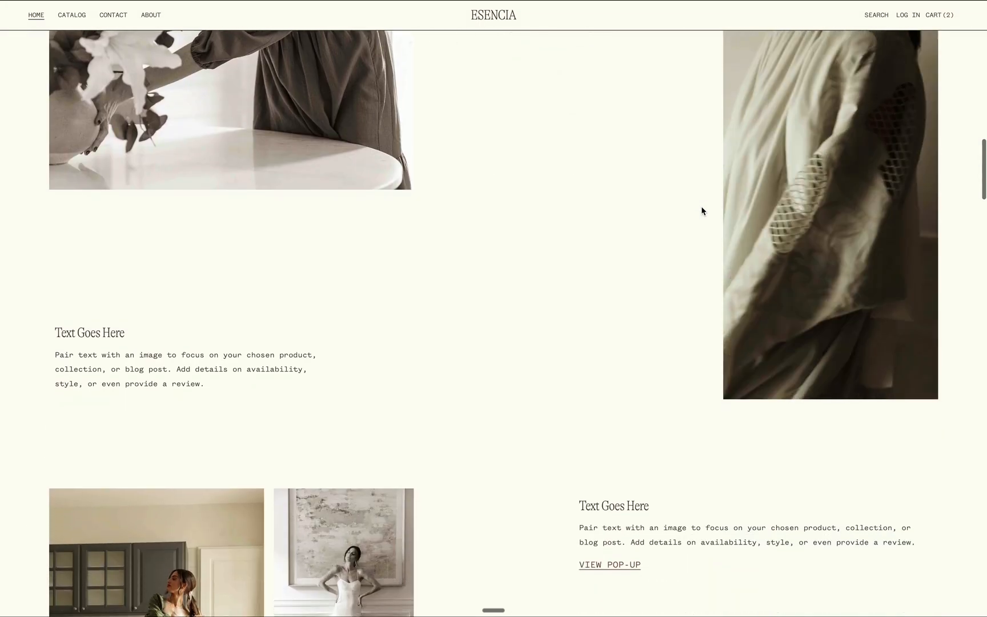
{"action": "scroll", "scroll_direction": "down", "scroll_amount": 3}
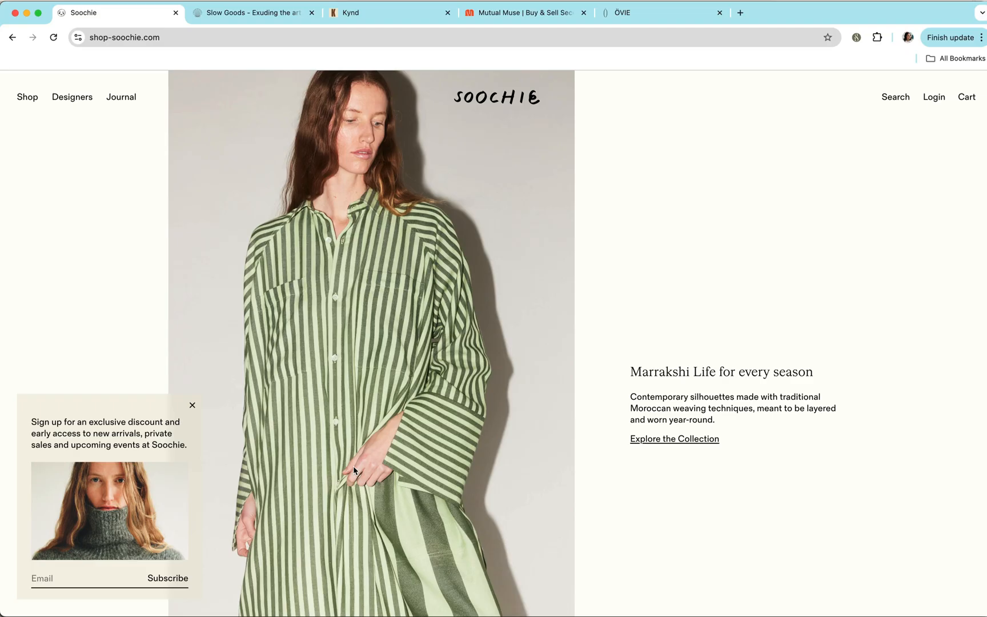
{"action": "mouse_move", "coordinate": [401, 232]}
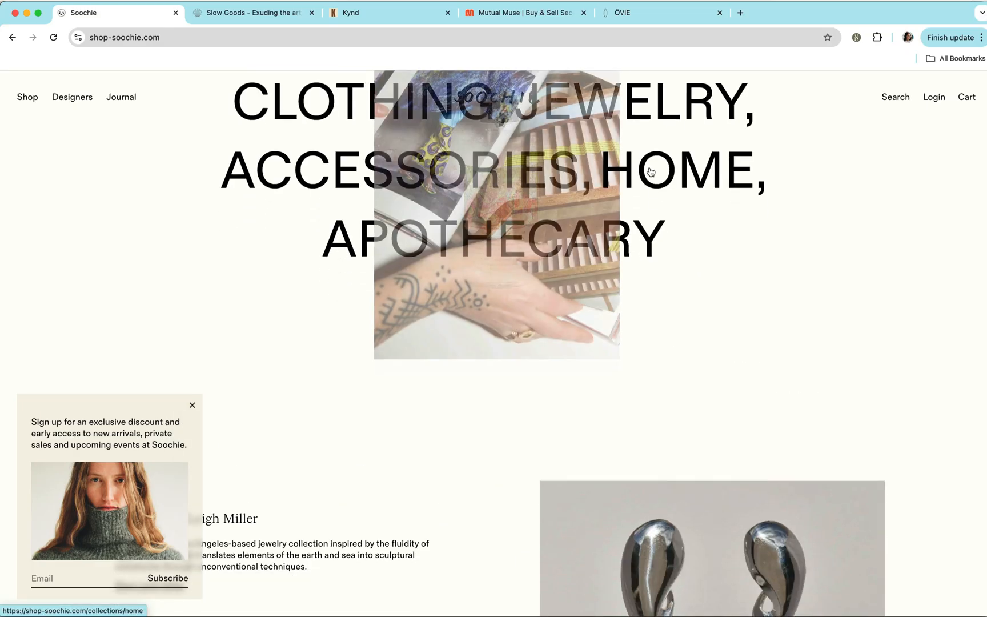
Step: Browse the Slow Goods store, then move on through the remaining student store tabs
{"action": "left_click", "coordinate": [254, 13]}
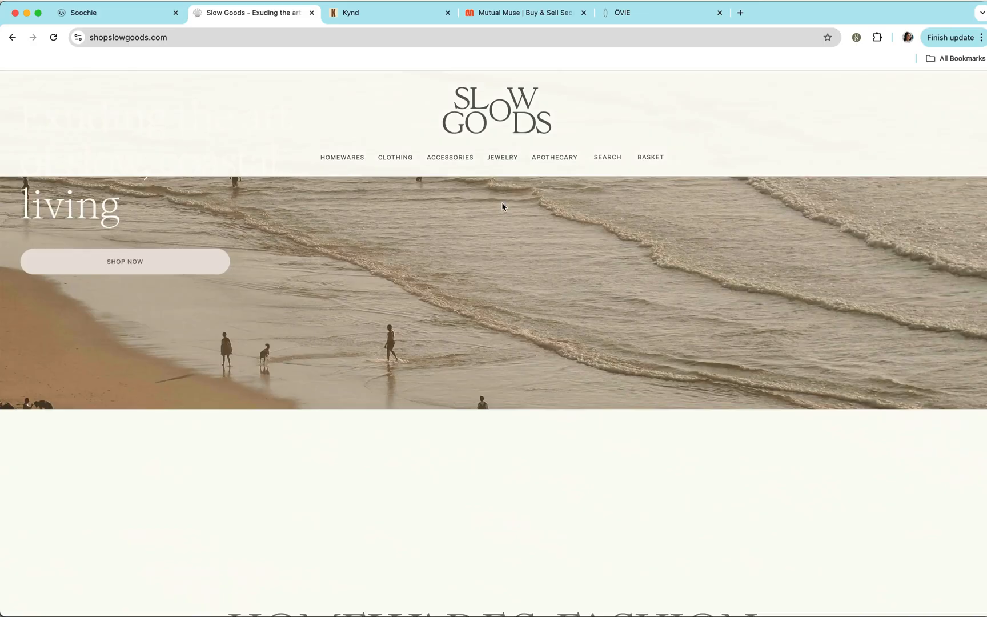
{"action": "scroll", "scroll_direction": "down", "scroll_amount": 3}
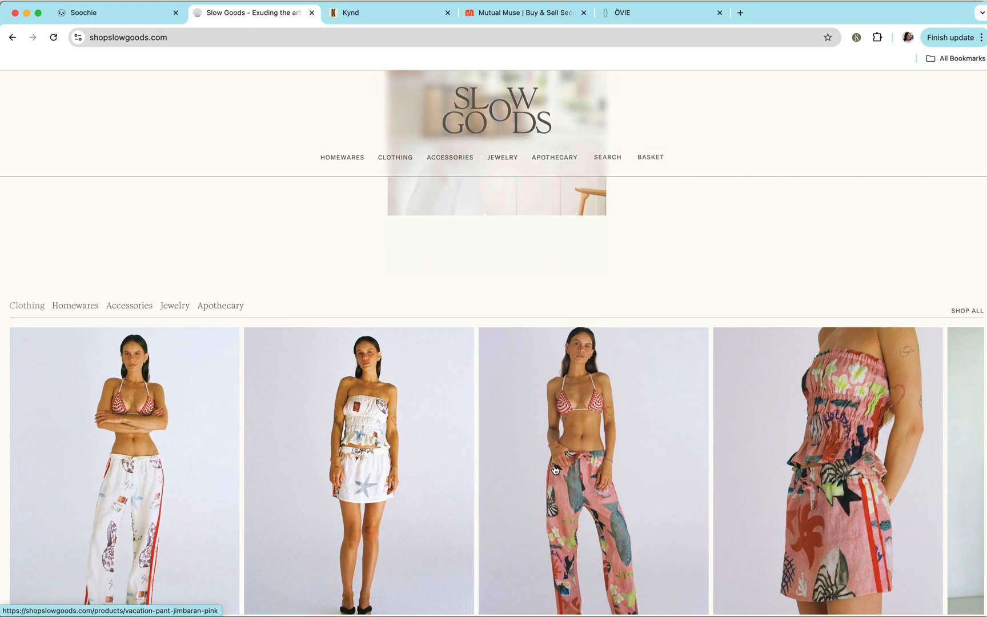
{"action": "scroll", "scroll_direction": "down", "scroll_amount": 3}
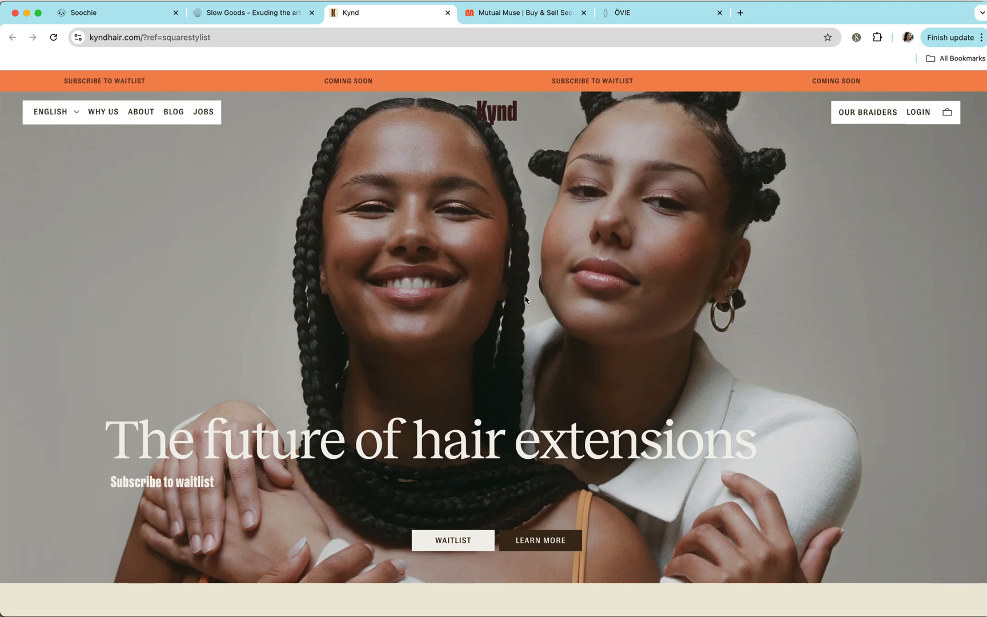
{"action": "scroll", "scroll_direction": "down", "scroll_amount": 3}
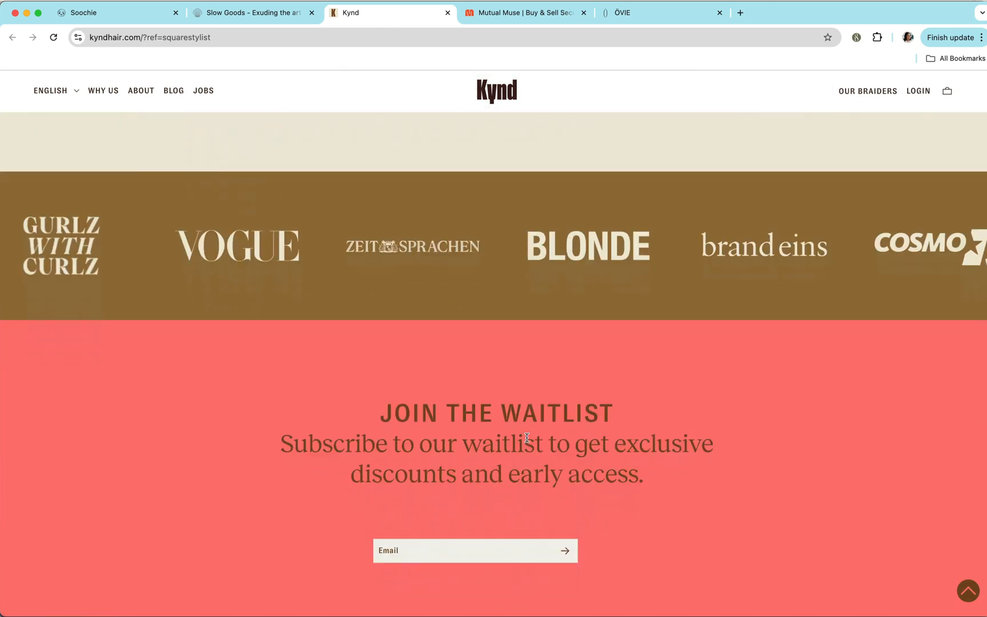
{"action": "scroll", "scroll_direction": "down", "scroll_amount": 3}
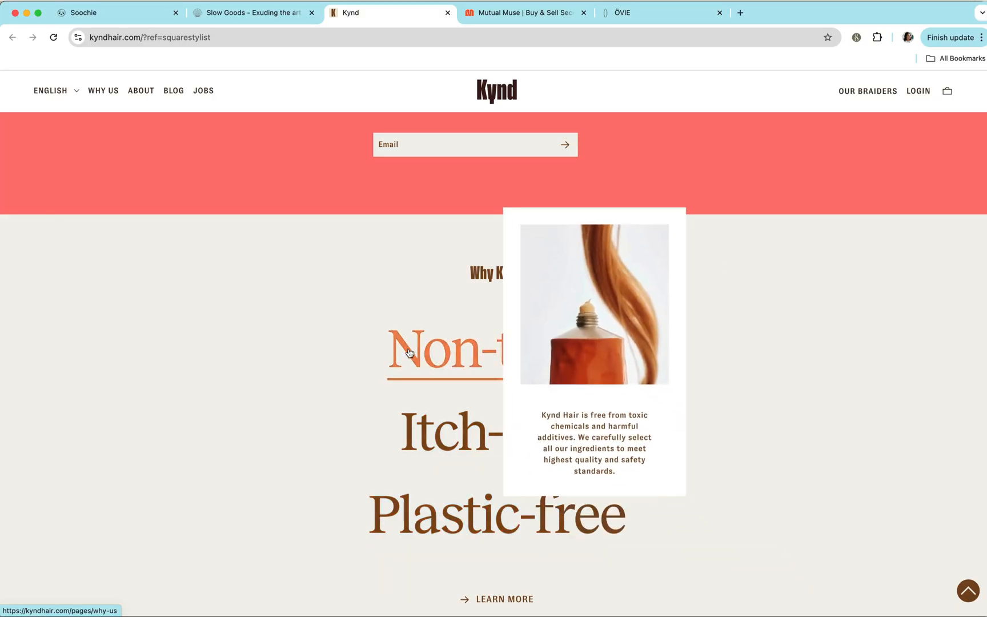
{"action": "scroll", "scroll_direction": "down", "scroll_amount": 3}
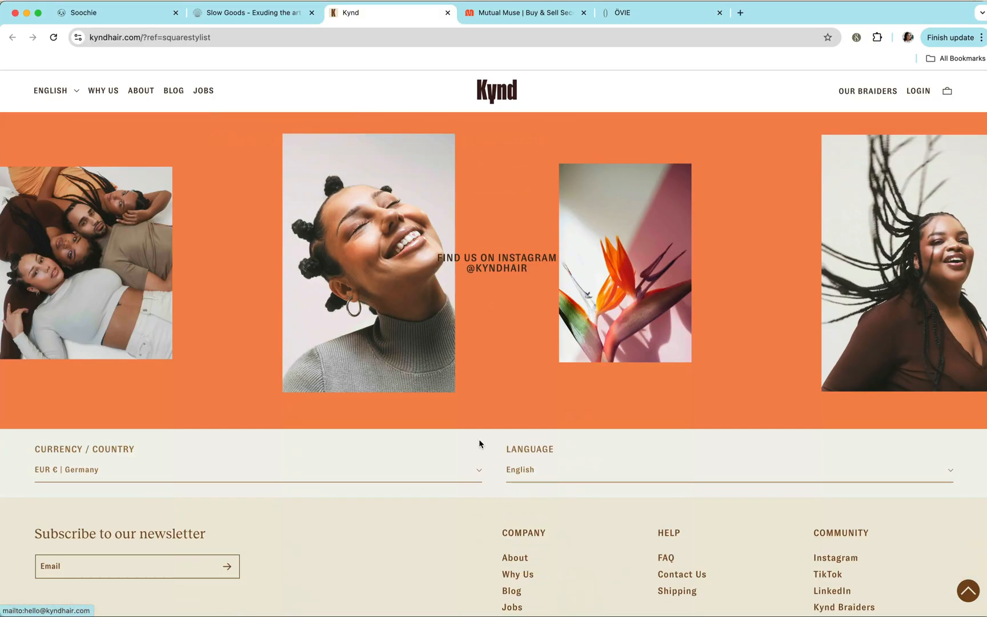
{"action": "left_click", "coordinate": [525, 12]}
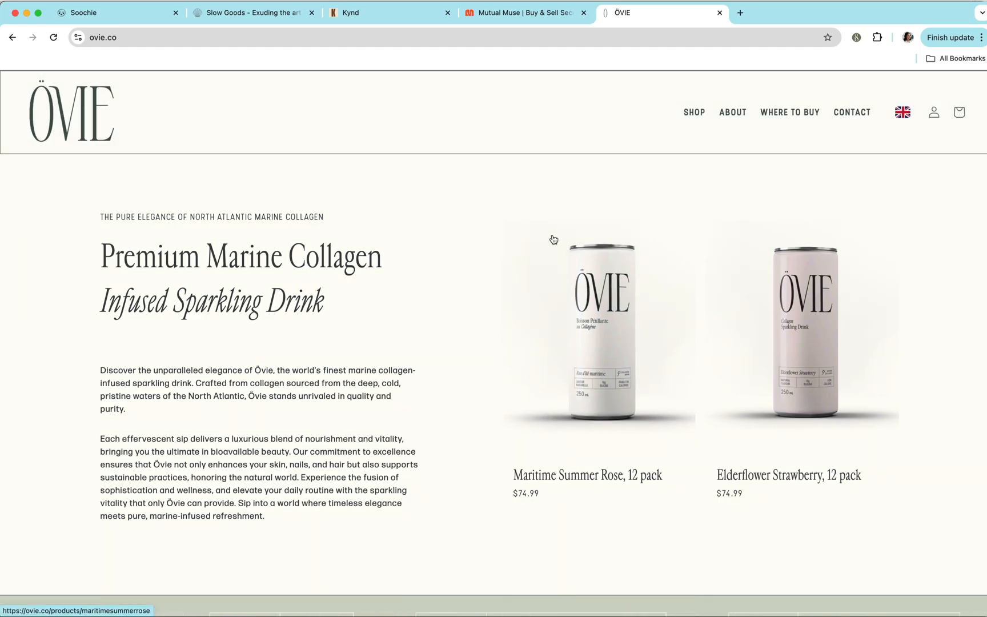
{"action": "scroll", "scroll_direction": "down", "scroll_amount": 3}
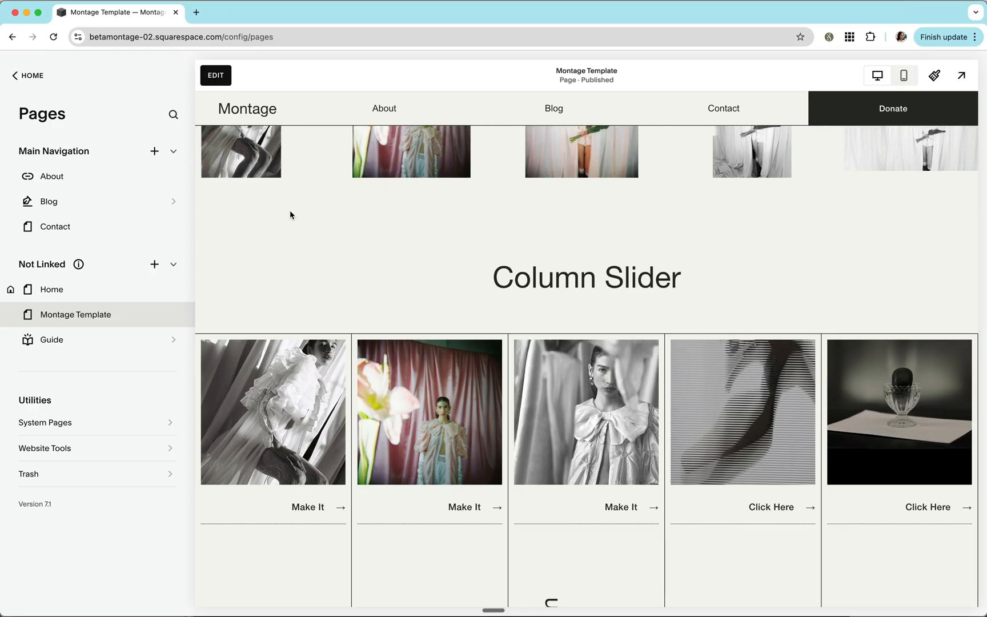
{"action": "mouse_move", "coordinate": [102, 201]}
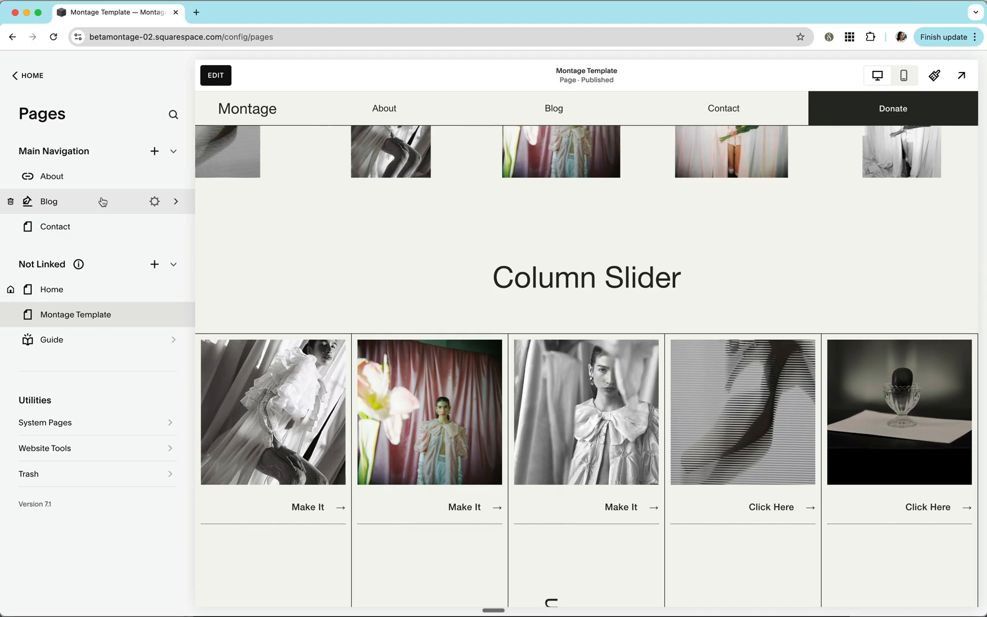
Step: Put the Montage Template in edit mode and scroll past the sliders to the Our Foundation tabs
{"action": "scroll", "scroll_direction": "up", "scroll_amount": 3}
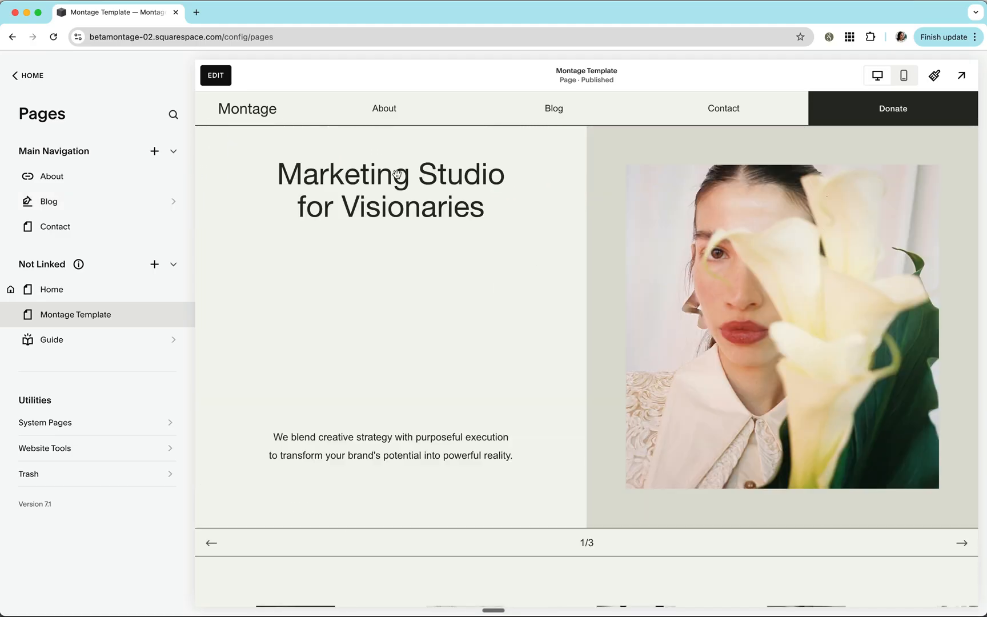
{"action": "left_click", "coordinate": [215, 75]}
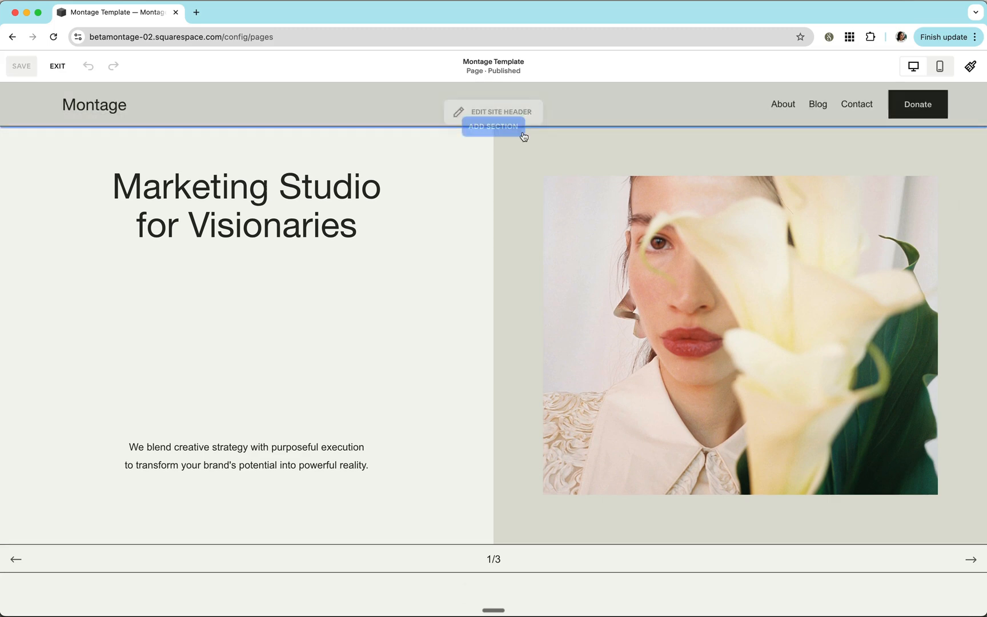
{"action": "scroll", "scroll_direction": "down", "scroll_amount": 3}
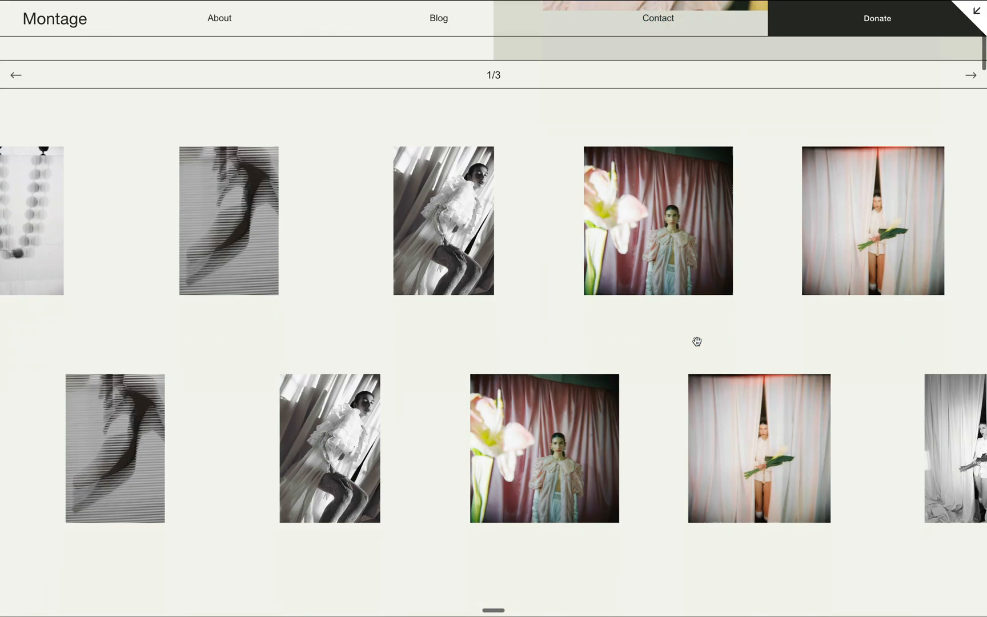
{"action": "scroll", "scroll_direction": "down", "scroll_amount": 3}
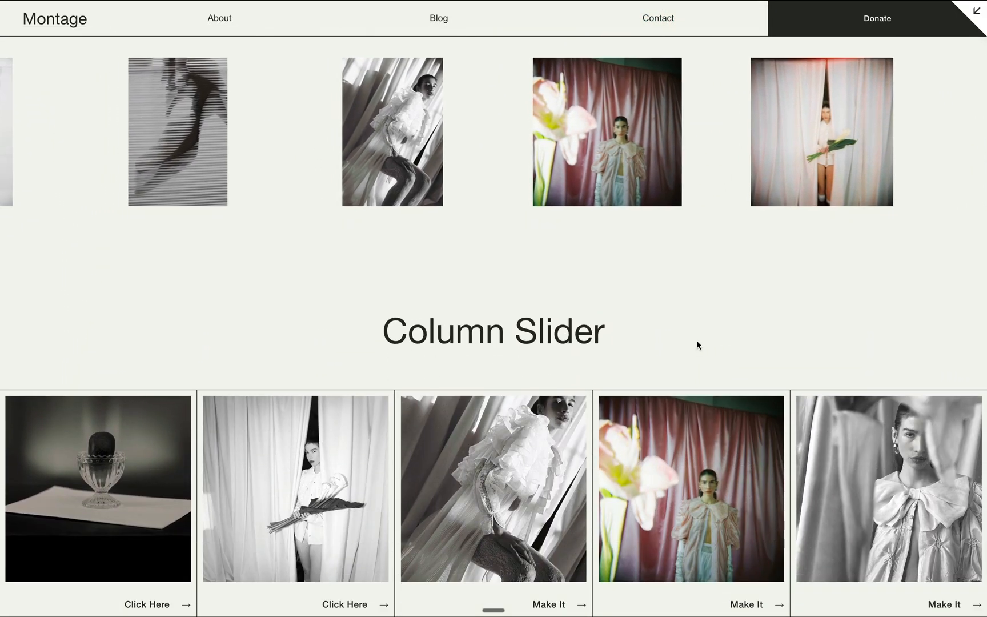
{"action": "scroll", "scroll_direction": "down", "scroll_amount": 3}
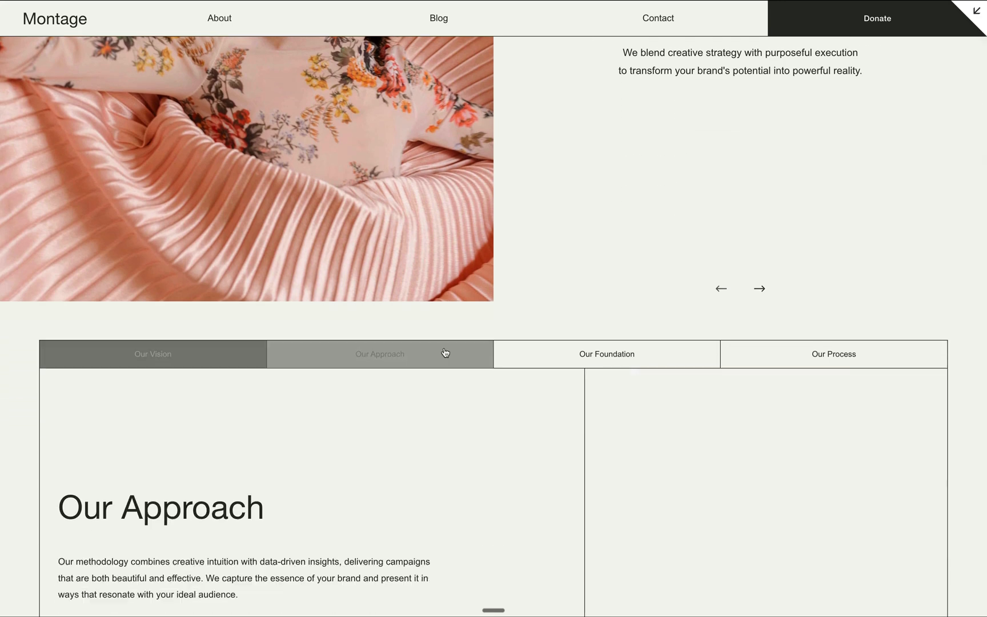
{"action": "left_click", "coordinate": [606, 353]}
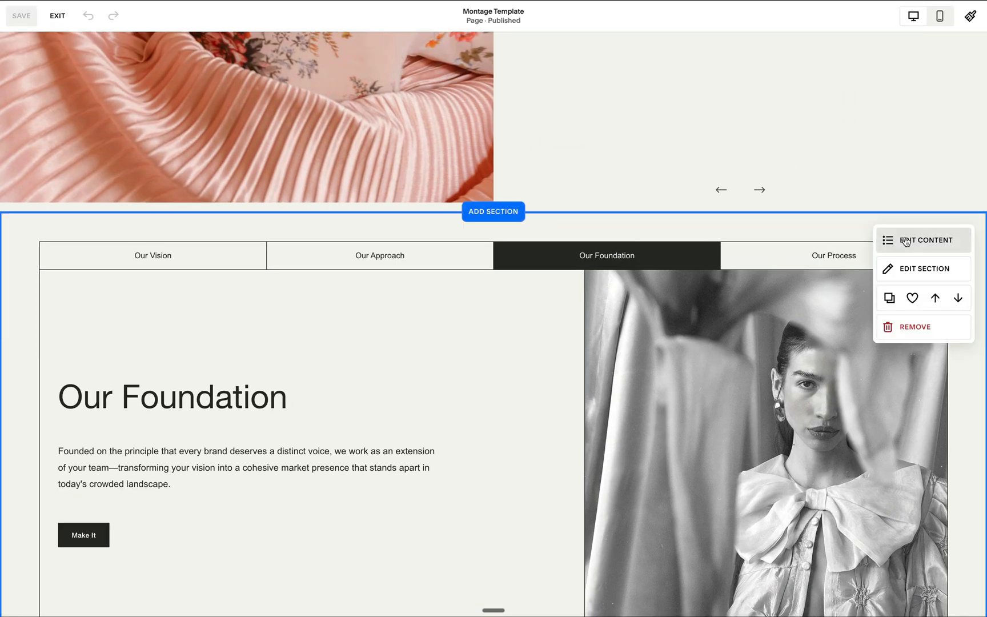
Step: Open the tab section's content list with Vision, Approach, Foundation and Process items
{"action": "left_click", "coordinate": [920, 239]}
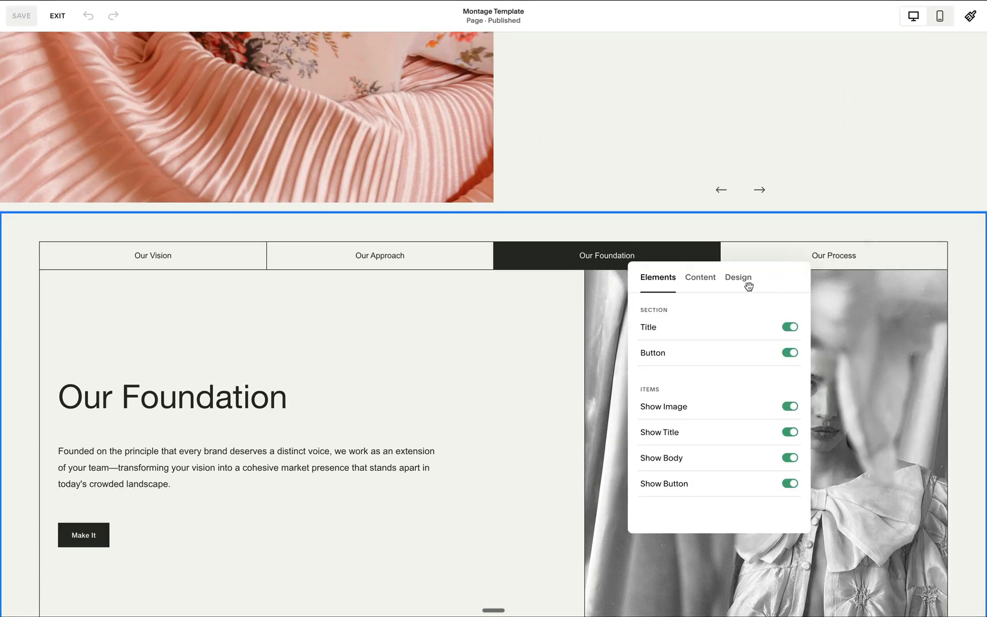
{"action": "left_click", "coordinate": [700, 277]}
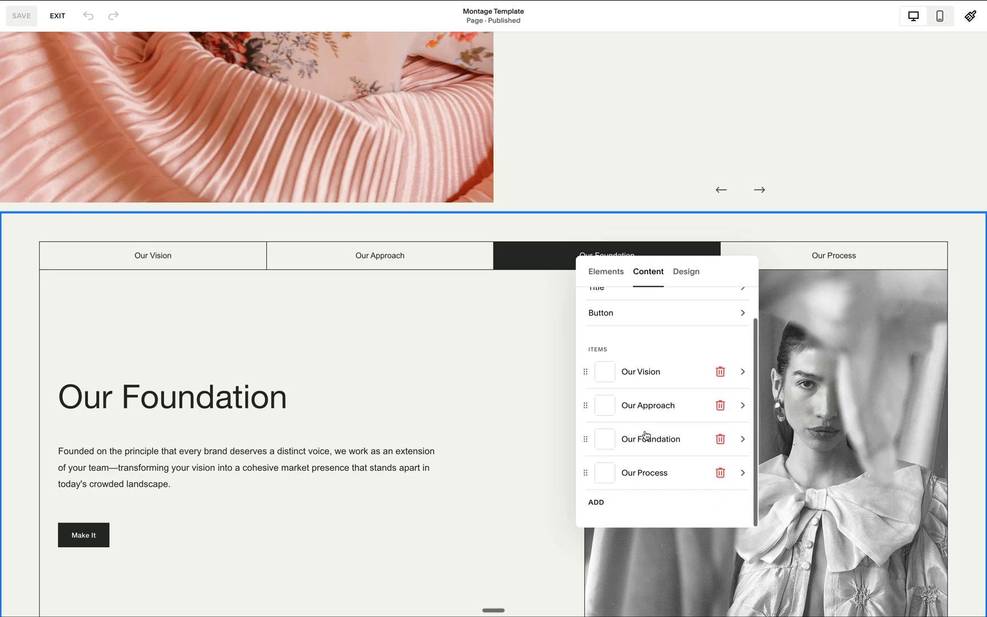
{"action": "mouse_move", "coordinate": [630, 363]}
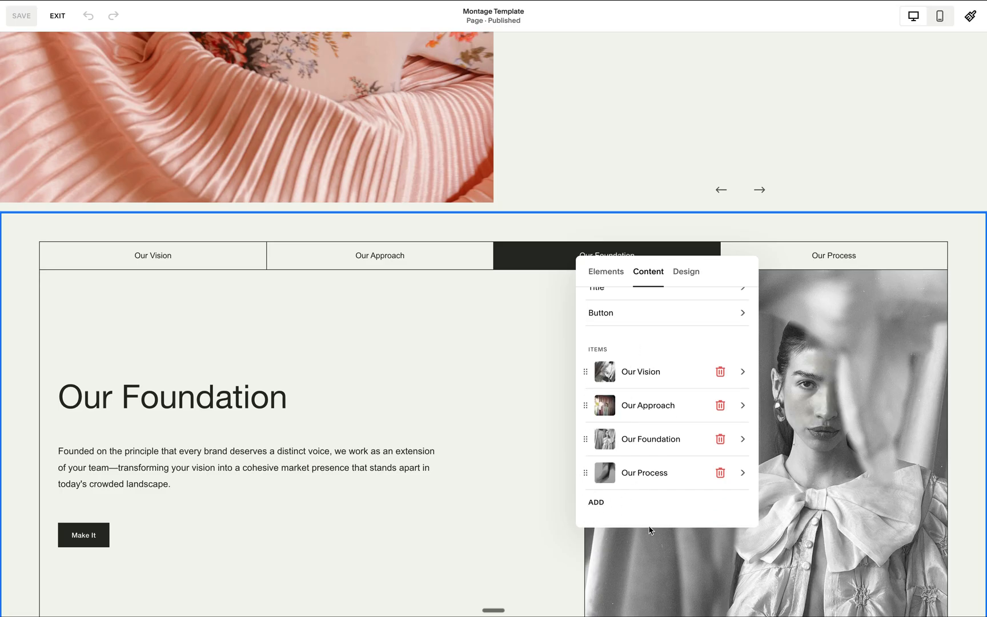
{"action": "mouse_move", "coordinate": [586, 435]}
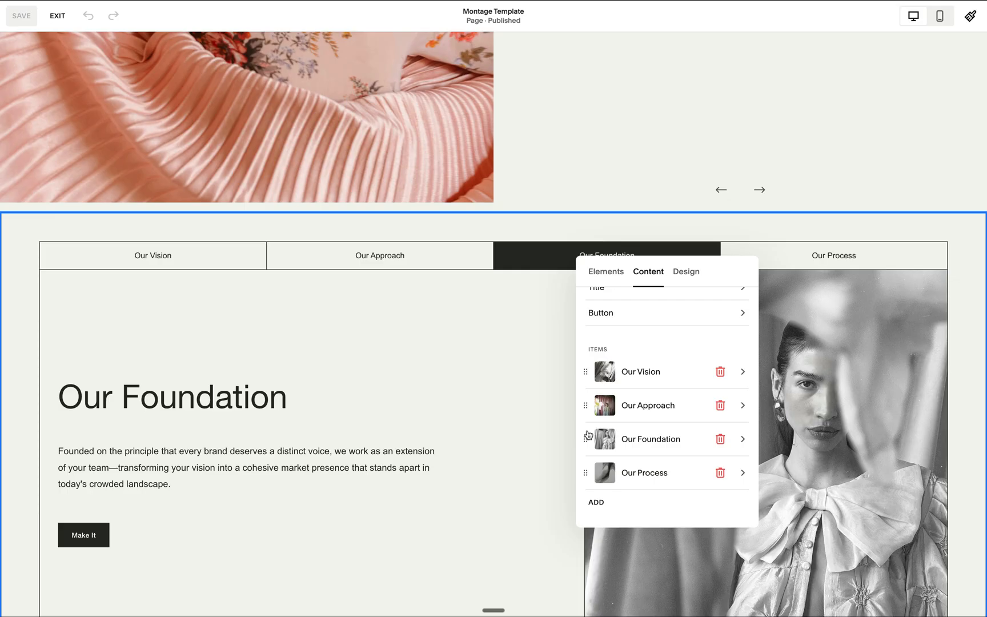
{"action": "mouse_move", "coordinate": [648, 374]}
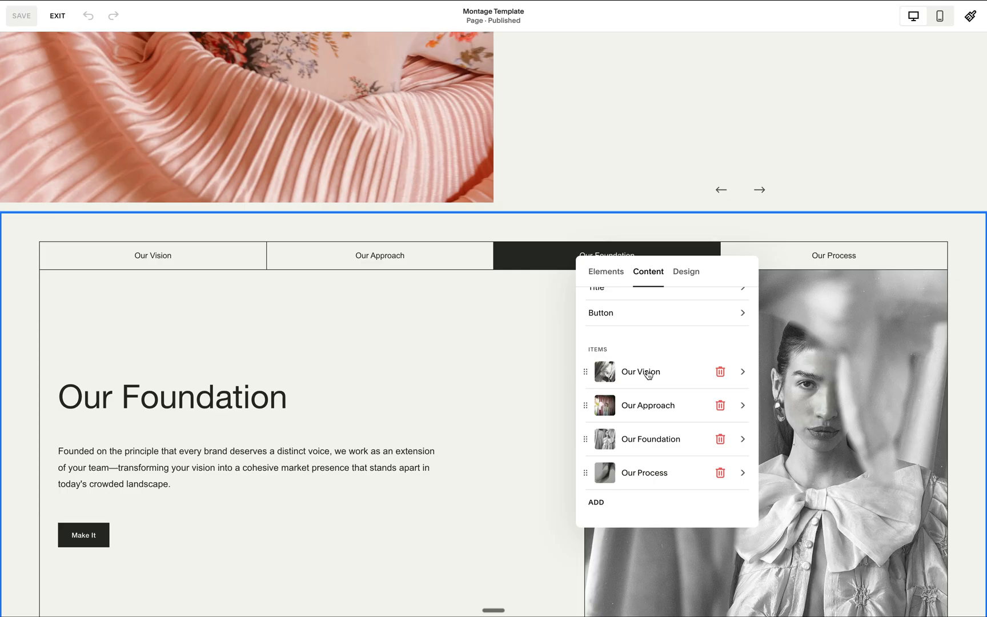
{"action": "mouse_move", "coordinate": [586, 371]}
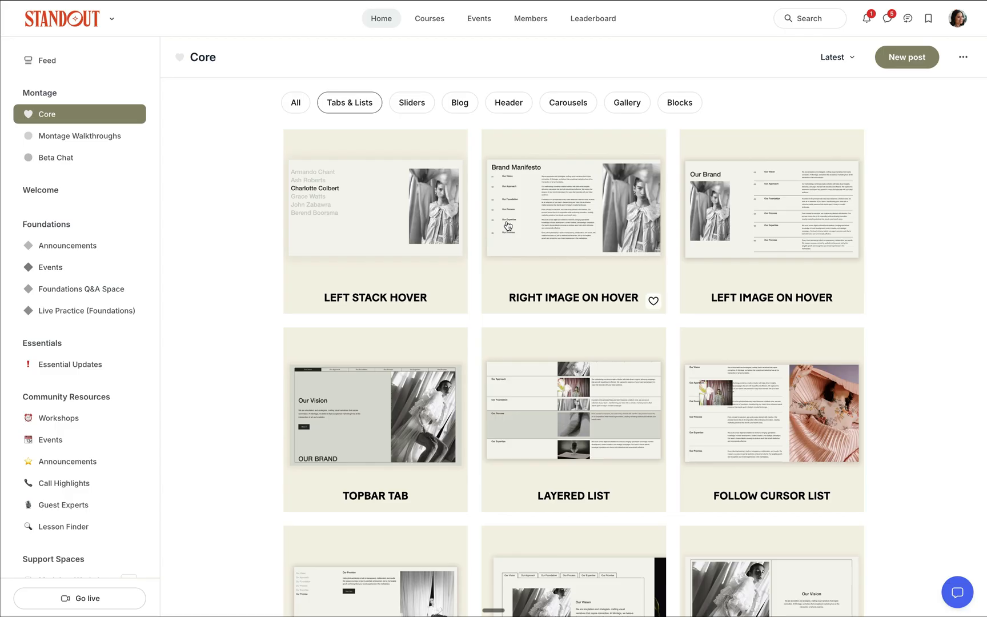
{"action": "mouse_move", "coordinate": [653, 232]}
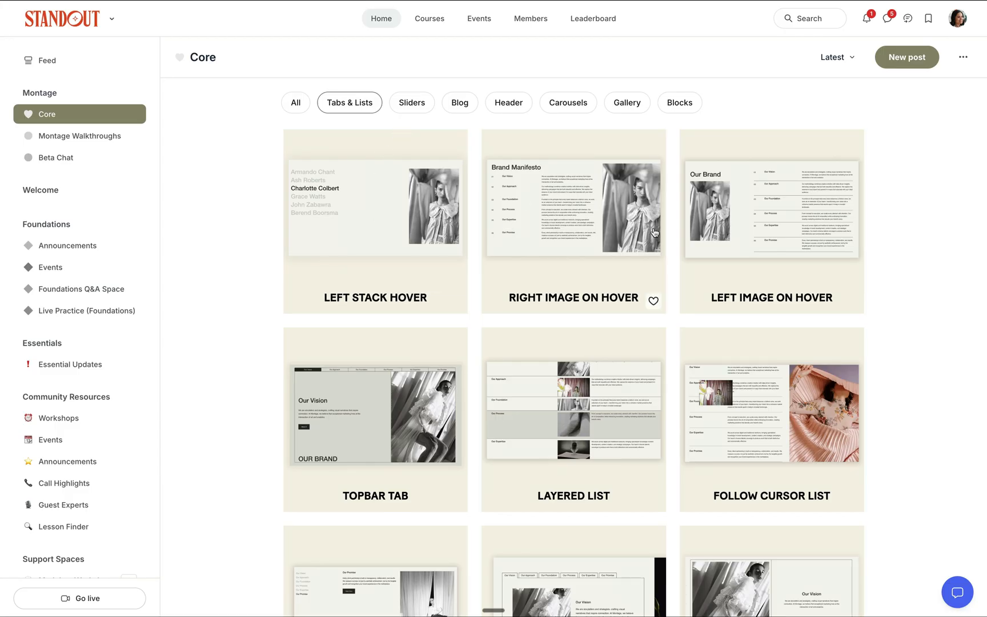
{"action": "mouse_move", "coordinate": [589, 334]}
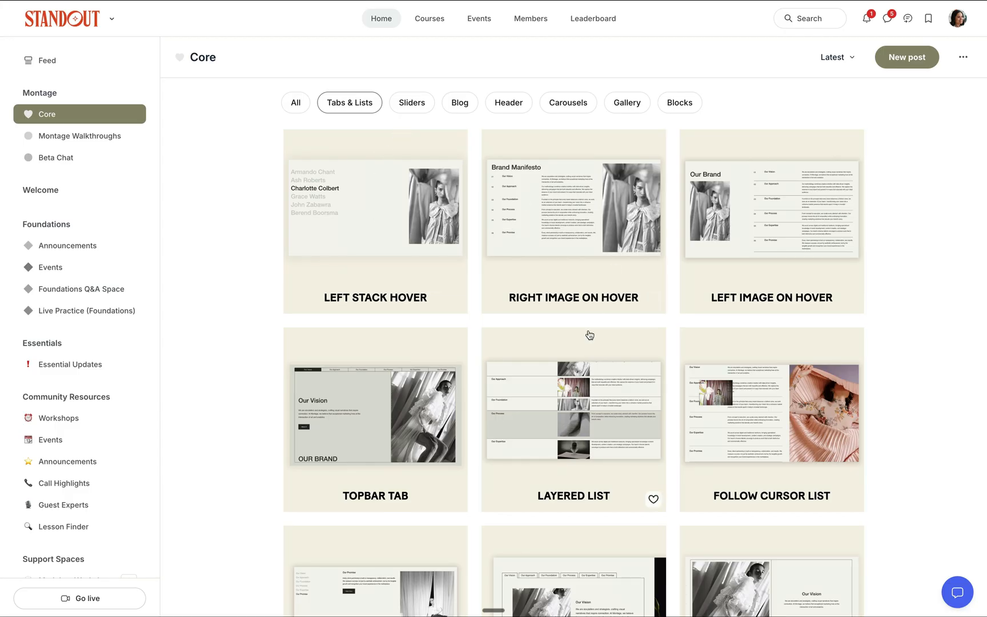
{"action": "mouse_move", "coordinate": [427, 169]}
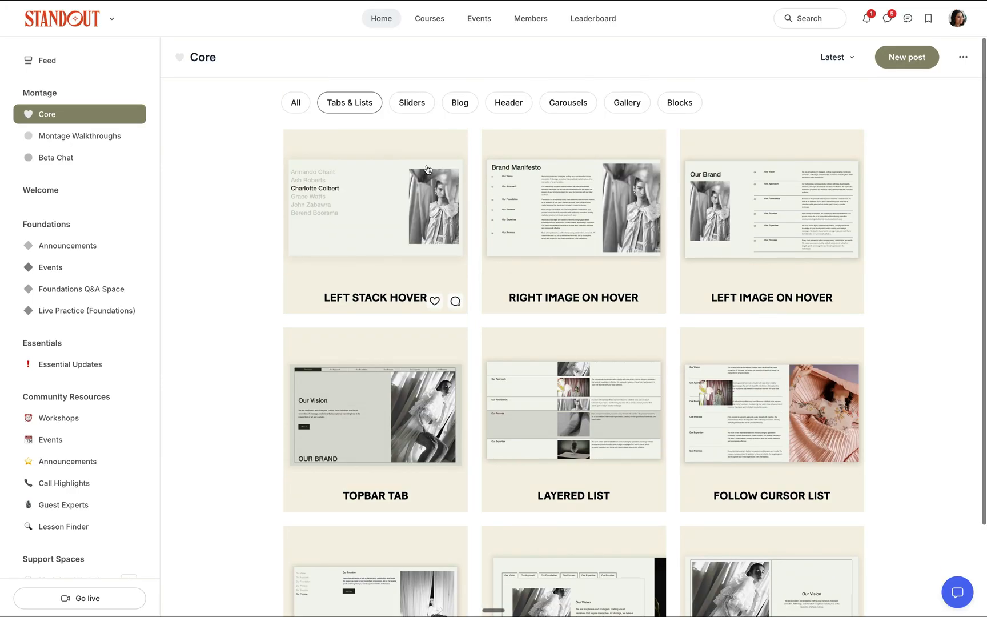
Step: Filter Circle's Core layout posts to Header designs
{"action": "left_click", "coordinate": [412, 102]}
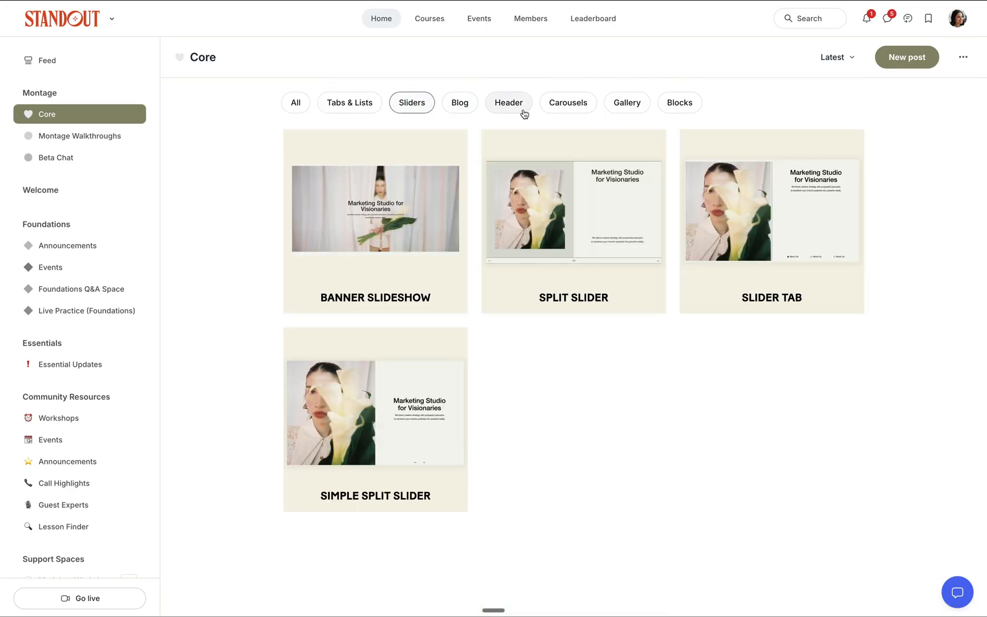
{"action": "left_click", "coordinate": [507, 103]}
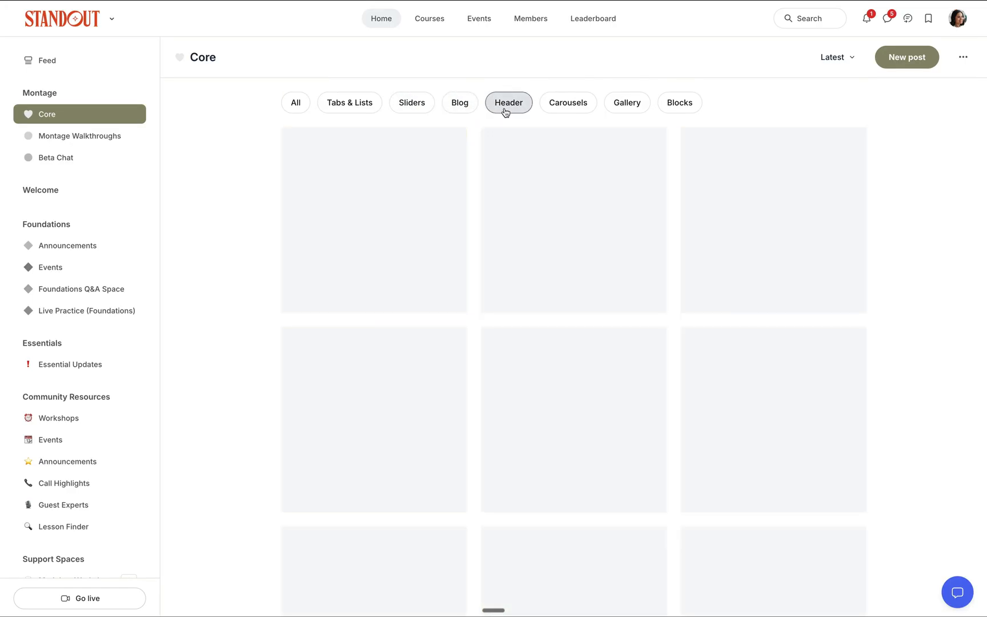
{"action": "left_click", "coordinate": [508, 102]}
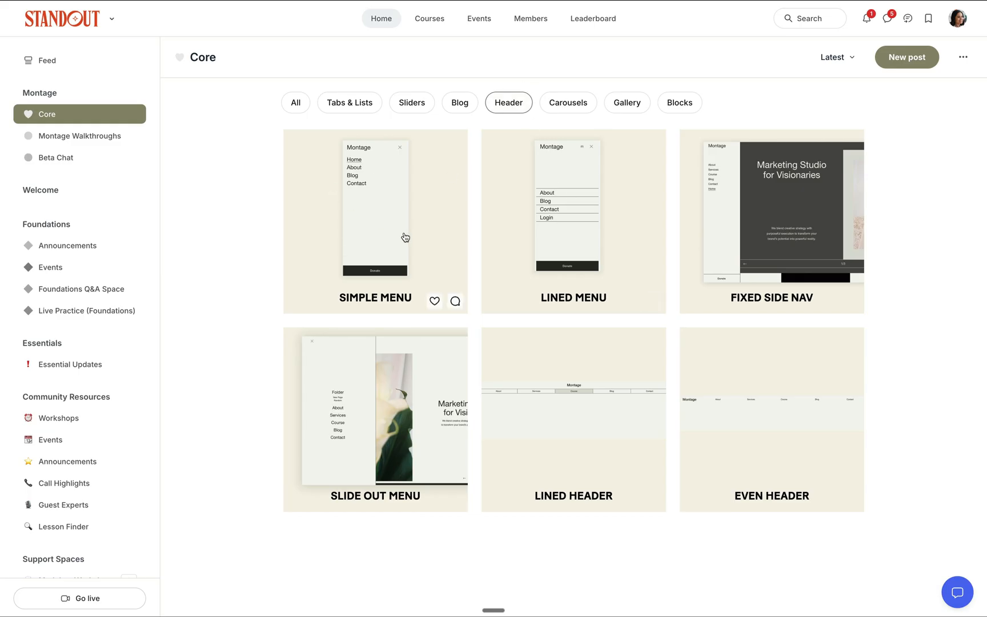
{"action": "mouse_move", "coordinate": [738, 523]}
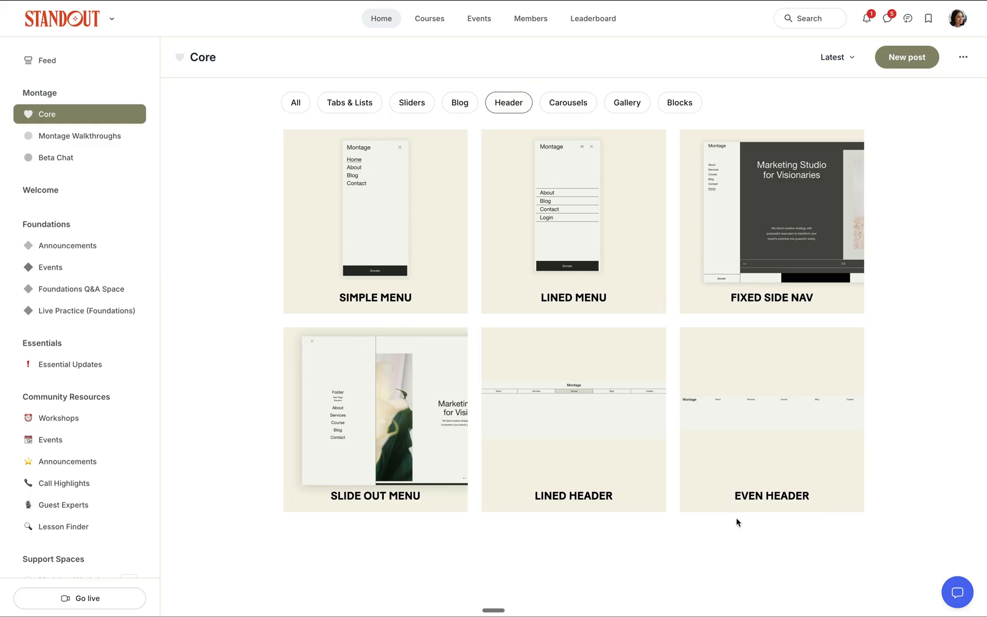
Step: View the Fixed Side Nav post, then return to the Montage Template page
{"action": "left_click", "coordinate": [770, 220]}
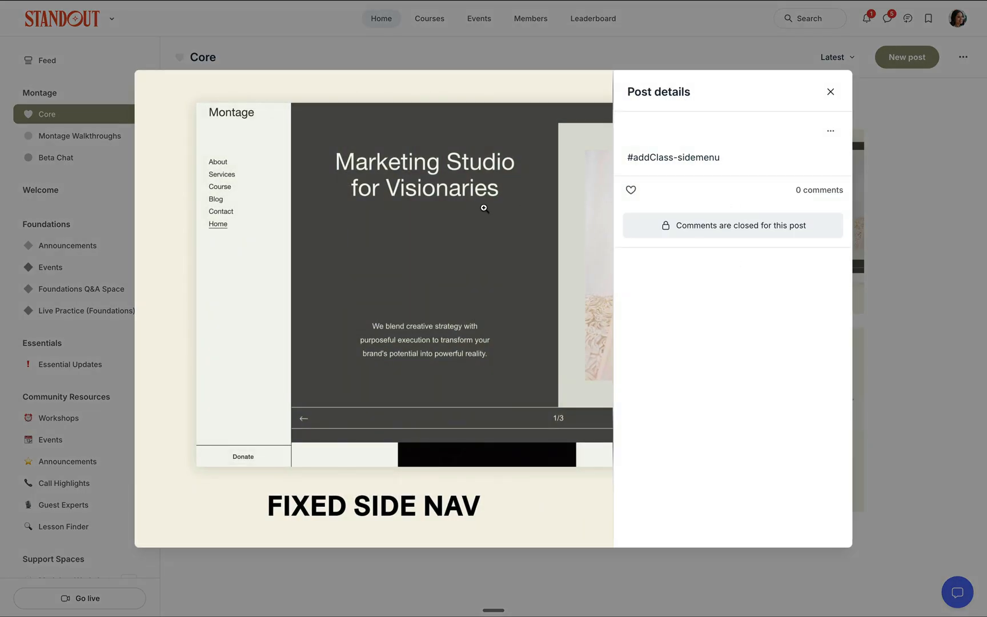
{"action": "mouse_move", "coordinate": [843, 94]}
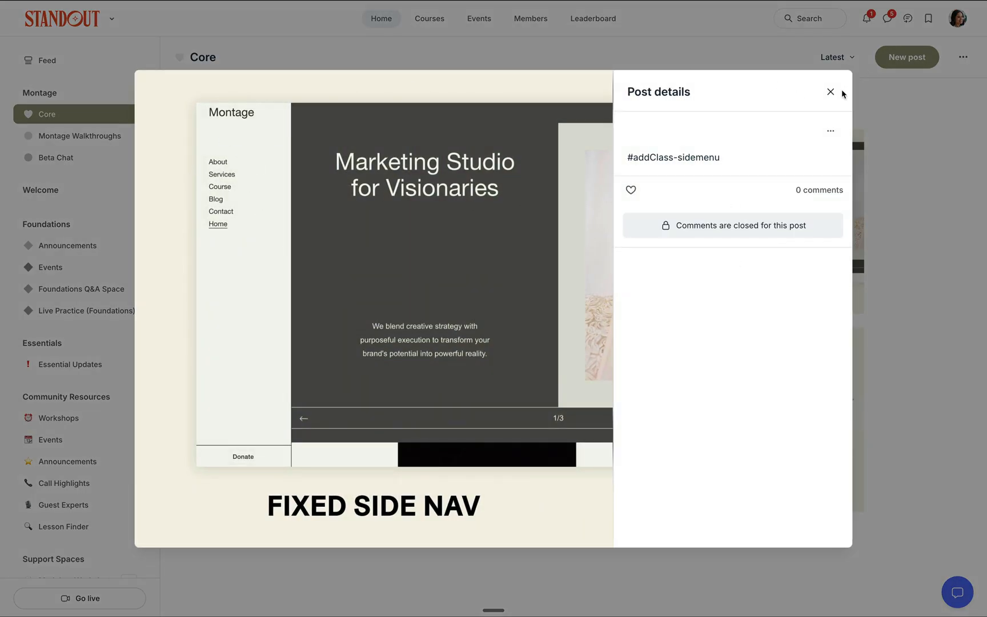
{"action": "left_click", "coordinate": [831, 91]}
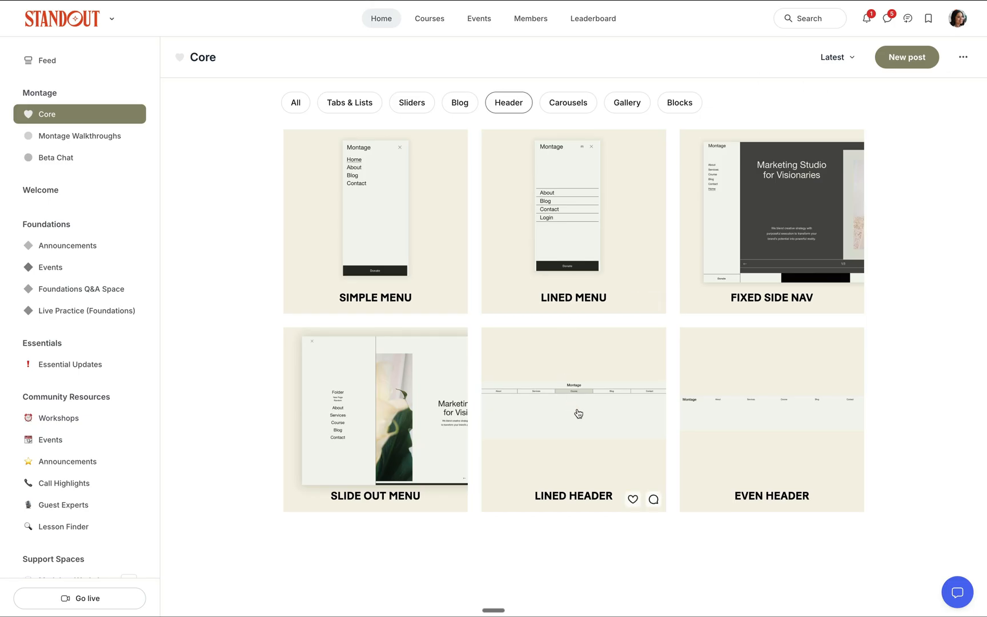
{"action": "left_click", "coordinate": [376, 413]}
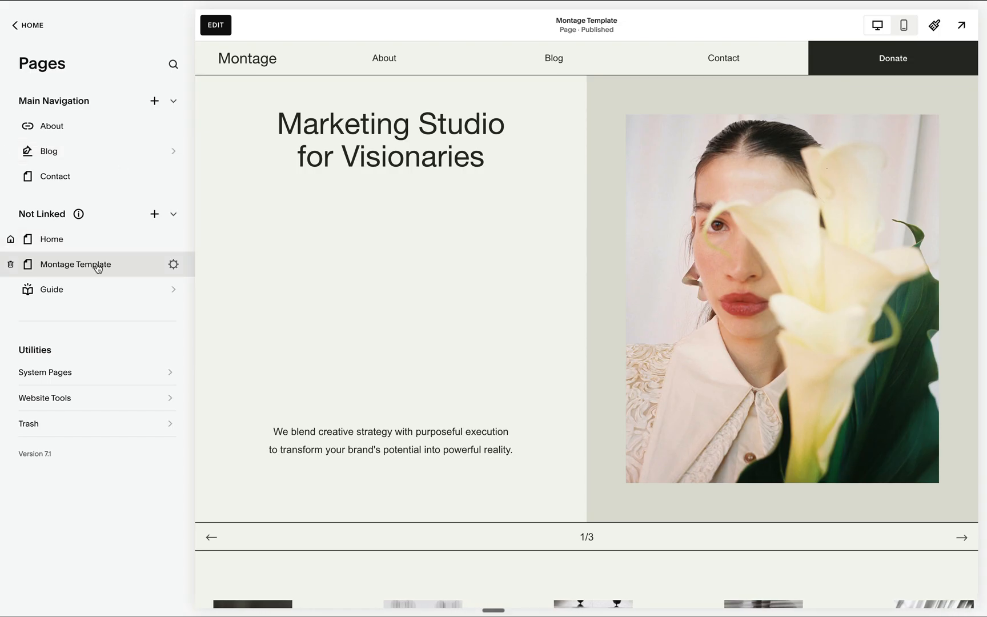
{"action": "scroll", "scroll_direction": "down", "scroll_amount": 3}
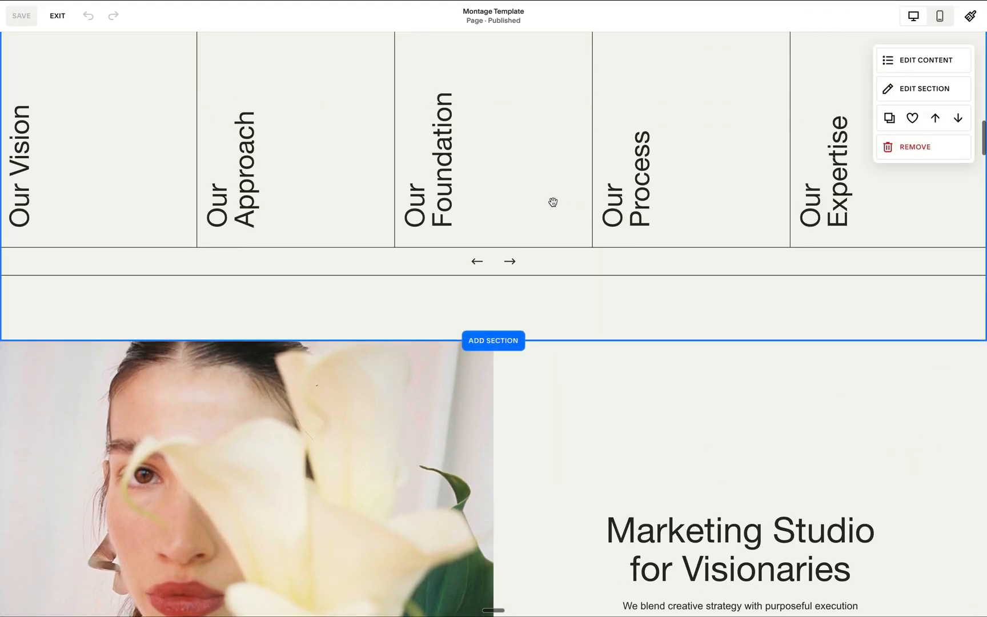
Step: Scroll to the Split Grid section, then open Home for editing and dismiss the section picker
{"action": "scroll", "scroll_direction": "down", "scroll_amount": 3}
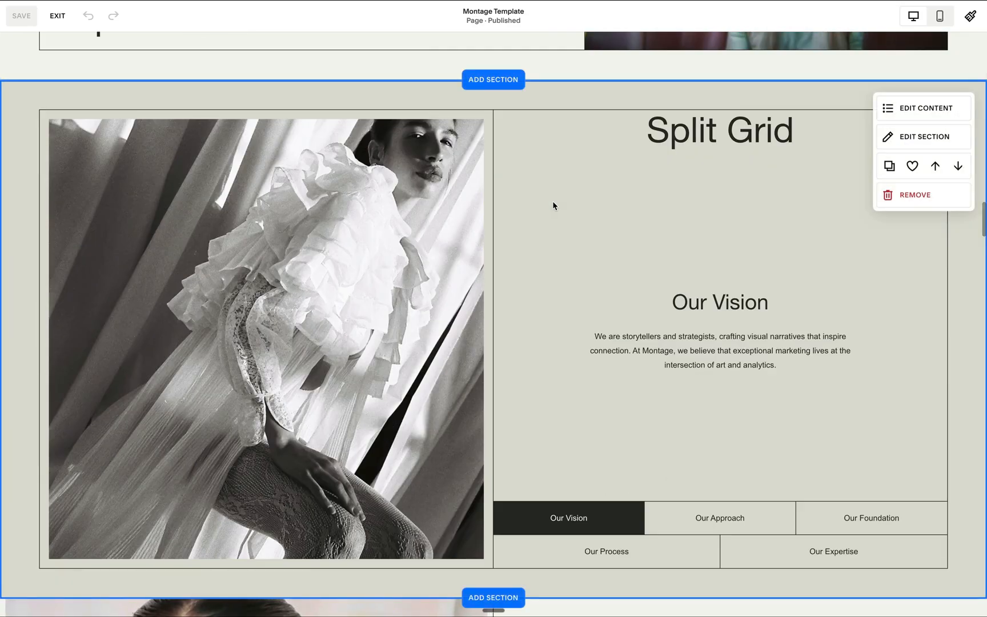
{"action": "mouse_move", "coordinate": [751, 204]}
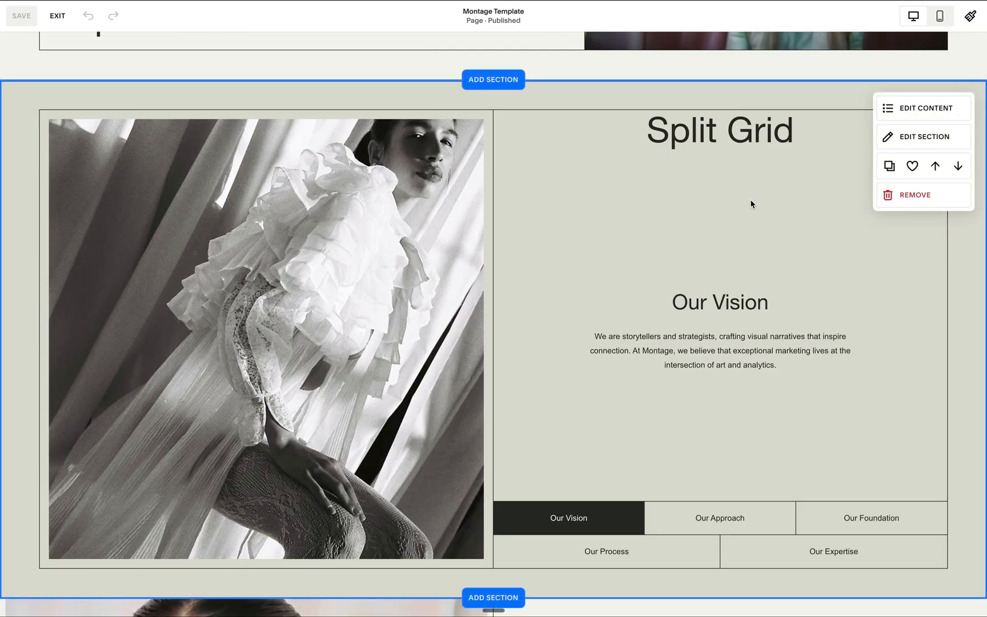
{"action": "mouse_move", "coordinate": [912, 166]}
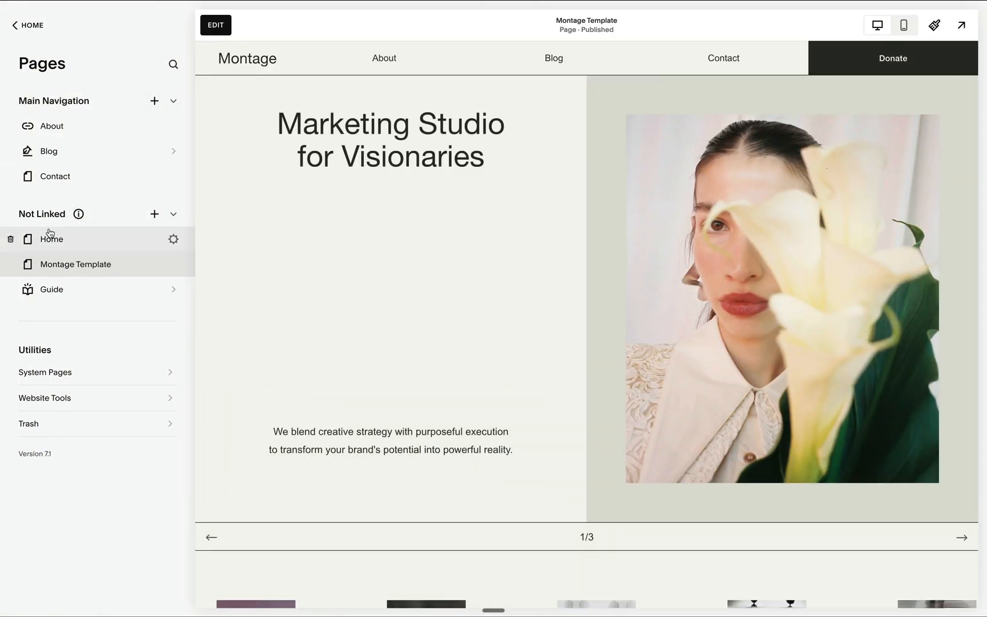
{"action": "left_click", "coordinate": [52, 238]}
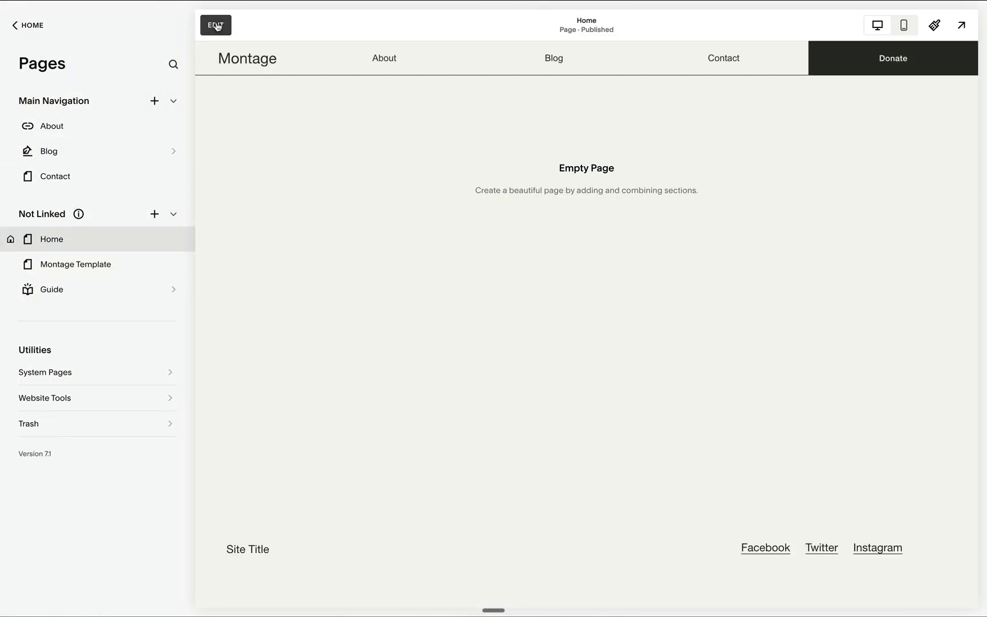
{"action": "left_click", "coordinate": [216, 25]}
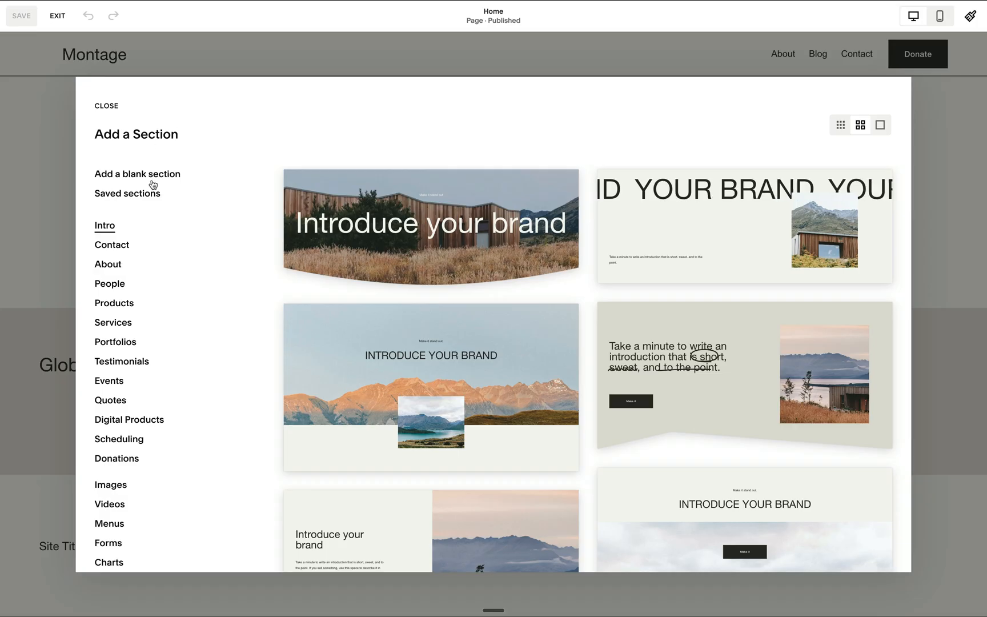
{"action": "left_click", "coordinate": [106, 105]}
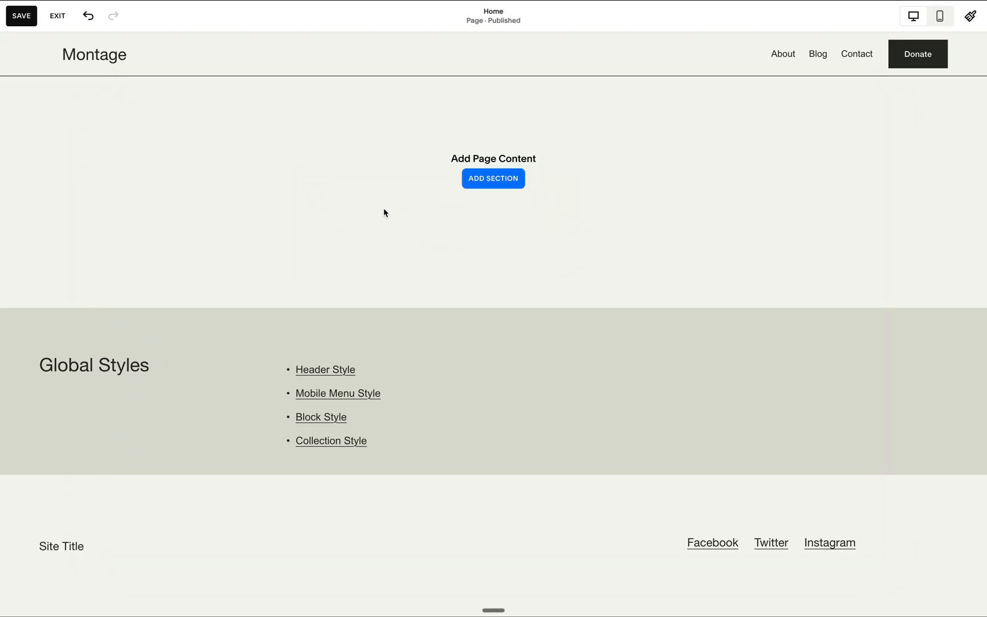
{"action": "left_click", "coordinate": [57, 15]}
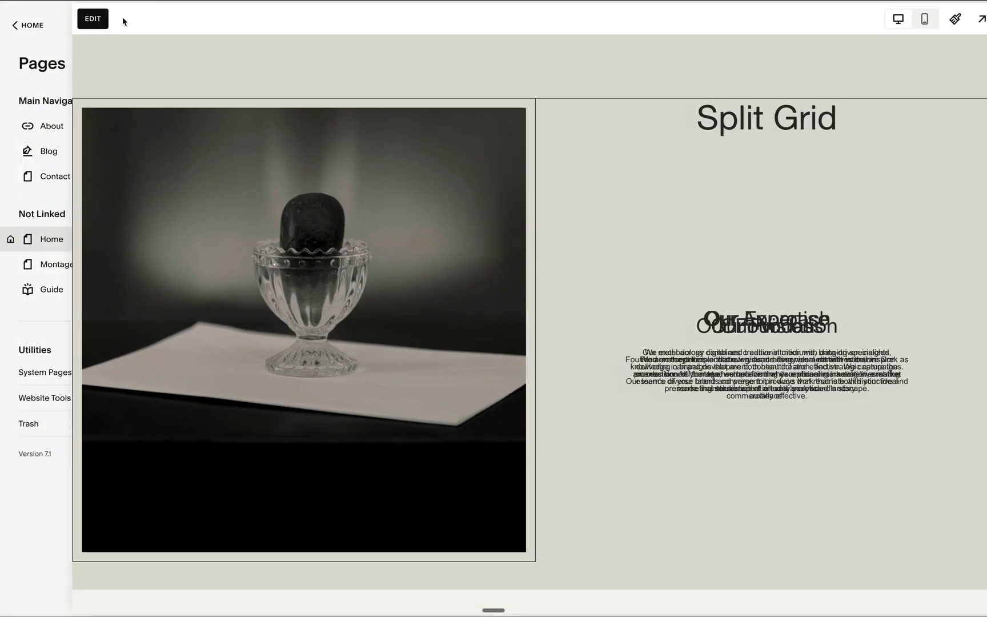
Step: Give the Home page's Split Grid section a dark colour theme
{"action": "left_click", "coordinate": [92, 18]}
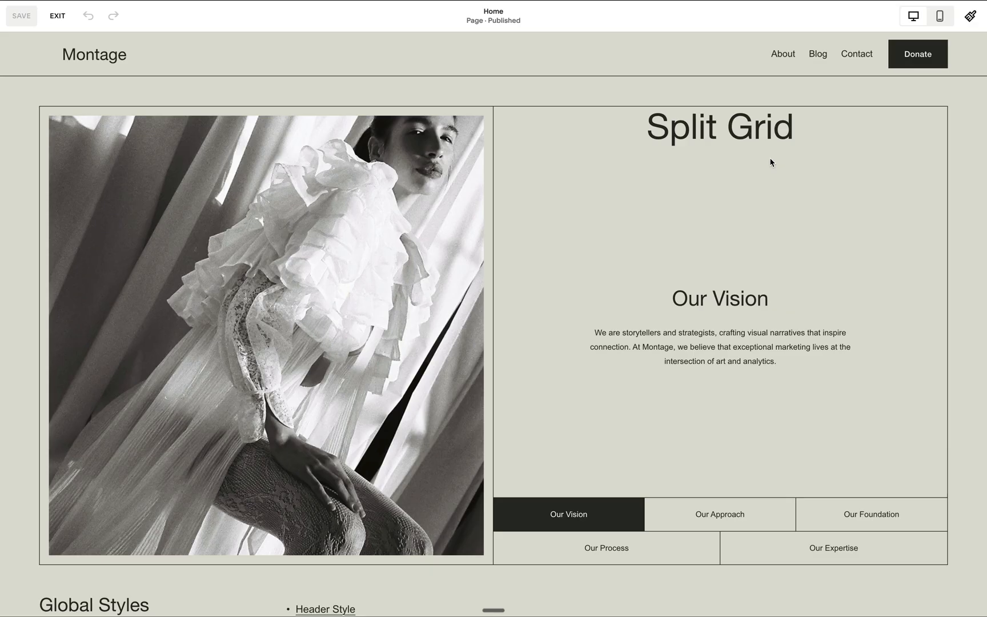
{"action": "mouse_move", "coordinate": [915, 99]}
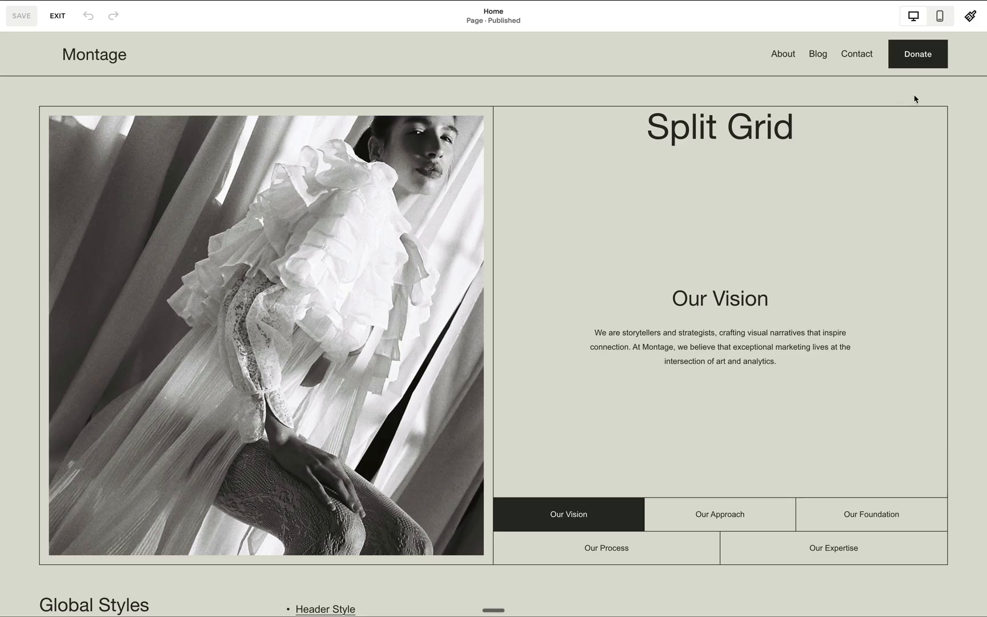
{"action": "left_click", "coordinate": [720, 314]}
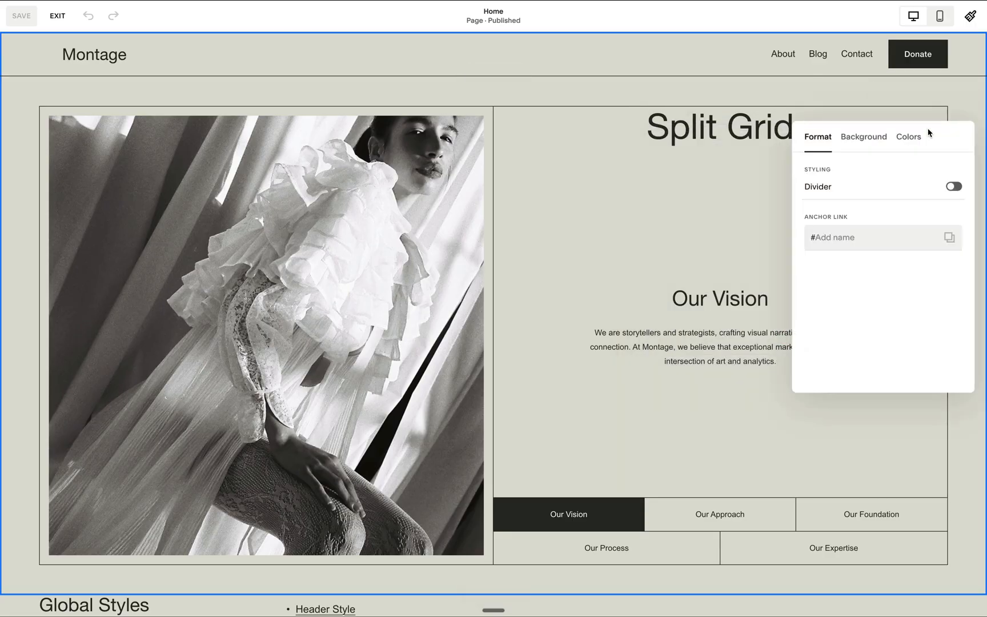
{"action": "left_click", "coordinate": [908, 136]}
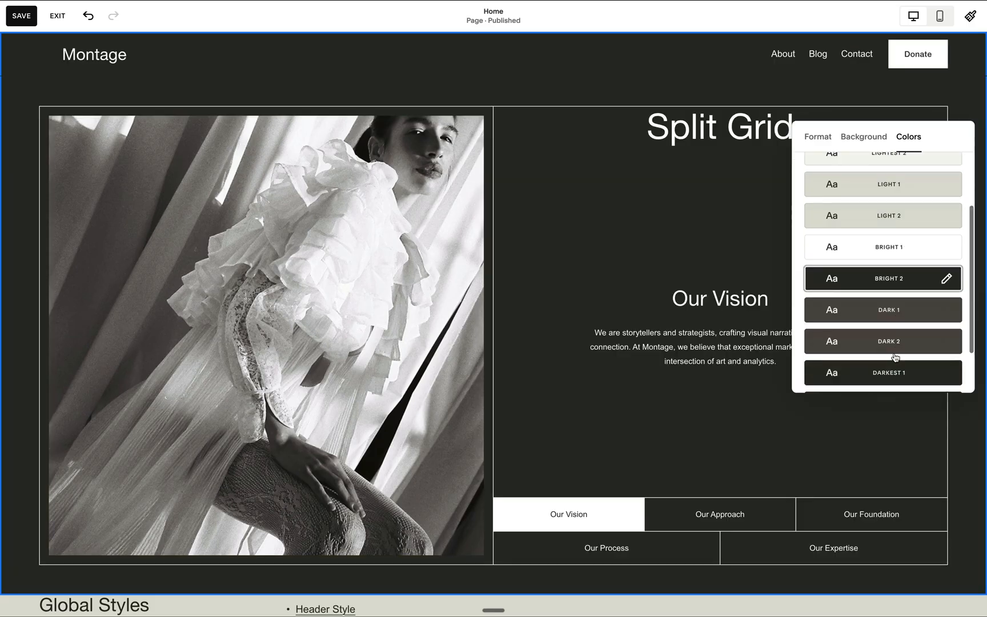
{"action": "scroll", "scroll_direction": "down", "scroll_amount": 3}
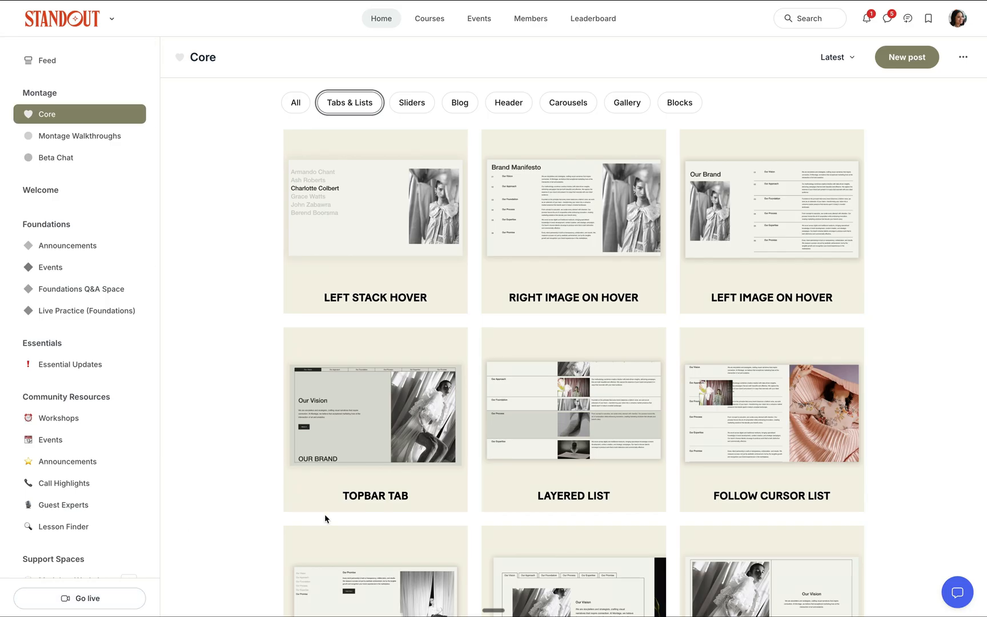
{"action": "mouse_move", "coordinate": [418, 459]}
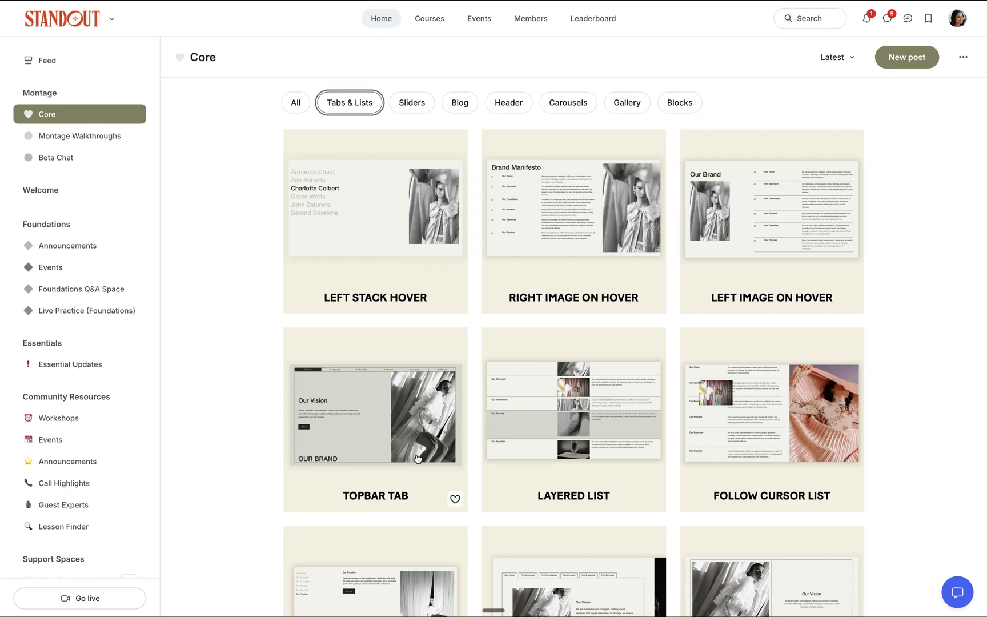
{"action": "mouse_move", "coordinate": [535, 393]}
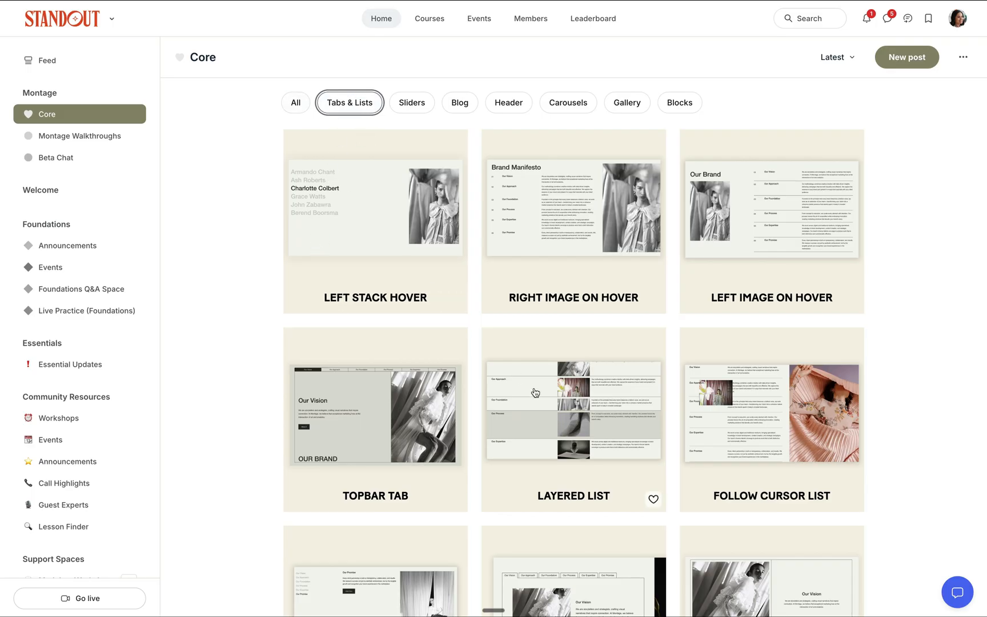
Step: Scroll the Tabs & Lists posts and open the Topbar Tab layout
{"action": "scroll", "scroll_direction": "down", "scroll_amount": 3}
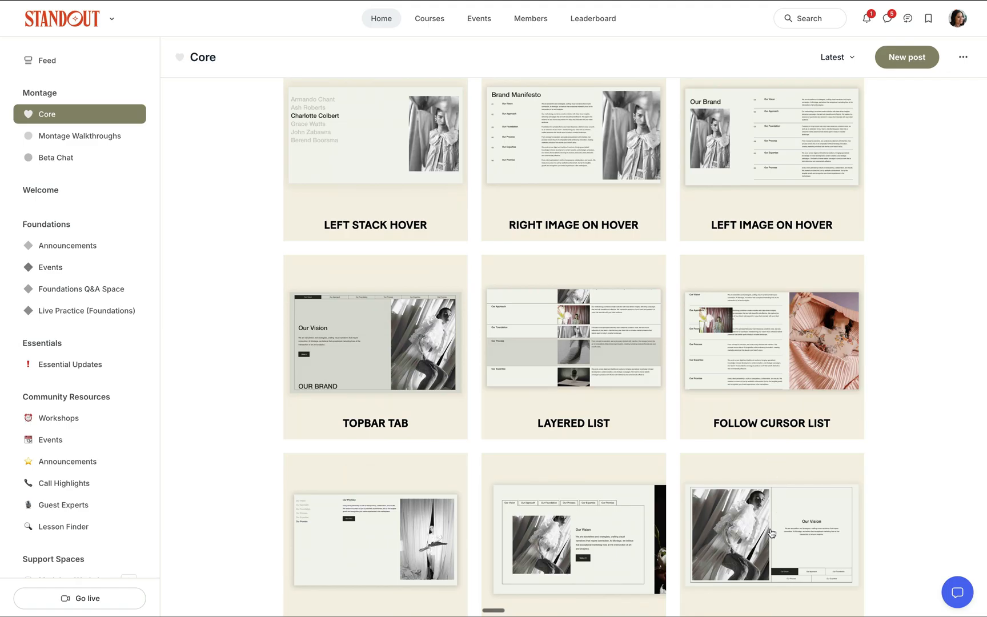
{"action": "scroll", "scroll_direction": "down", "scroll_amount": 3}
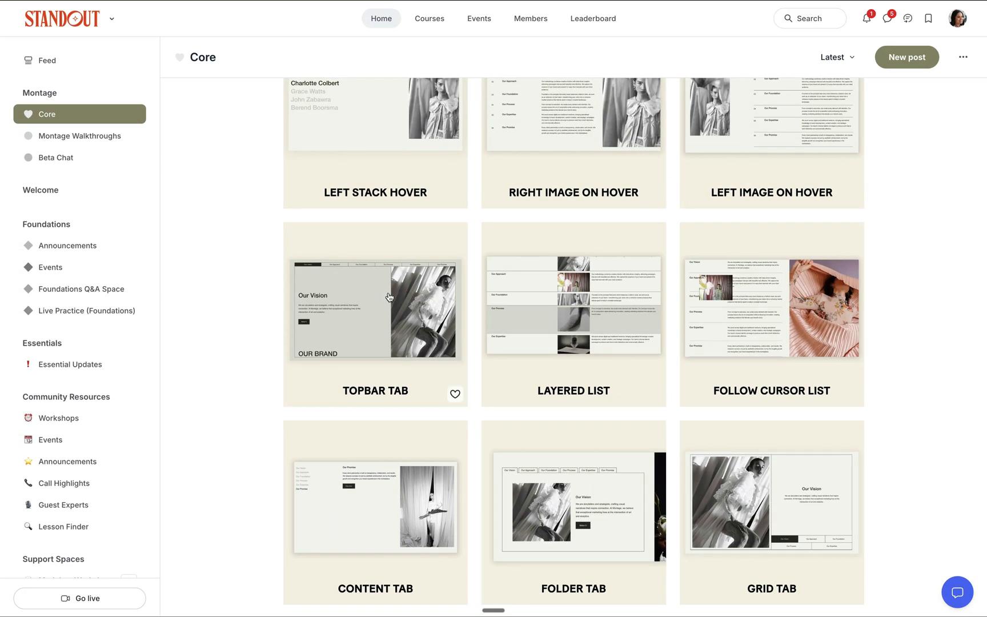
{"action": "left_click", "coordinate": [375, 309]}
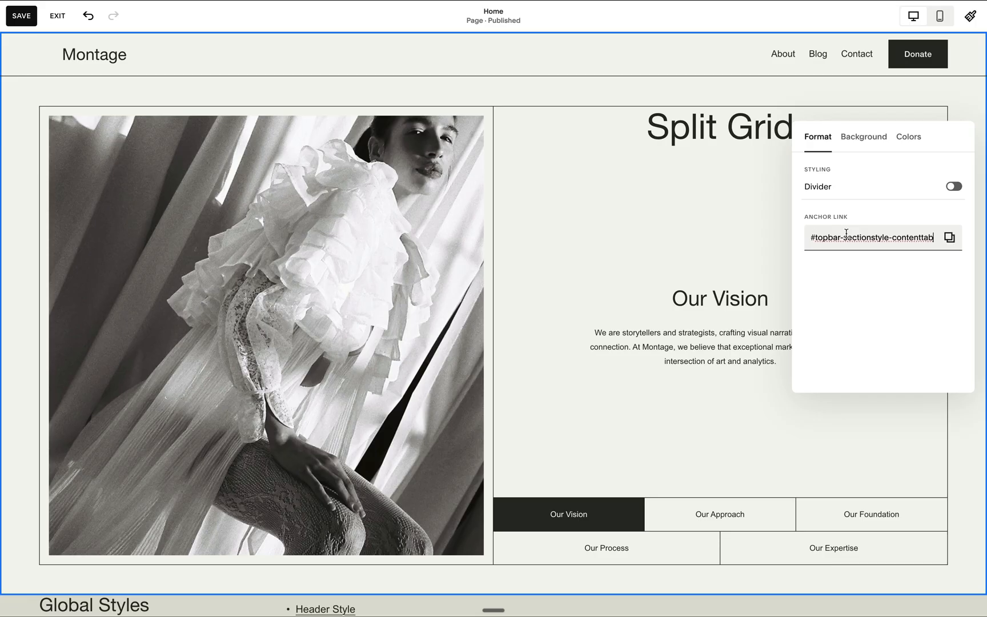
Step: Save Home, preview the Our Process and Our Approach tabs, then add the topbar anchor code
{"action": "left_click", "coordinate": [20, 16]}
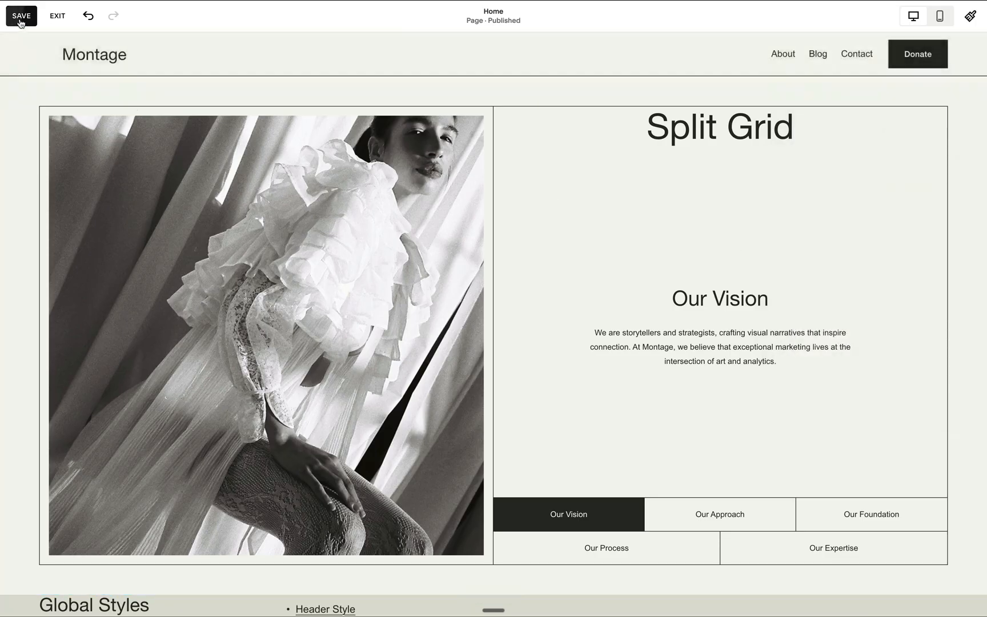
{"action": "left_click", "coordinate": [56, 16]}
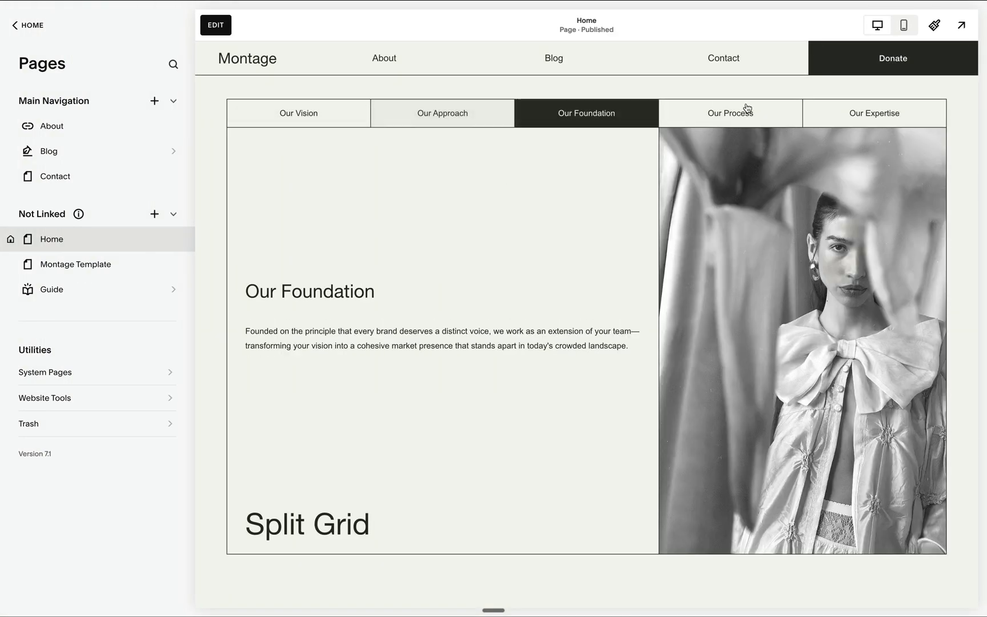
{"action": "left_click", "coordinate": [730, 113]}
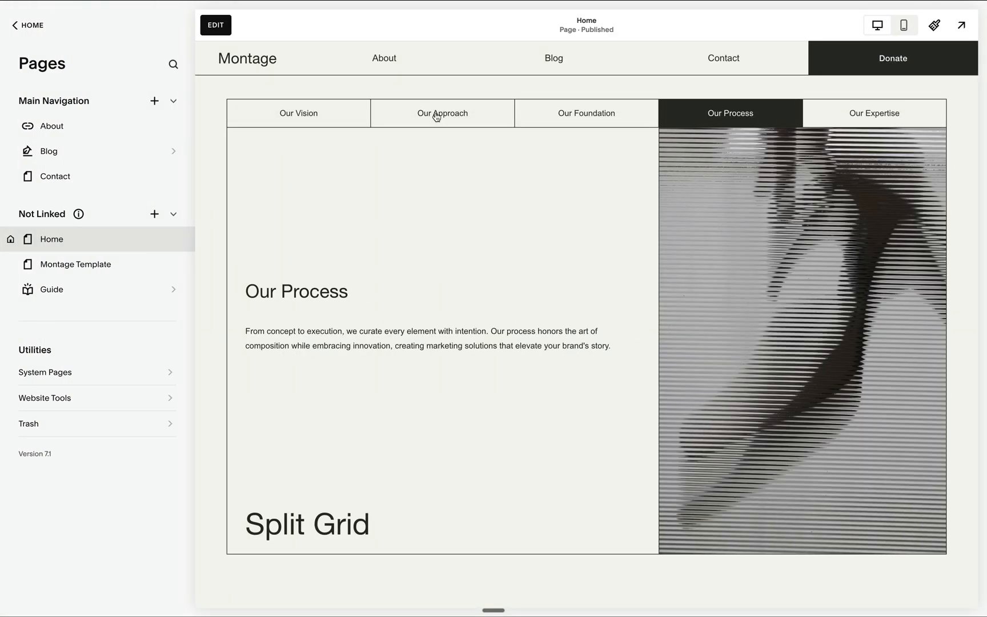
{"action": "left_click", "coordinate": [297, 112]}
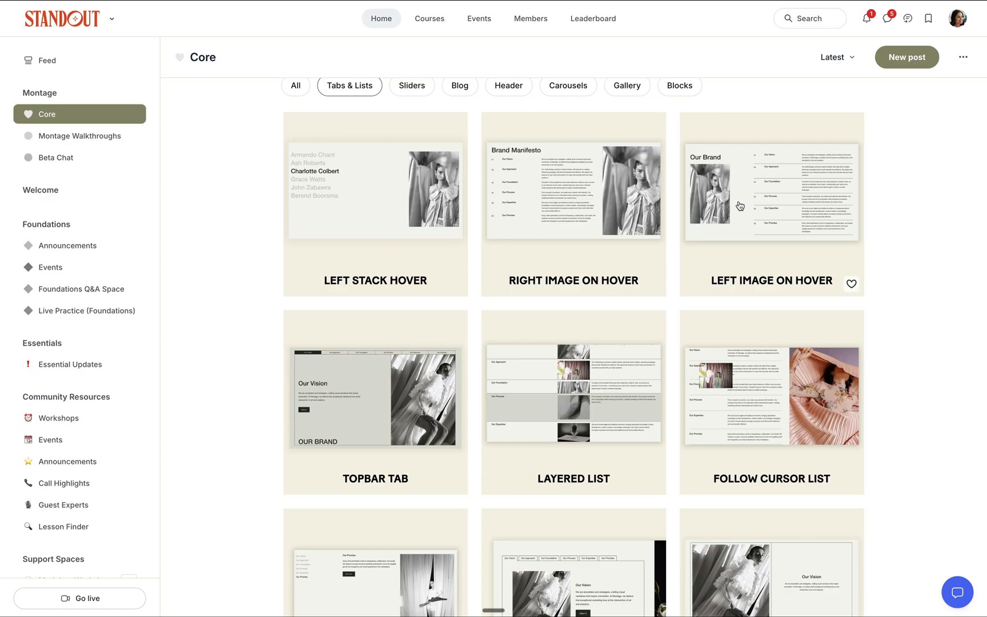
{"action": "mouse_move", "coordinate": [723, 101]}
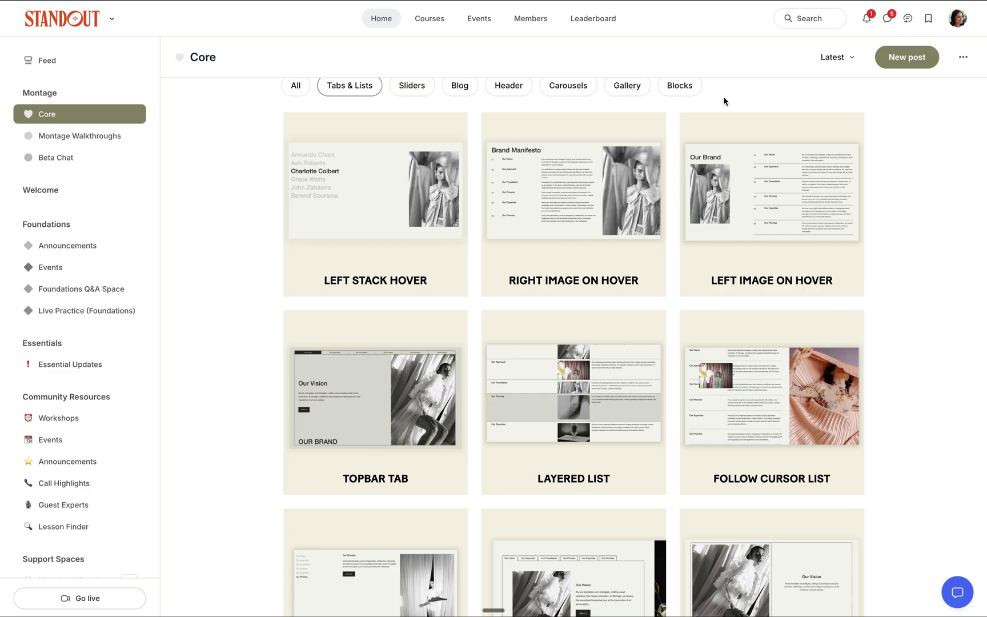
{"action": "mouse_move", "coordinate": [741, 224]}
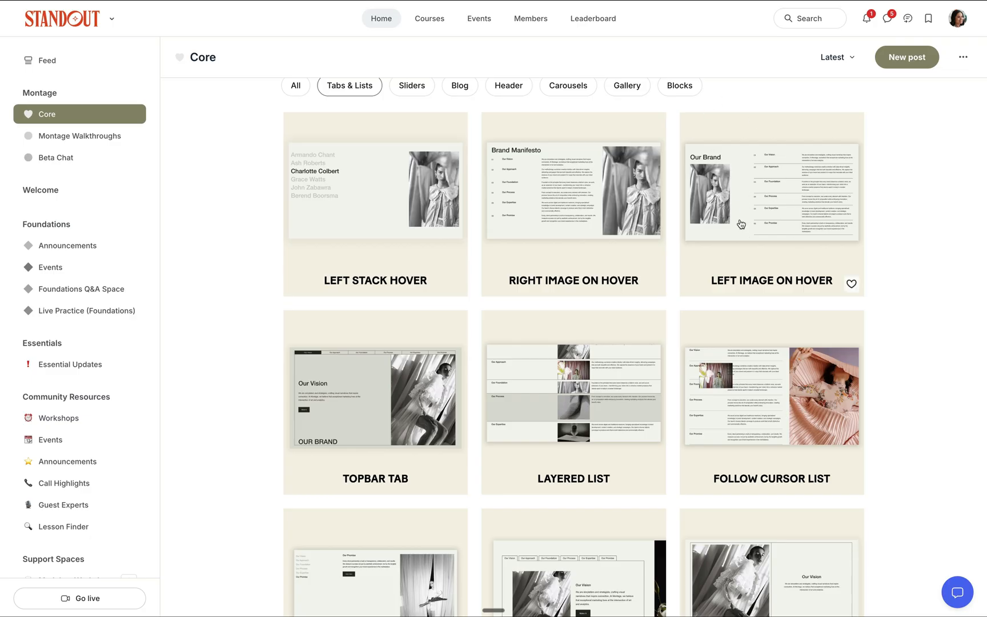
{"action": "left_click", "coordinate": [375, 400]}
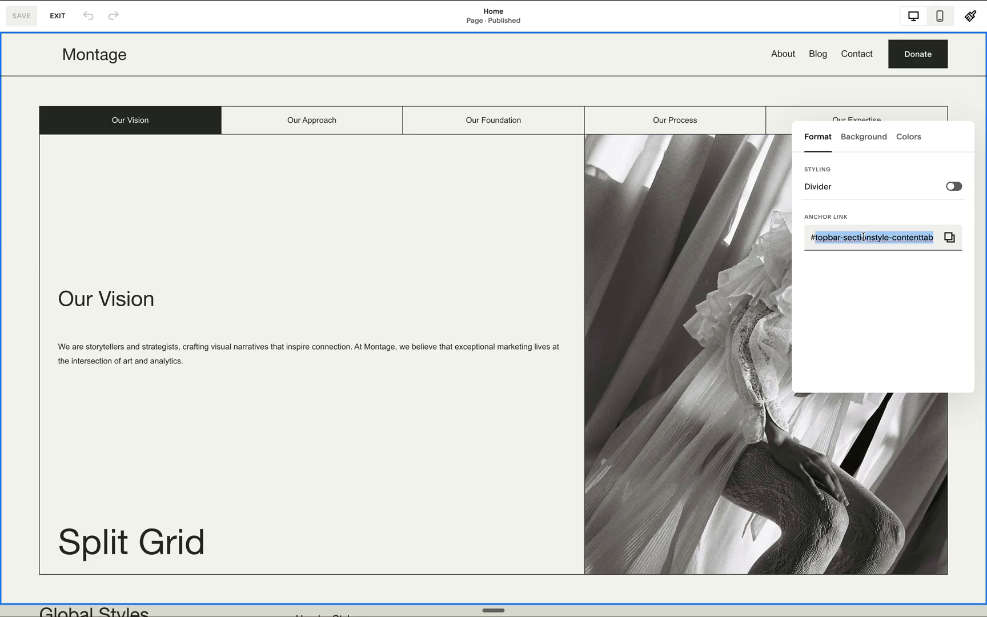
Step: Save the Home page, then review the list section's image crop ratios, currently 4:3
{"action": "left_click", "coordinate": [21, 16]}
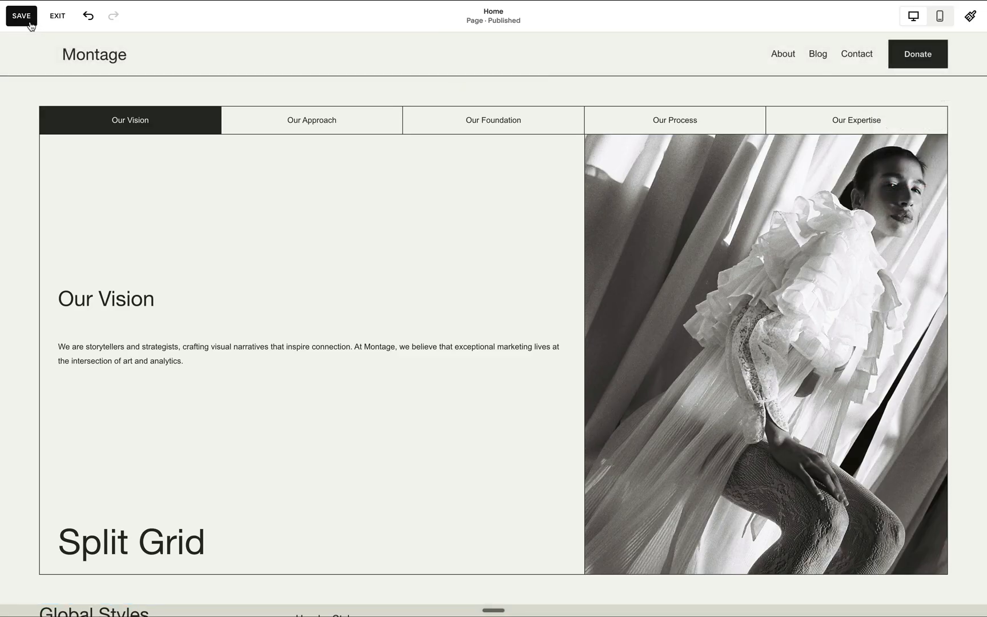
{"action": "left_click", "coordinate": [57, 16]}
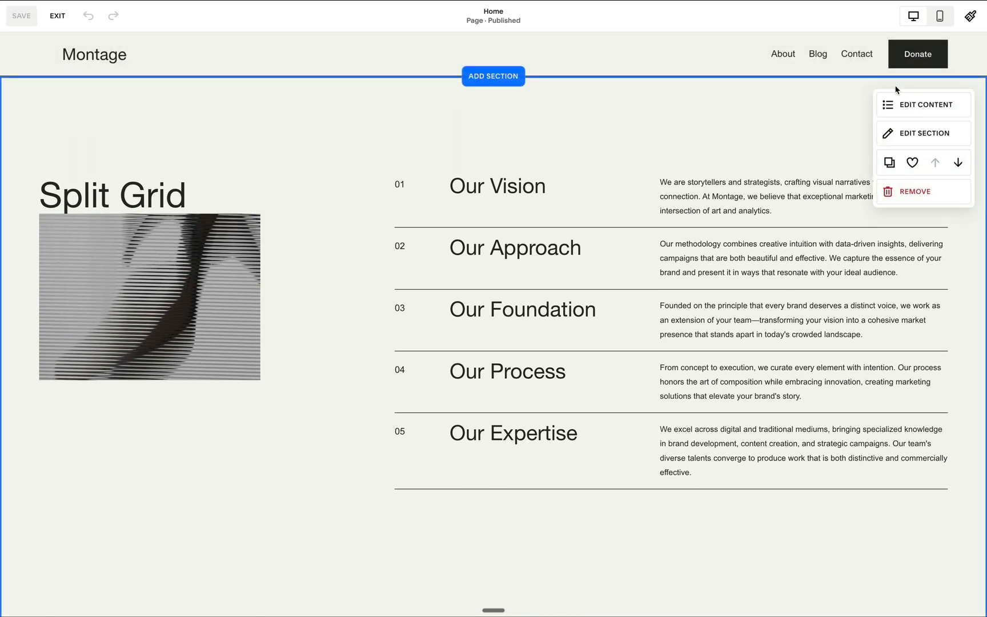
{"action": "left_click", "coordinate": [926, 104]}
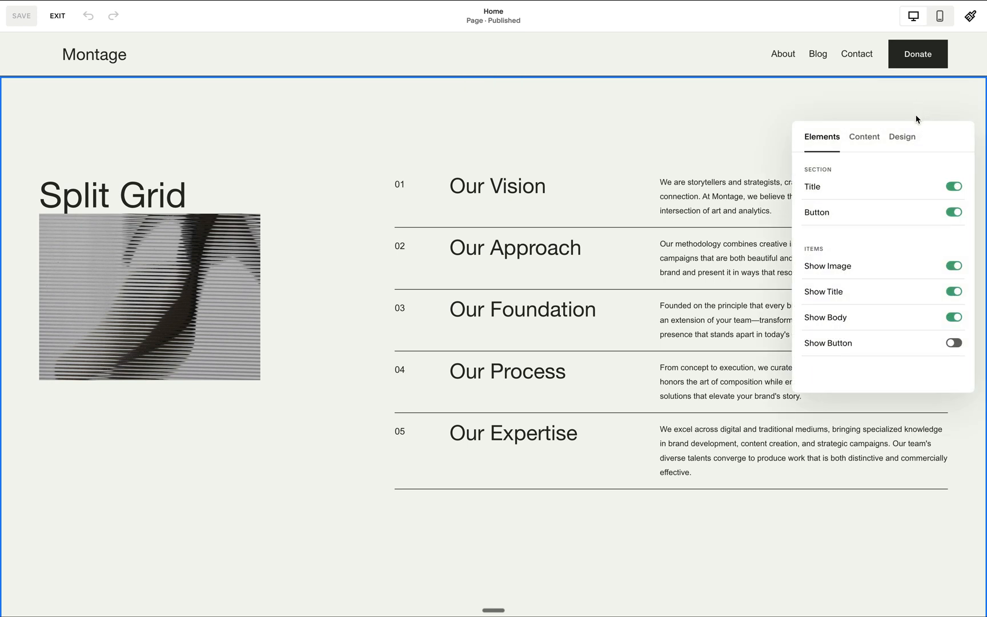
{"action": "left_click", "coordinate": [901, 137]}
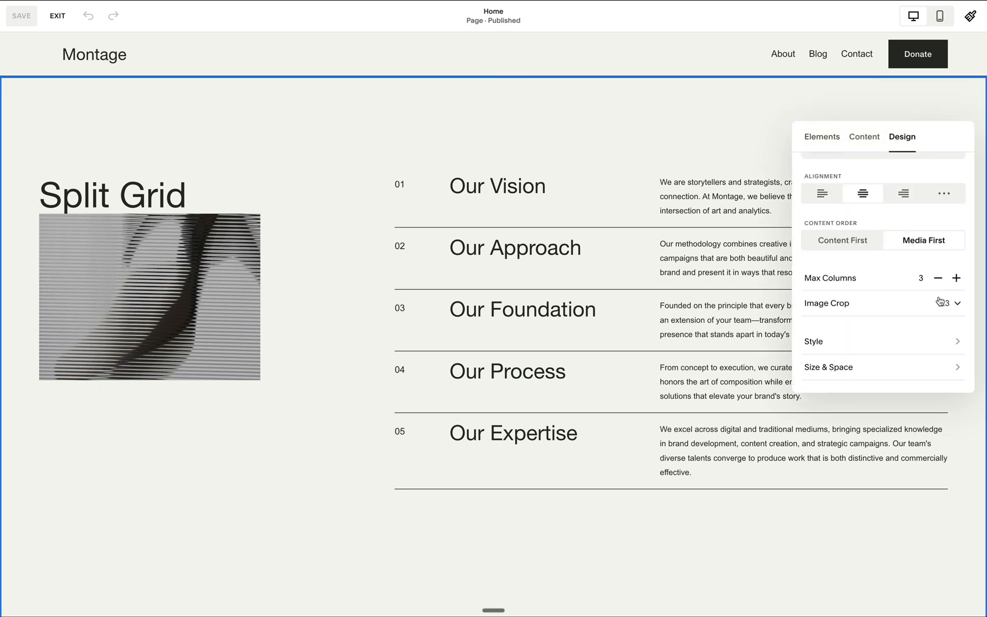
{"action": "left_click", "coordinate": [944, 303]}
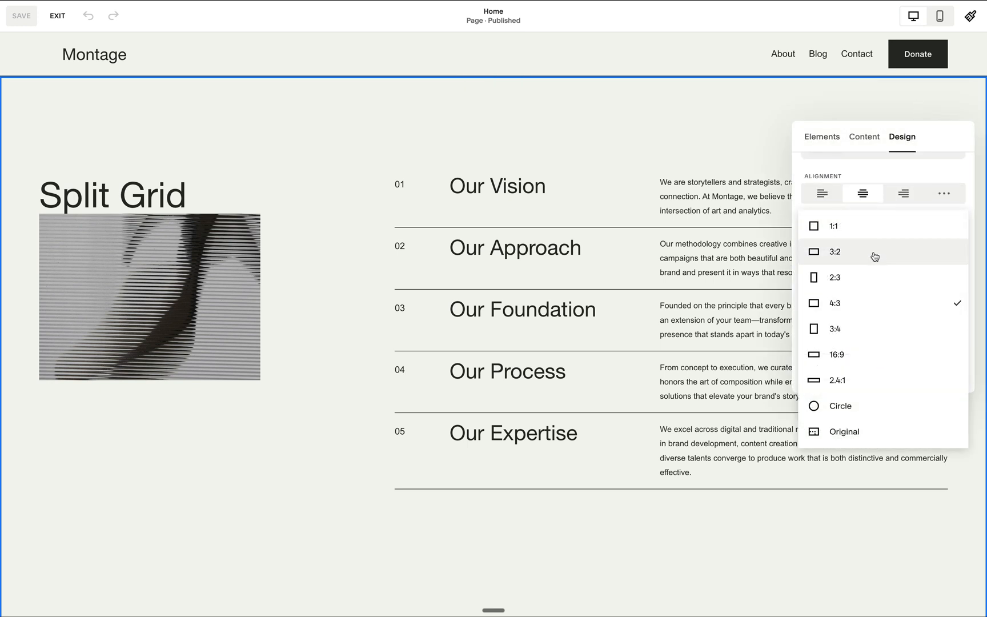
{"action": "mouse_move", "coordinate": [855, 341]}
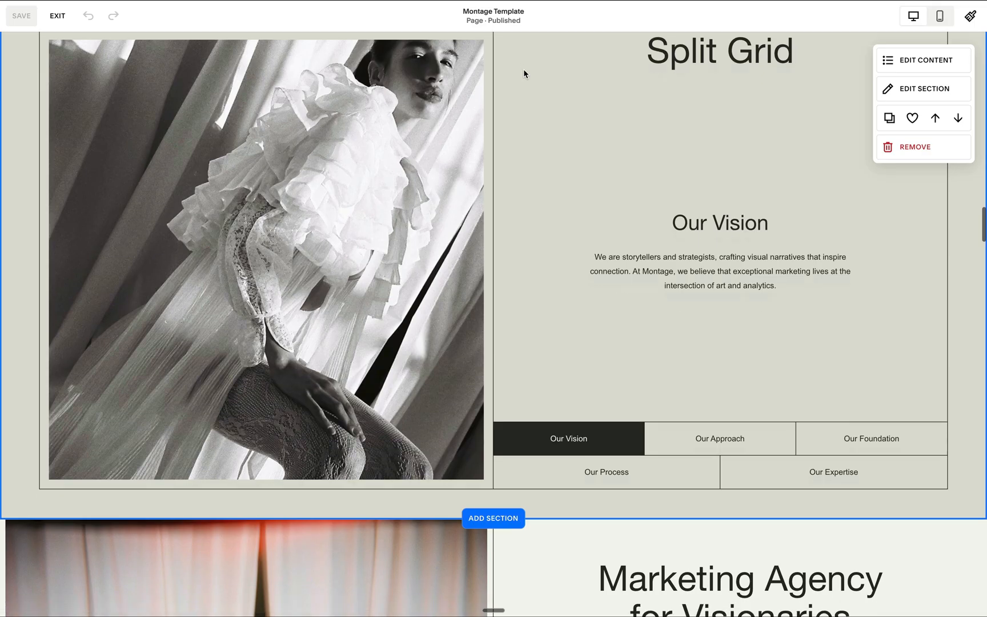
Step: Open and close the slider section's gallery, then filter the Standout Core layouts by Sliders
{"action": "scroll", "scroll_direction": "down", "scroll_amount": 3}
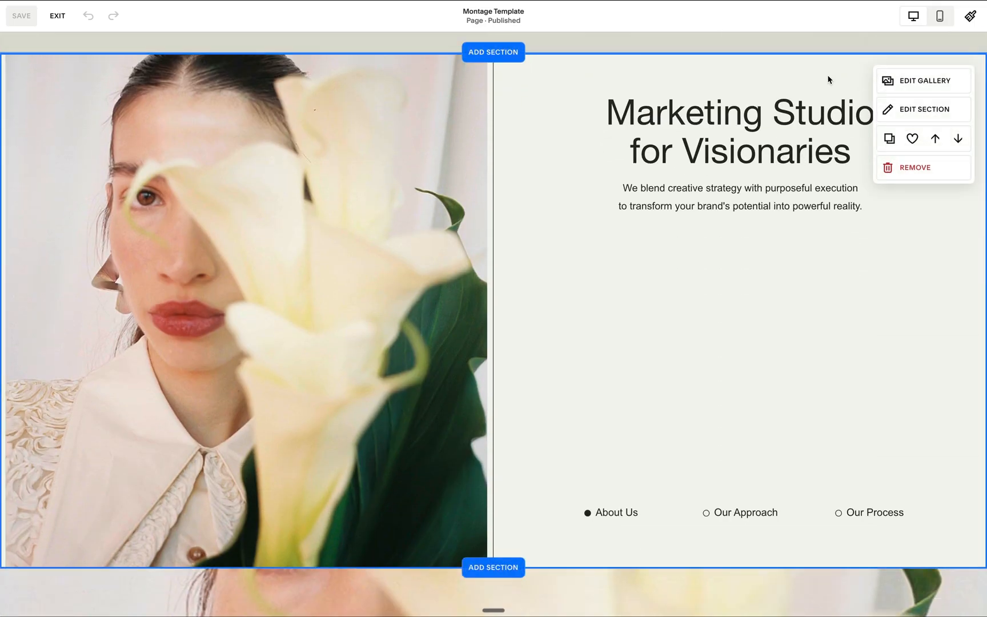
{"action": "mouse_move", "coordinate": [919, 110]}
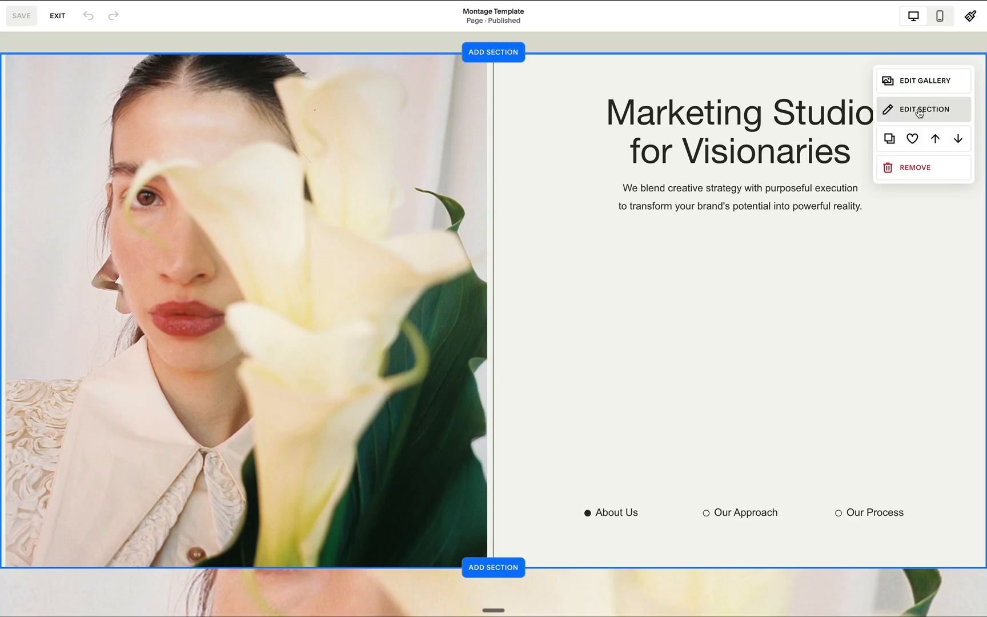
{"action": "left_click", "coordinate": [921, 80]}
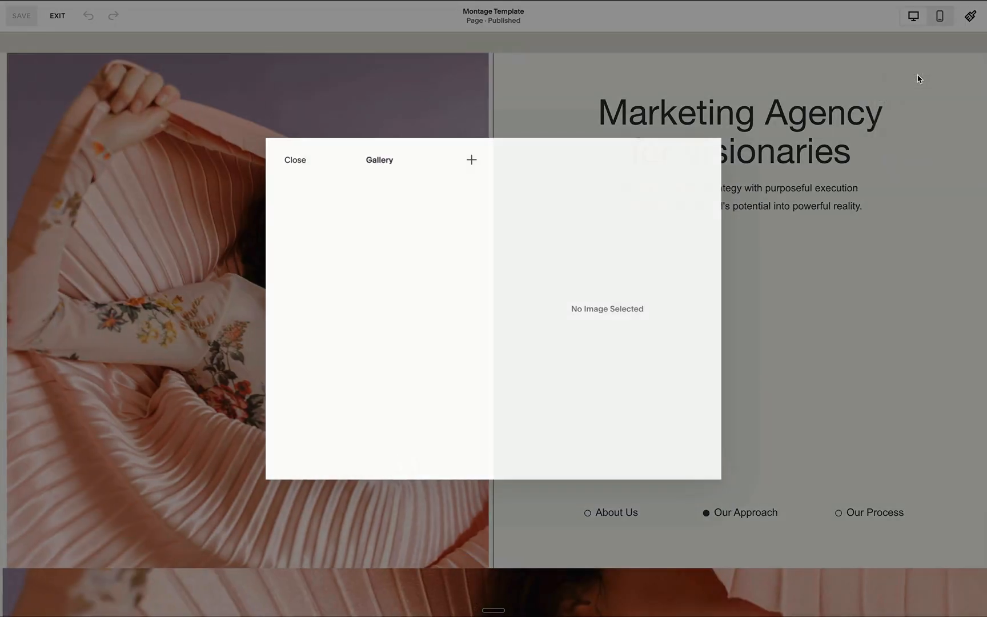
{"action": "left_click", "coordinate": [295, 160]}
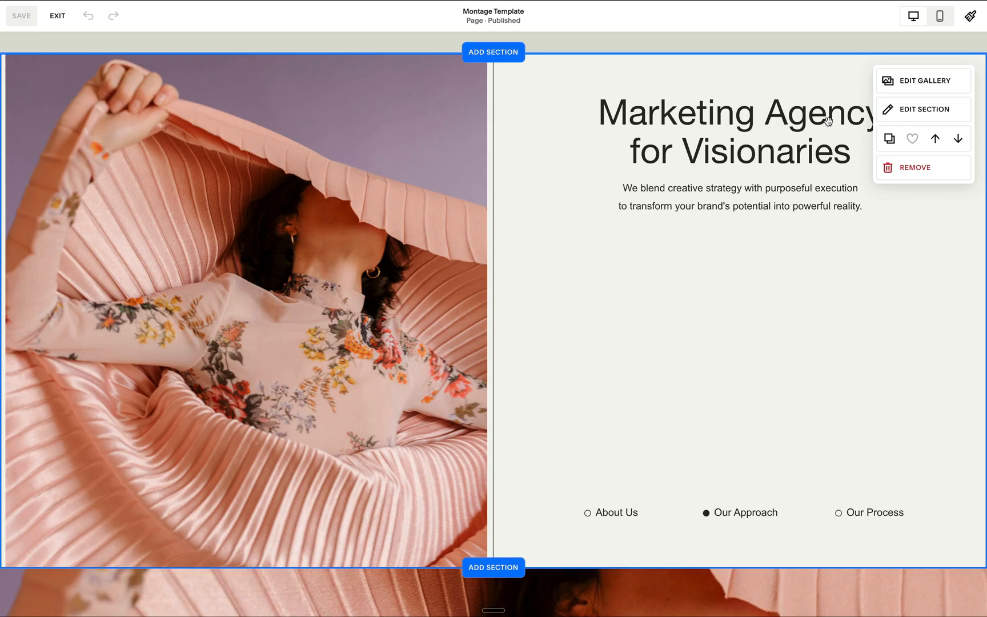
{"action": "left_click", "coordinate": [493, 52]}
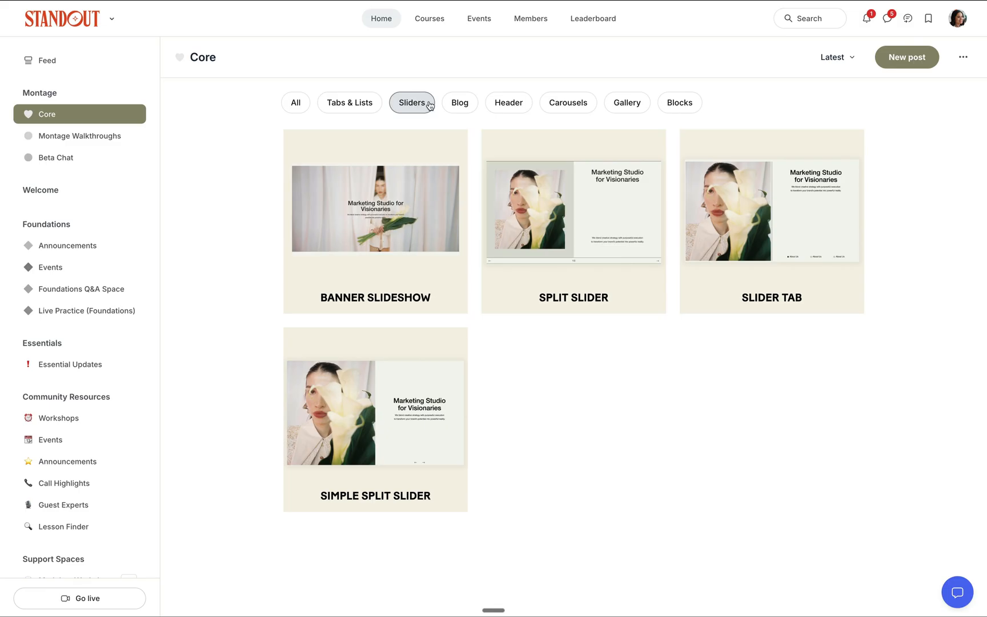
{"action": "left_click", "coordinate": [770, 211]}
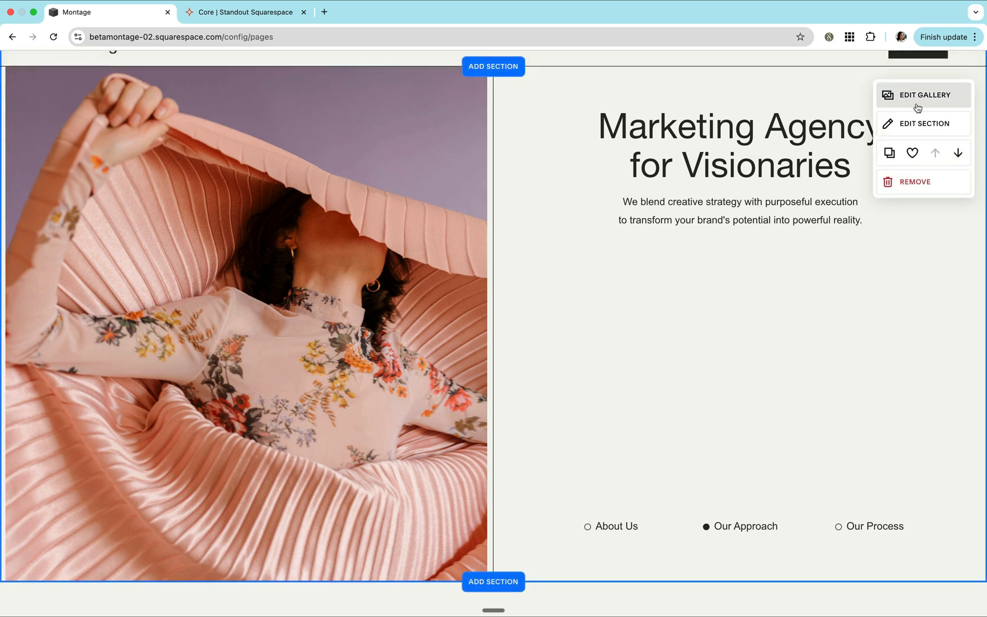
Step: Open the Home slider section's settings and its empty Anchor Link field, then save the page
{"action": "left_click", "coordinate": [924, 94]}
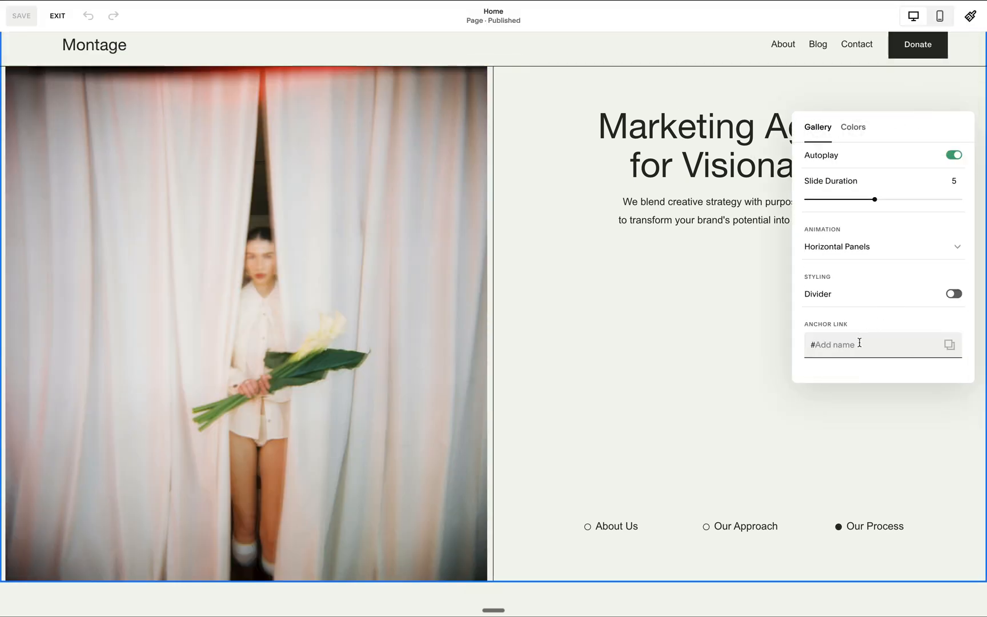
{"action": "left_click", "coordinate": [950, 344]}
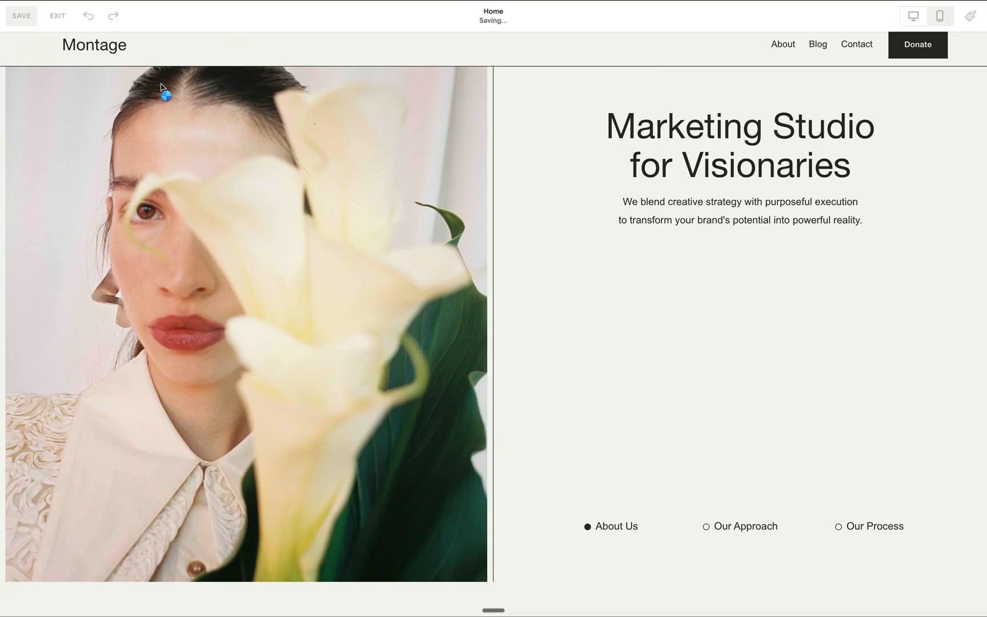
{"action": "left_click", "coordinate": [56, 15]}
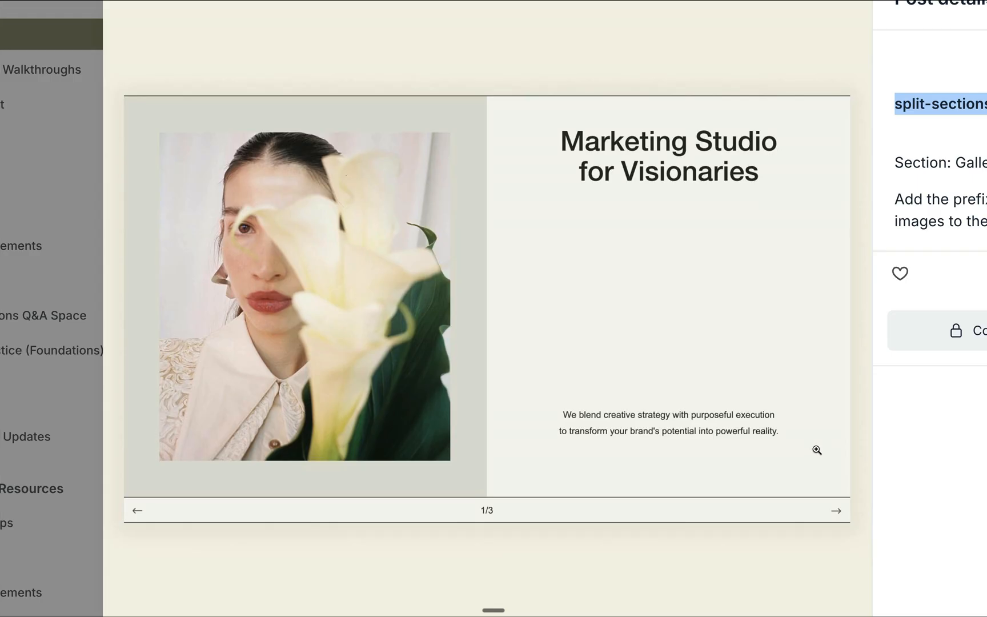
{"action": "mouse_move", "coordinate": [458, 353]}
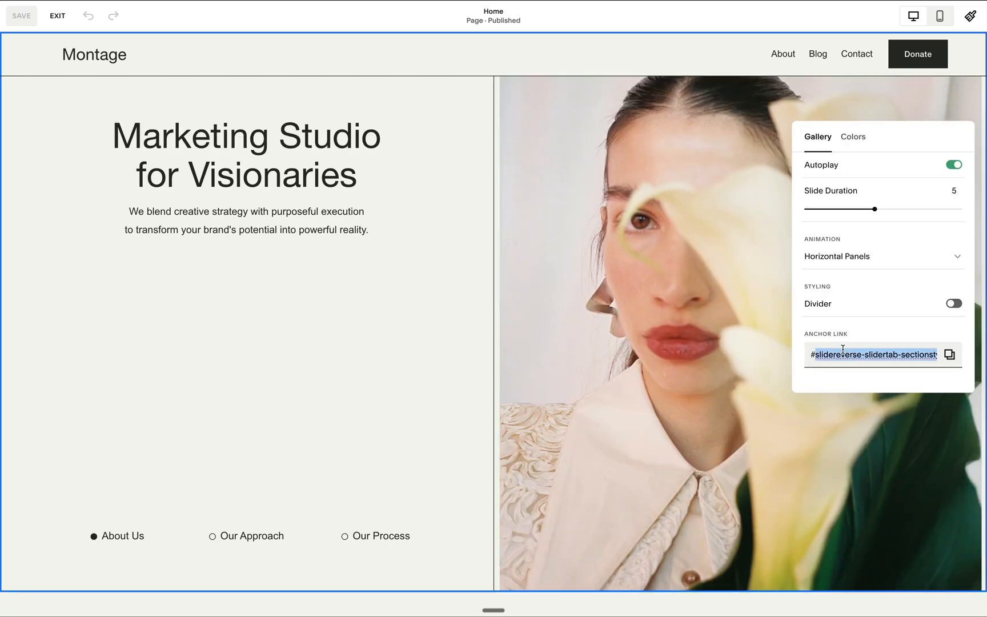
Step: Paste the split-sections code into the slider's Anchor Link field, save, and exit the editor
{"action": "left_click", "coordinate": [21, 15]}
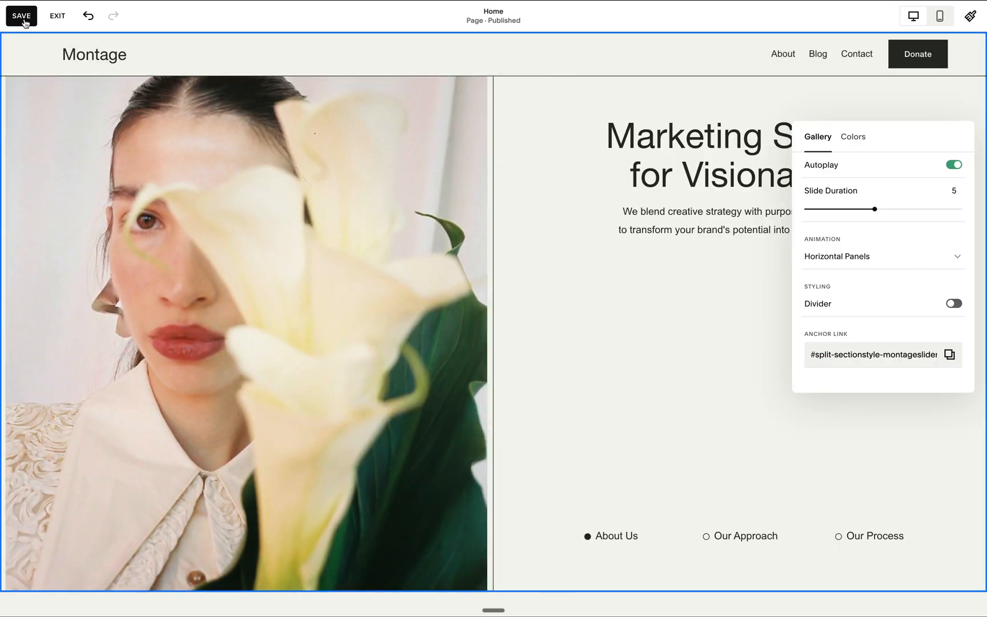
{"action": "left_click", "coordinate": [57, 16]}
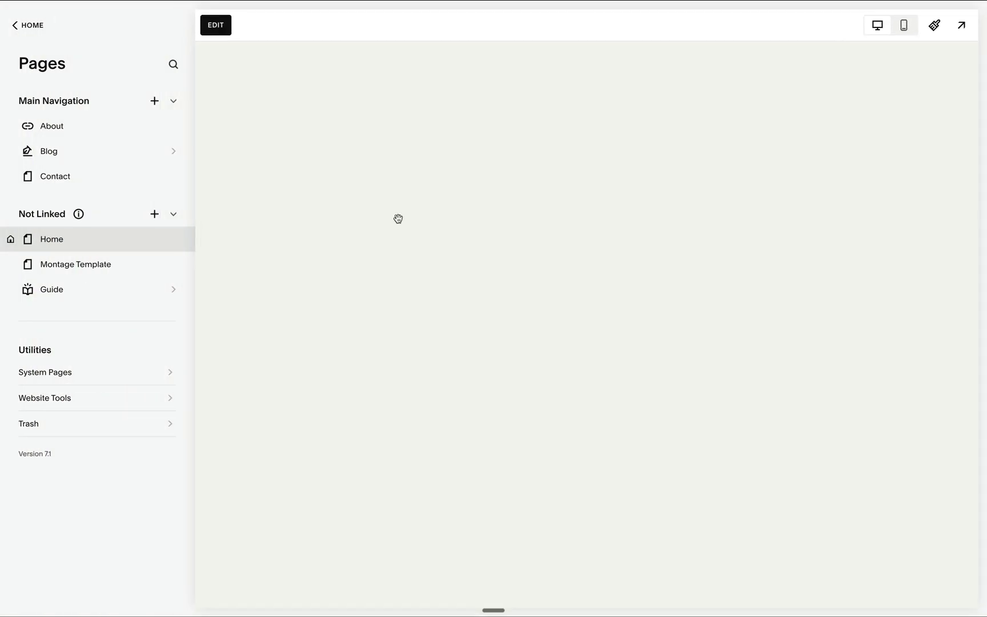
{"action": "left_click", "coordinate": [215, 25]}
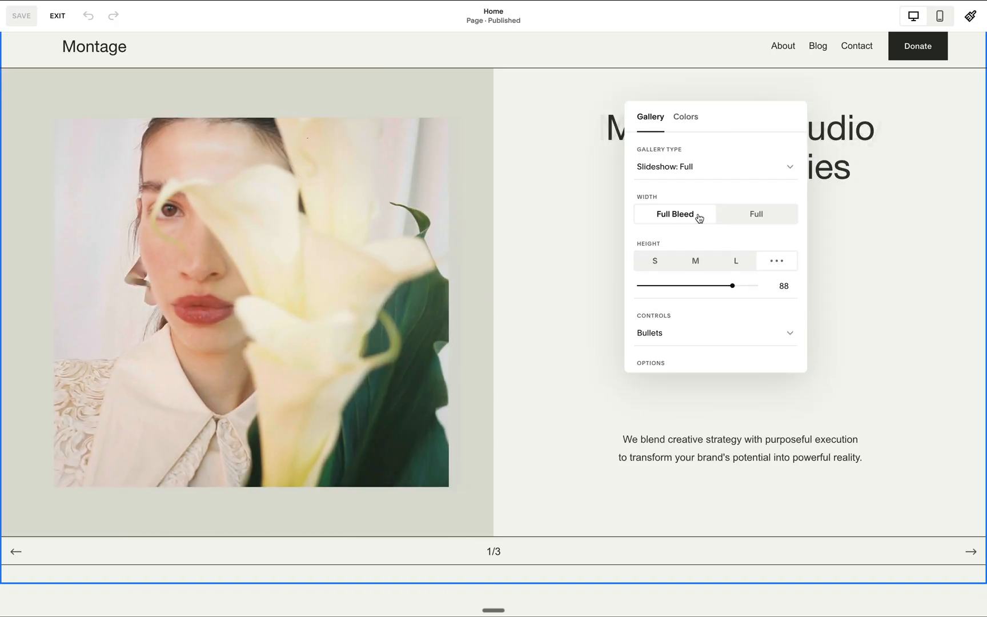
Step: Review the slideshow gallery's width, height and autoplay options, then go to the Montage Template page
{"action": "scroll", "scroll_direction": "down", "scroll_amount": 3}
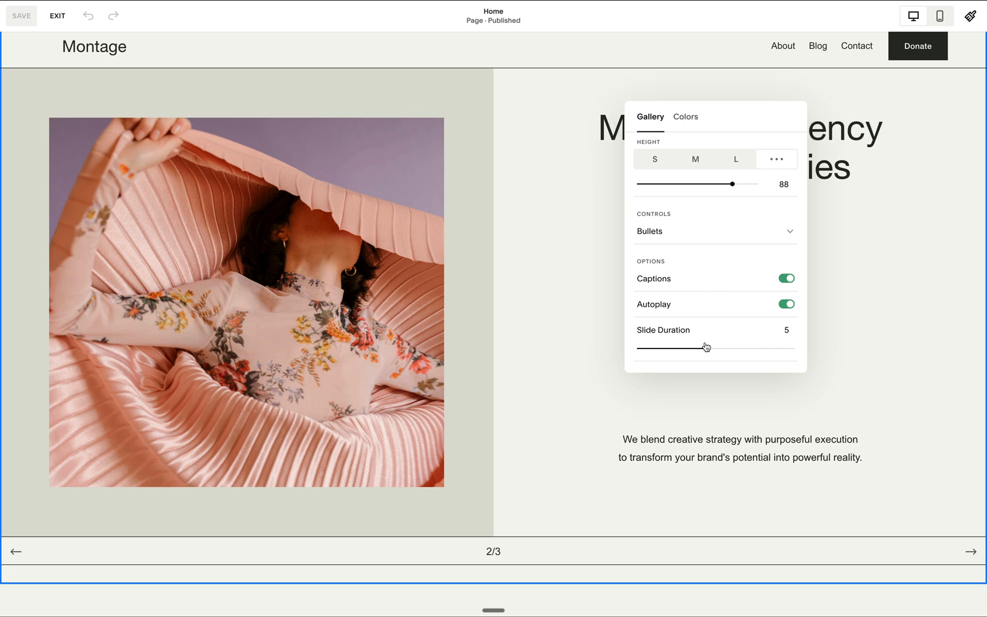
{"action": "left_click", "coordinate": [939, 16]}
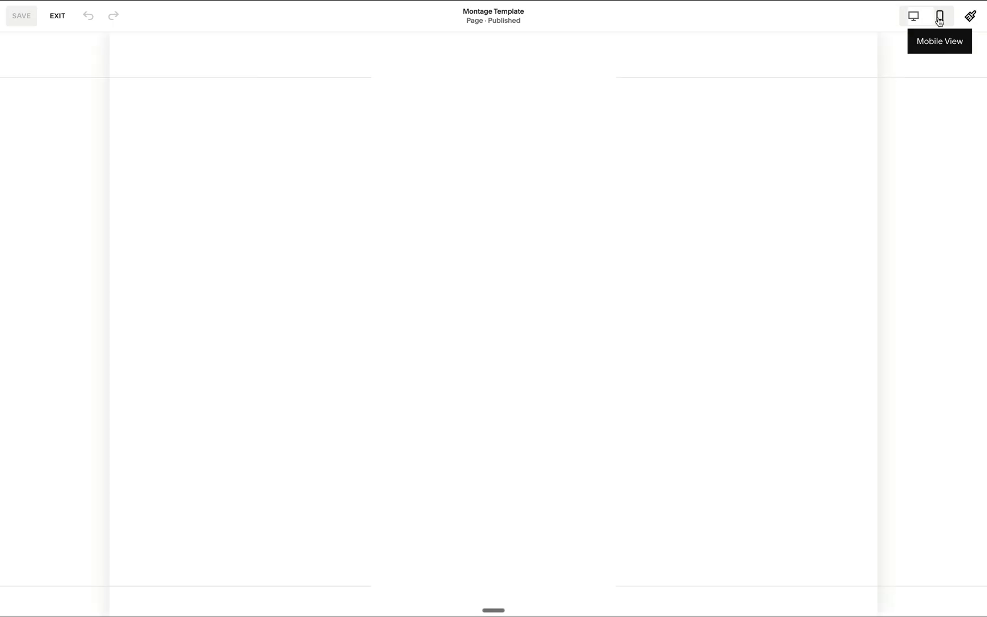
Step: Preview the Montage Template slideshow in mobile view, advance one slide, then return to editing
{"action": "left_click", "coordinate": [938, 16]}
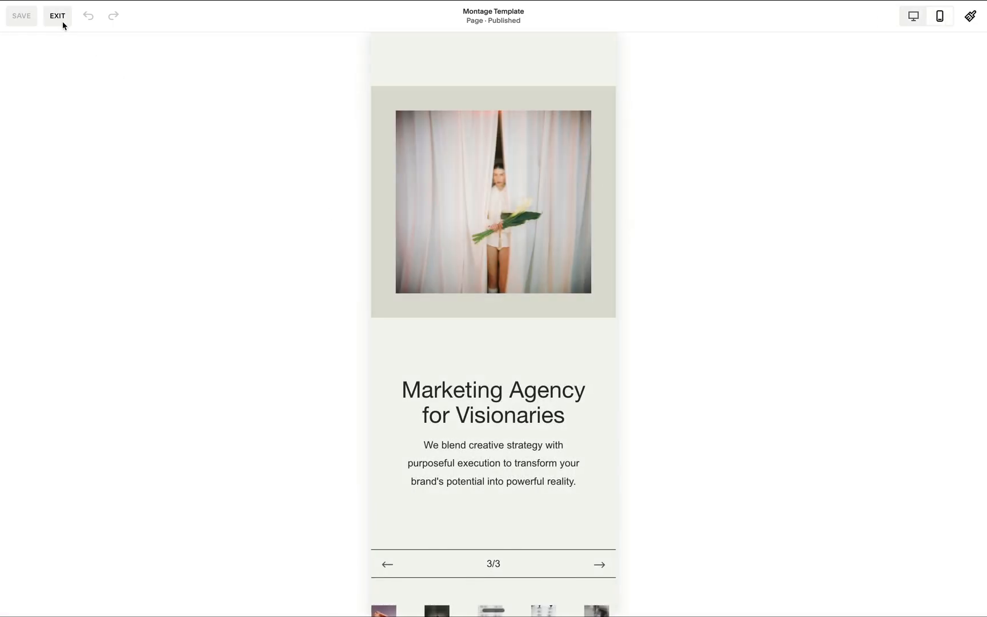
{"action": "left_click", "coordinate": [57, 15]}
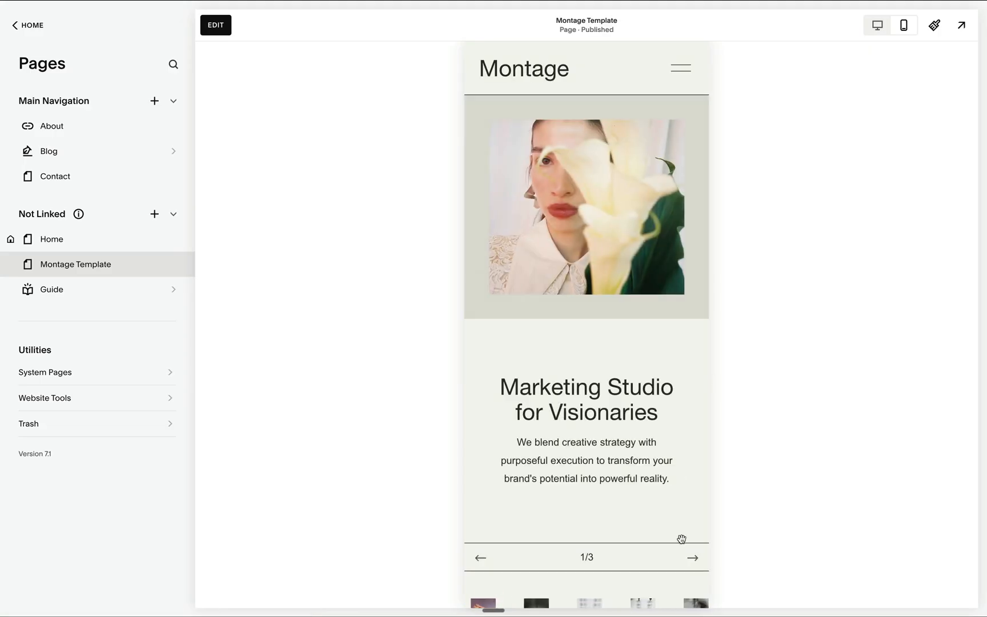
{"action": "left_click", "coordinate": [692, 558]}
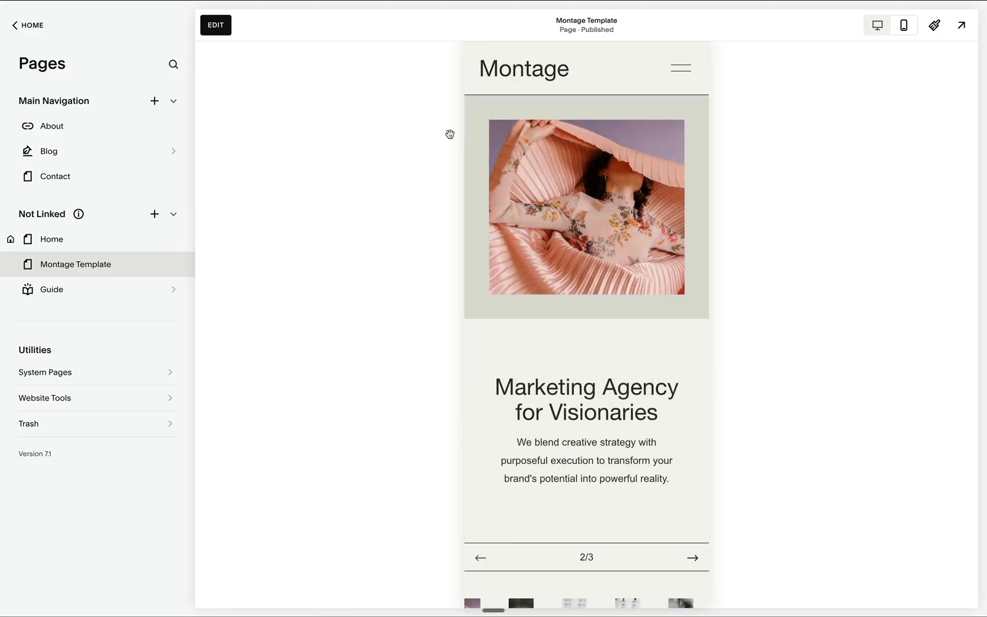
{"action": "left_click", "coordinate": [215, 25]}
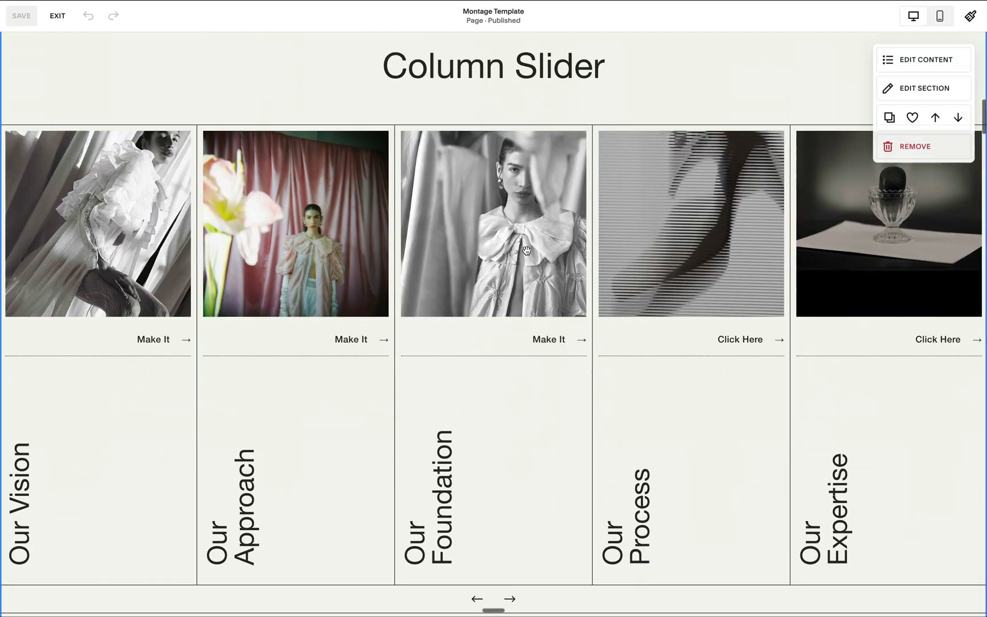
Step: Scroll to the Our Approach tabbed section, exit the editor, and switch to Our Vision
{"action": "scroll", "scroll_direction": "down", "scroll_amount": 3}
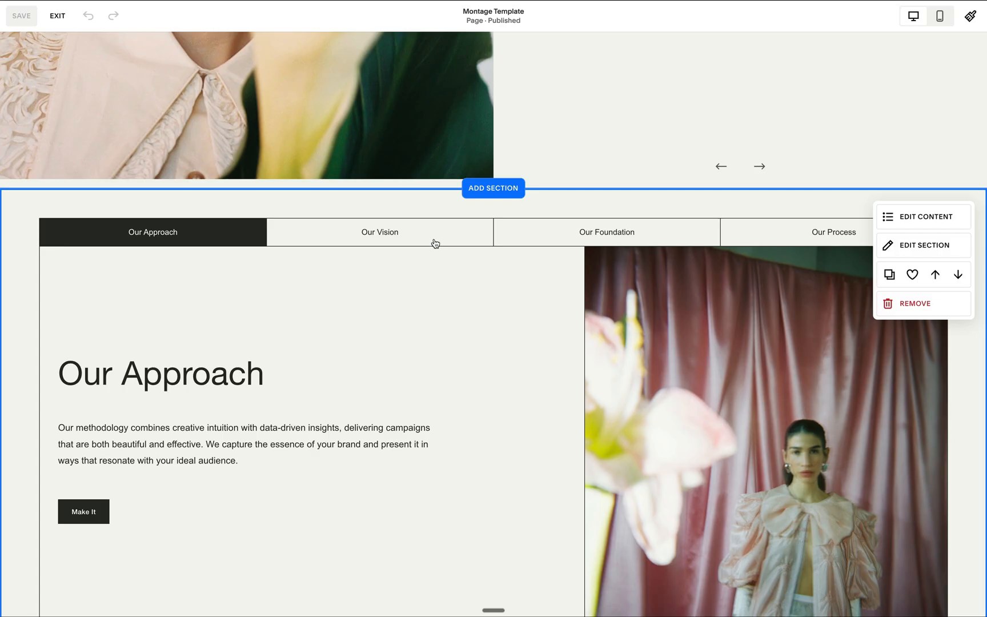
{"action": "mouse_move", "coordinate": [420, 239]}
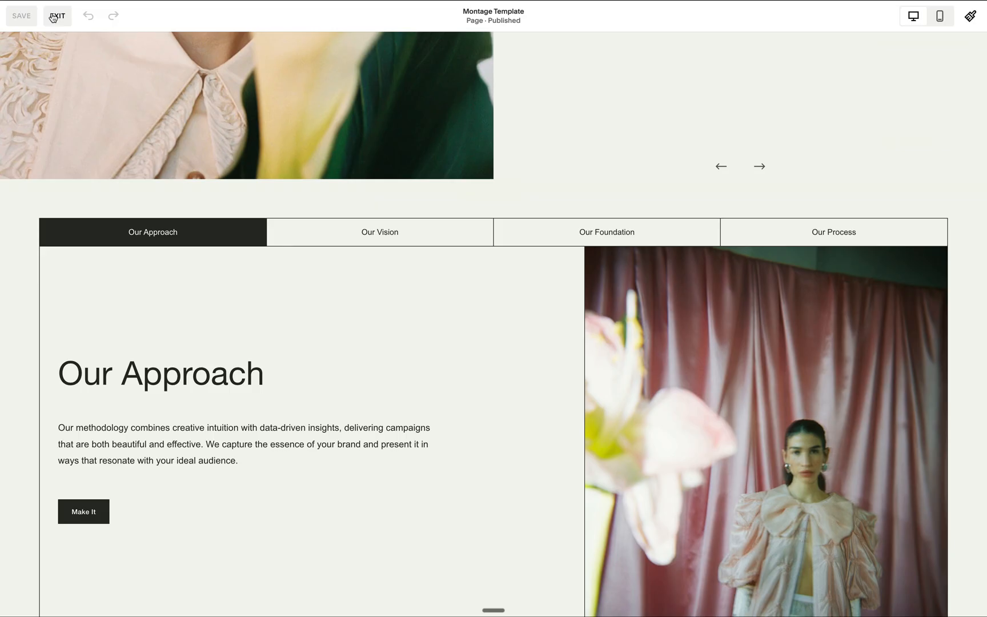
{"action": "left_click", "coordinate": [56, 15]}
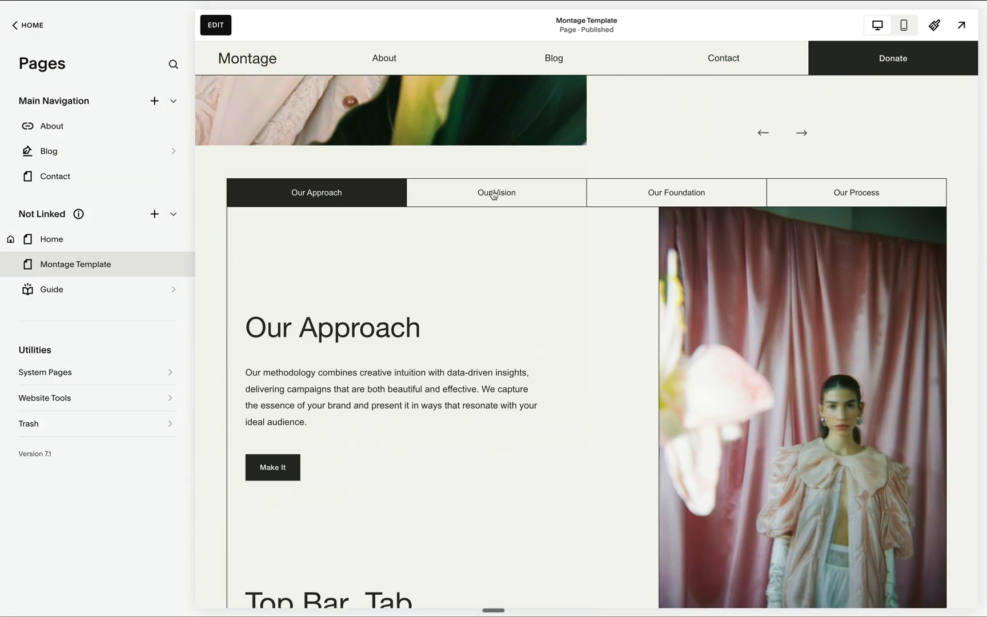
{"action": "left_click", "coordinate": [214, 25]}
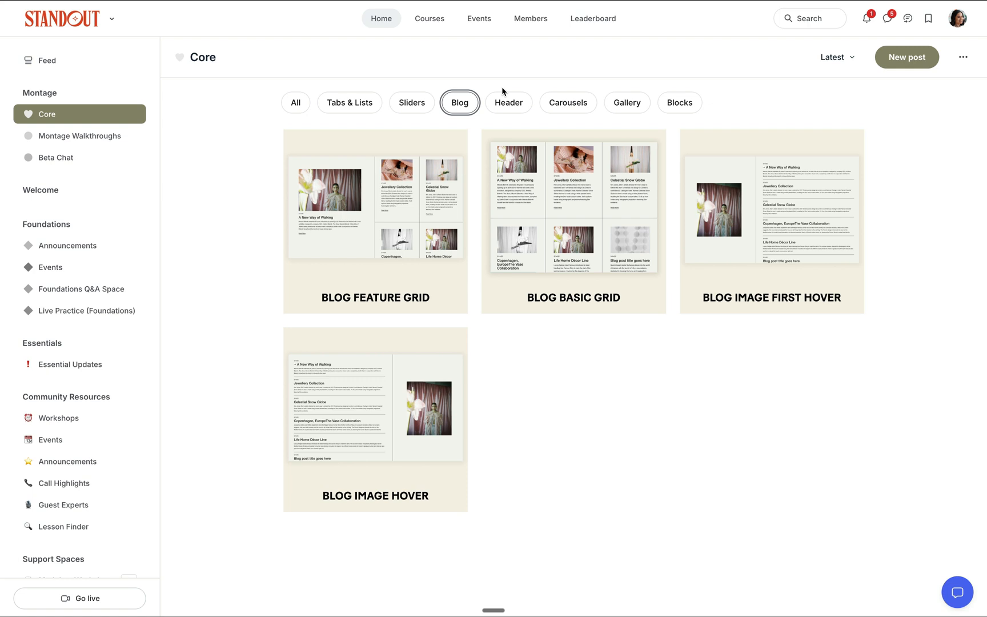
Step: Filter the Core layouts to Header designs such as Simple Menu and Fixed Side Nav
{"action": "left_click", "coordinate": [508, 102]}
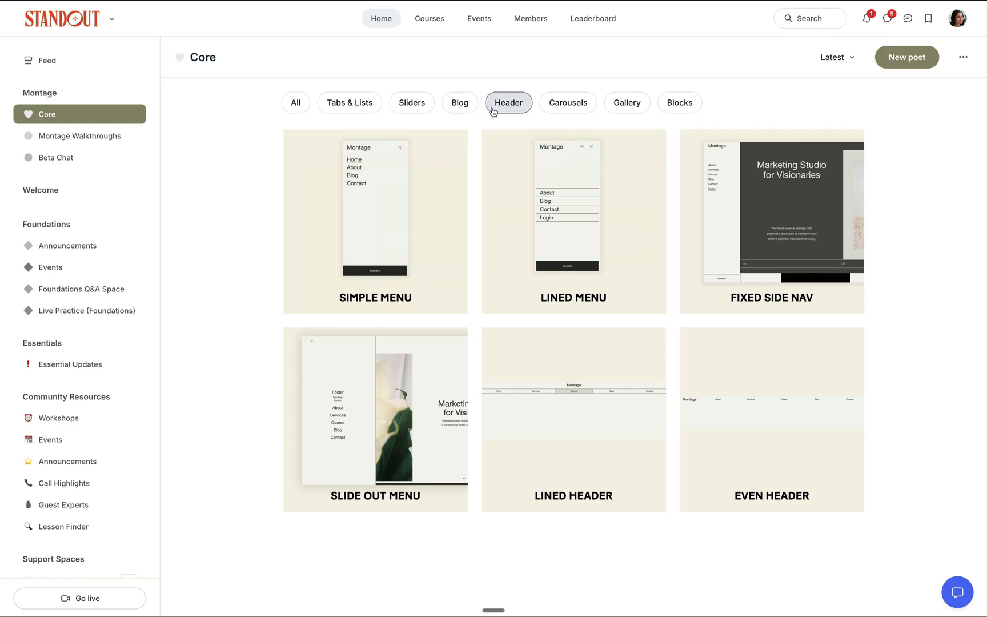
Step: Switch back to the Montage template site showing the lined header and Marketing Studio slideshow
{"action": "left_click", "coordinate": [770, 221]}
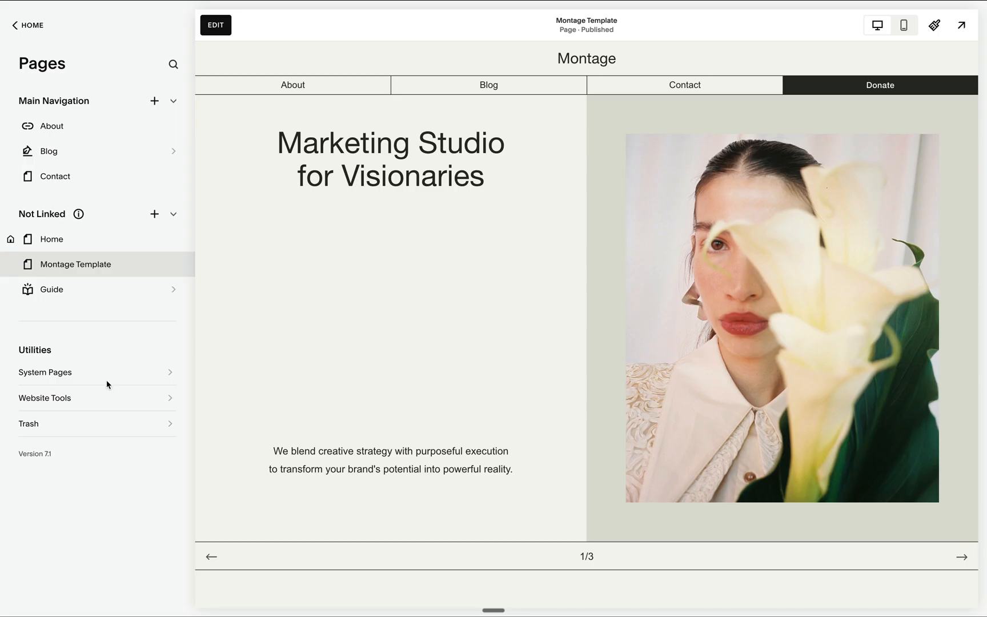
{"action": "mouse_move", "coordinate": [183, 176]}
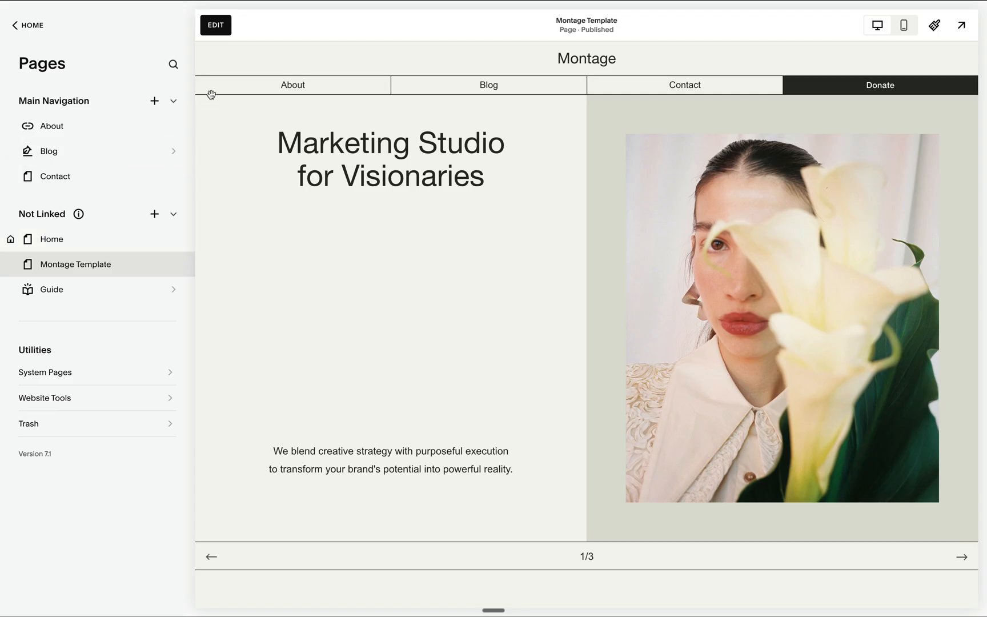
{"action": "mouse_move", "coordinate": [88, 239]}
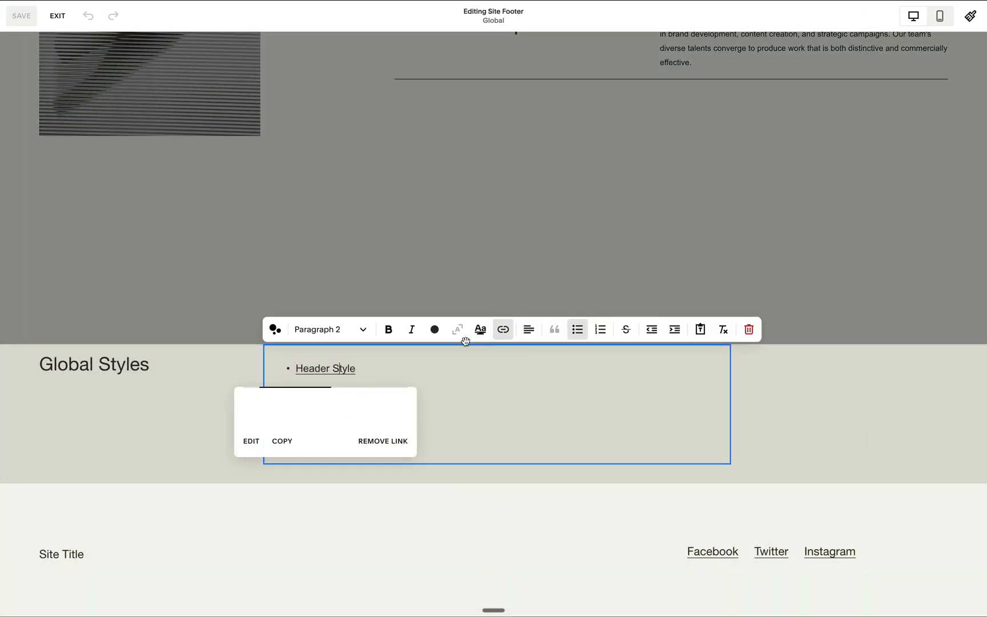
Step: Correct the Global Styles footer link's #addClass side-menu anchor, then exit footer editing
{"action": "left_click", "coordinate": [251, 440]}
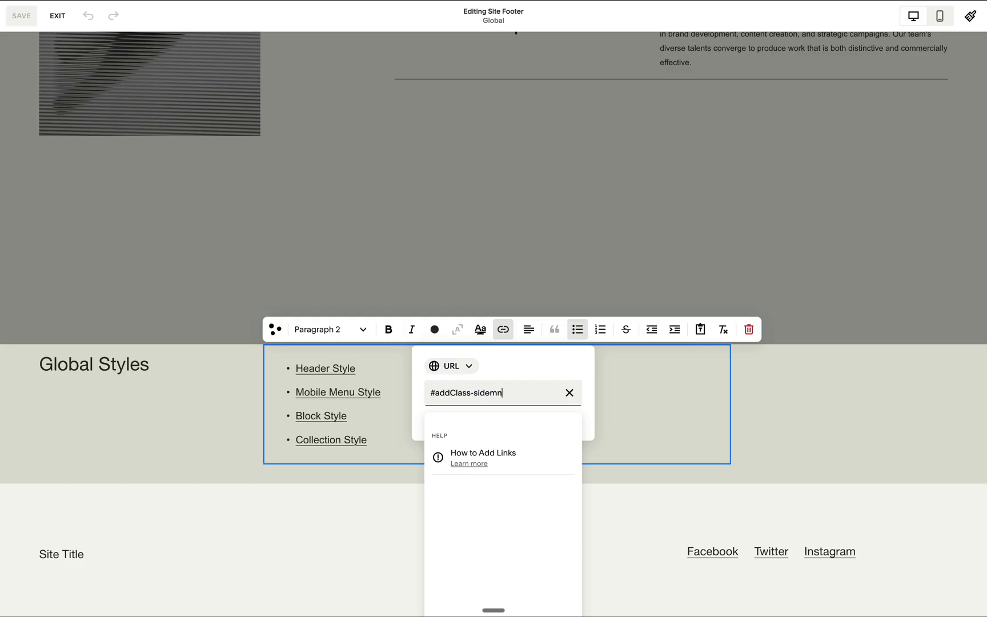
{"action": "type", "text": "eu"}
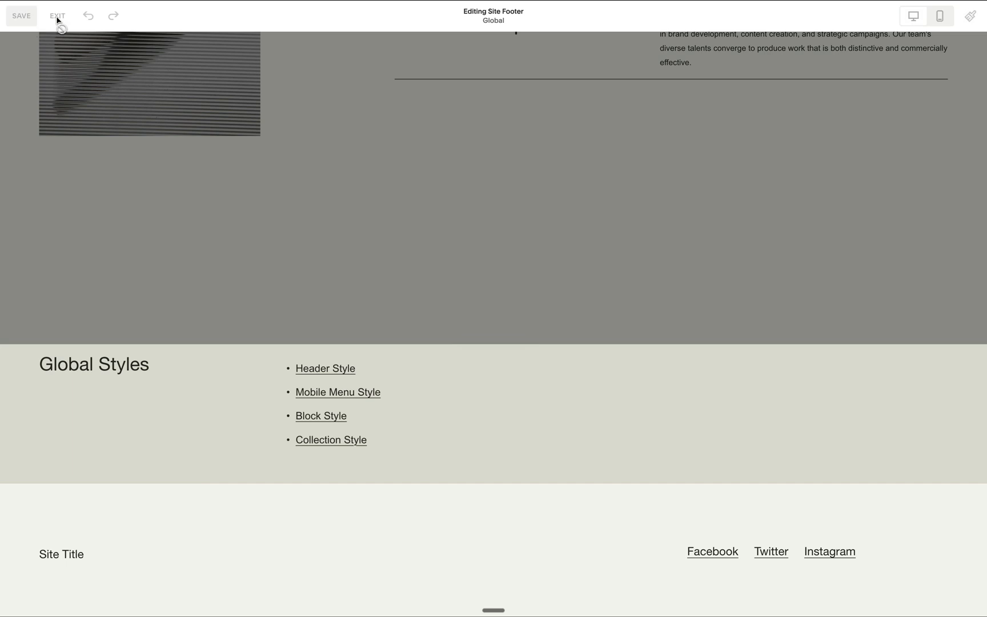
{"action": "left_click", "coordinate": [57, 15]}
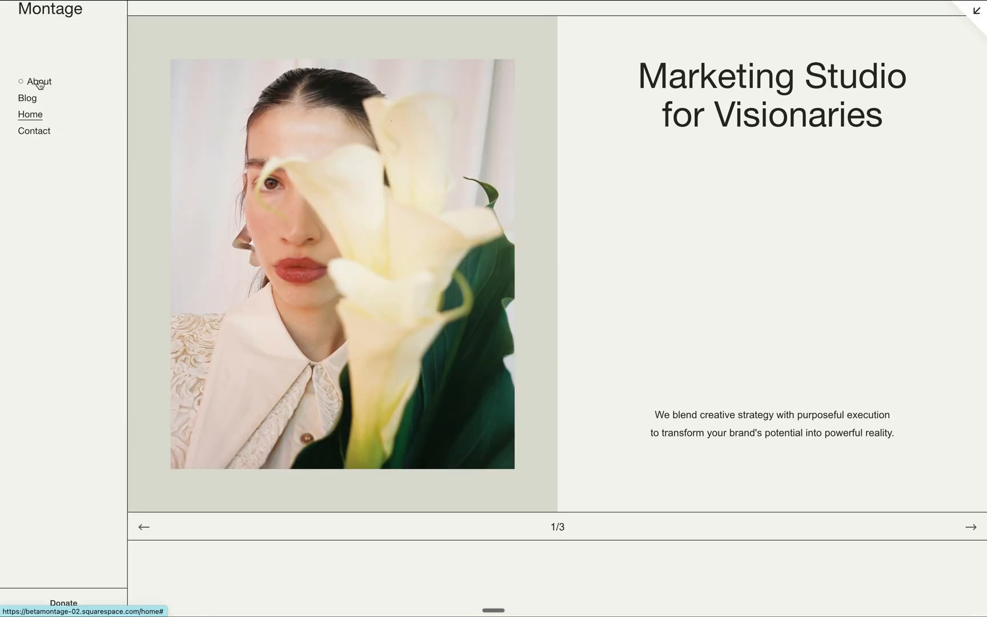
{"action": "mouse_move", "coordinate": [108, 563]}
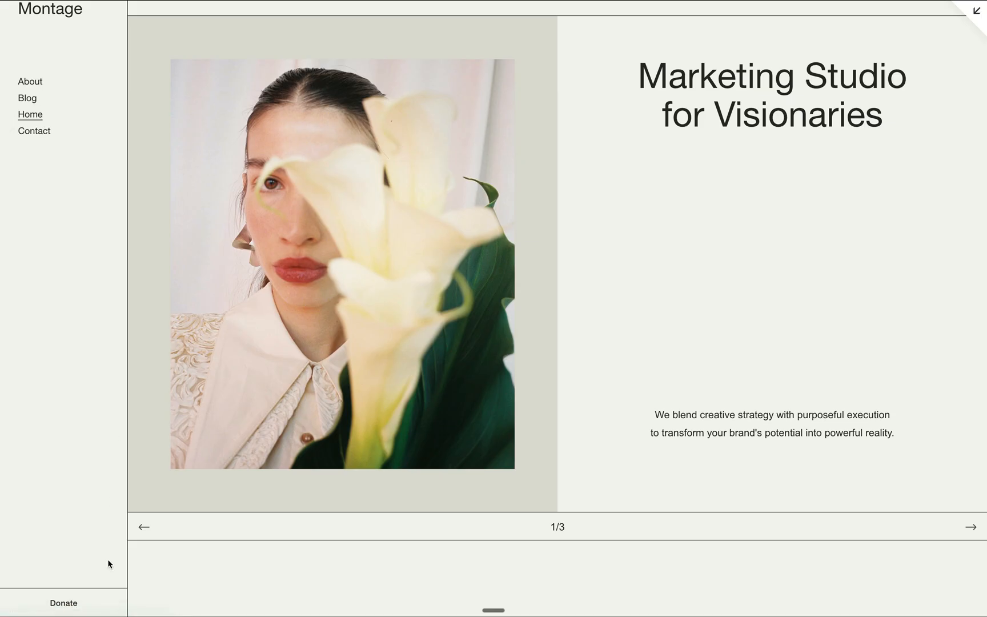
Step: Open the Blog page from the side navigation, then scroll to the Fluid Video post
{"action": "left_click", "coordinate": [27, 98]}
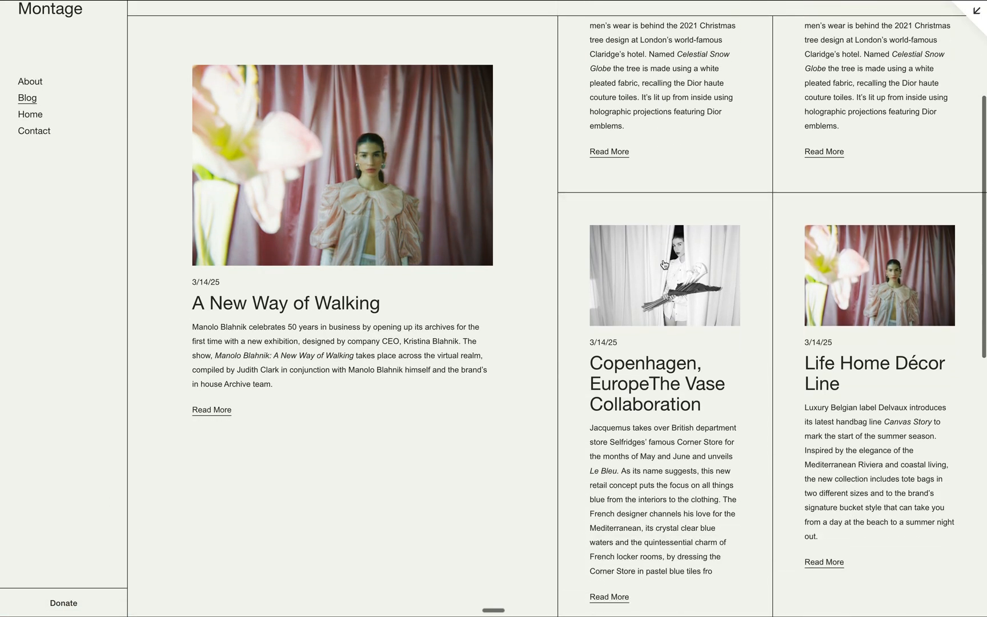
{"action": "scroll", "scroll_direction": "down", "scroll_amount": 3}
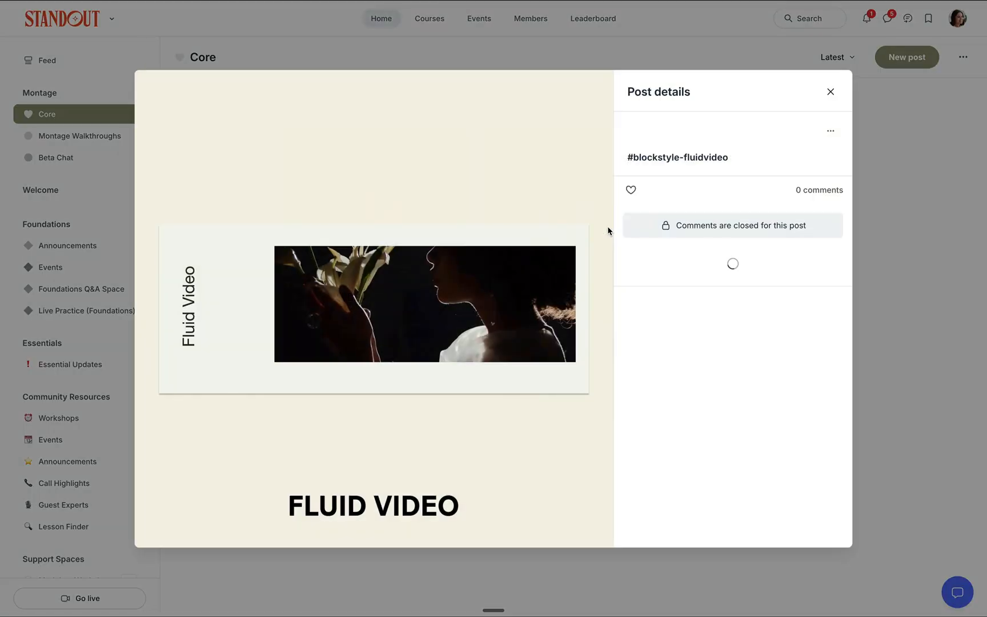
Step: Add a #blockstyle-fluidvideo link to the homepage video block's Description
{"action": "left_click", "coordinate": [112, 12]}
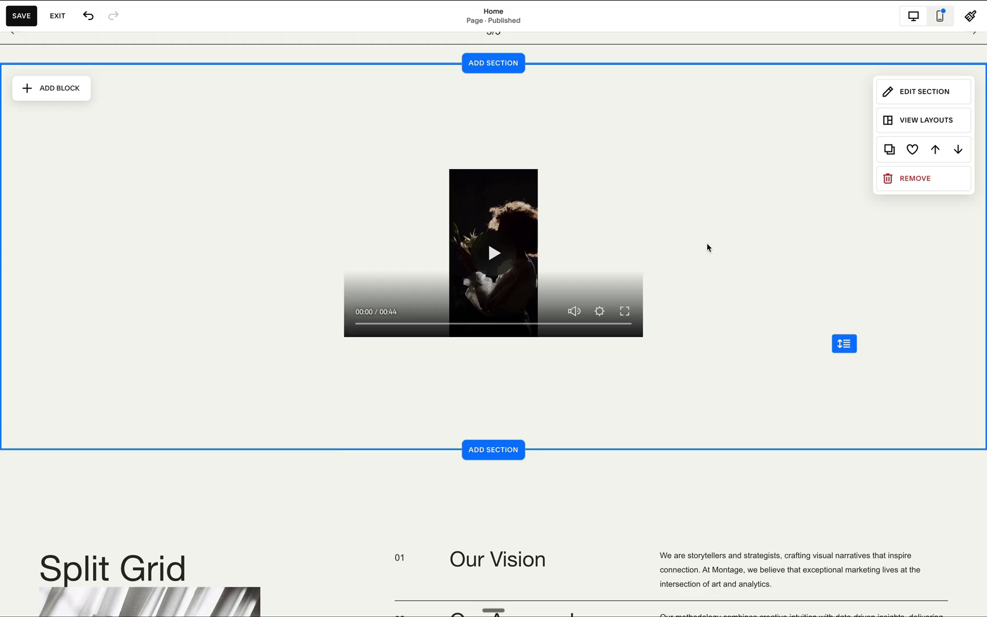
{"action": "left_click", "coordinate": [493, 253]}
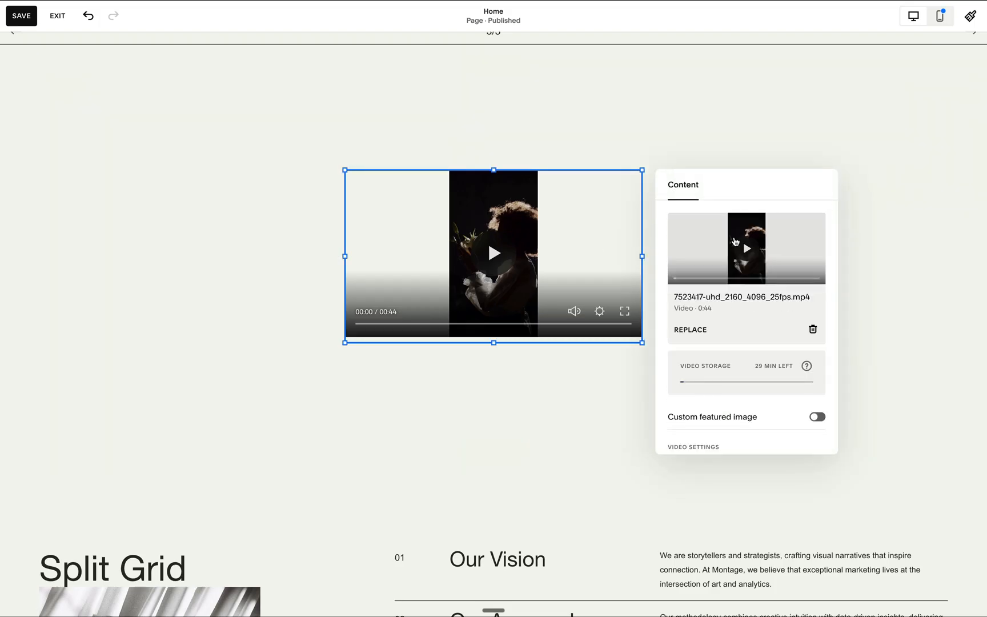
{"action": "scroll", "scroll_direction": "down", "scroll_amount": 3}
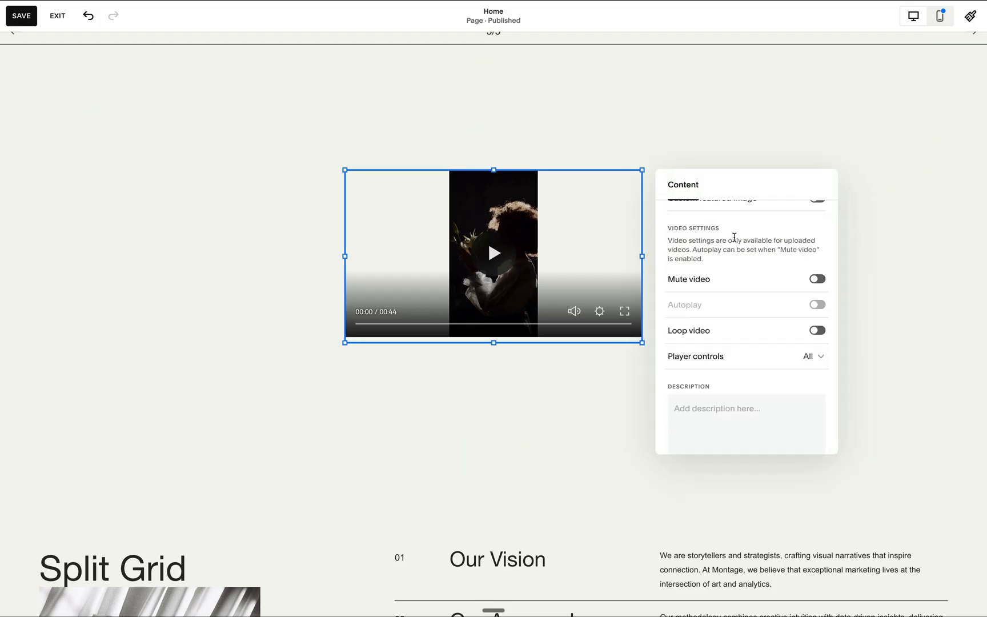
{"action": "left_click", "coordinate": [746, 422]}
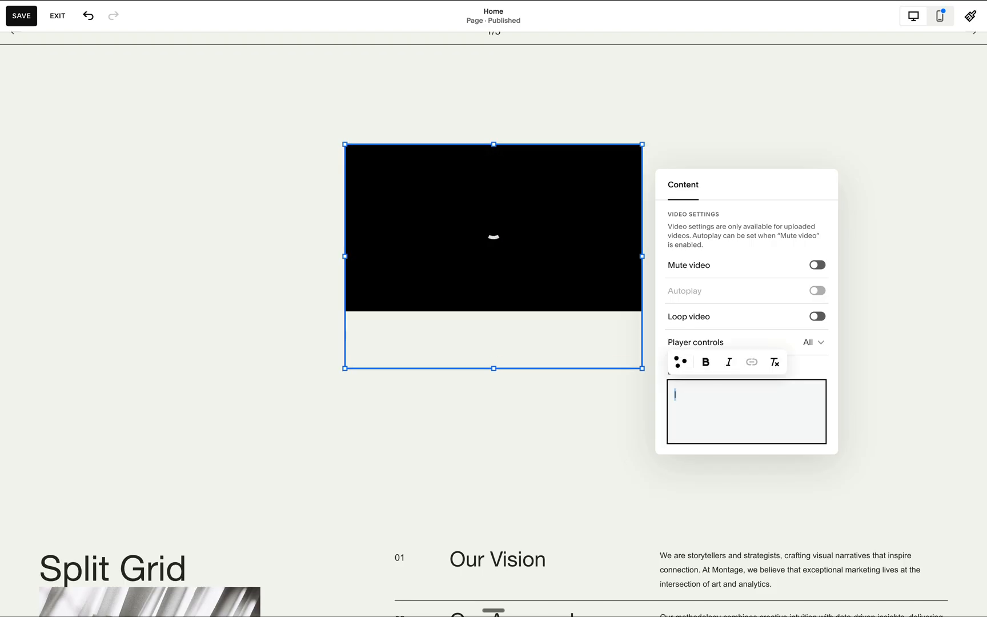
{"action": "left_click", "coordinate": [751, 362]}
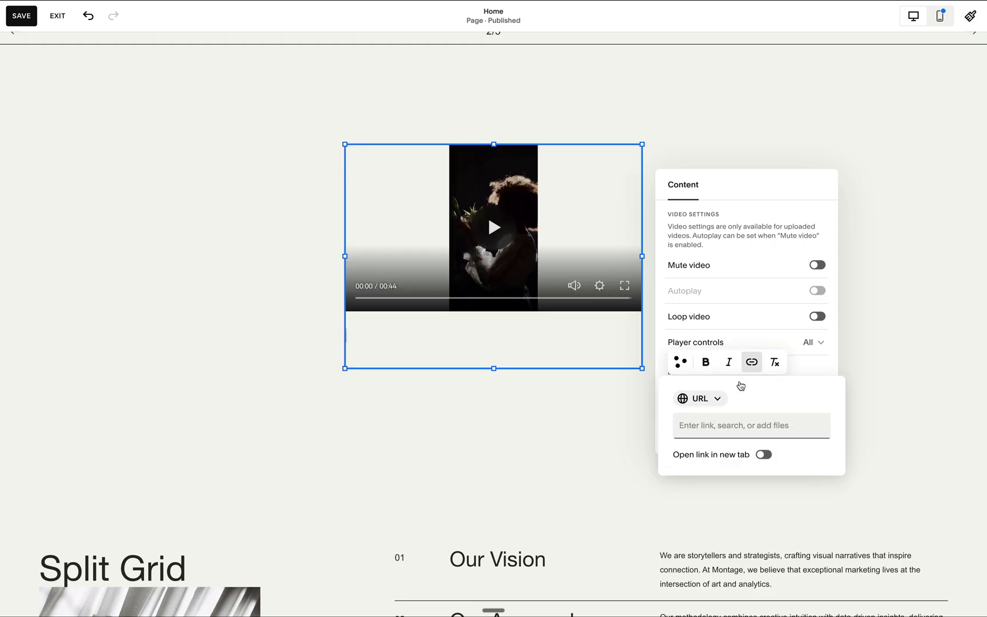
{"action": "type", "text": "#blockstyle-fluidvideo"}
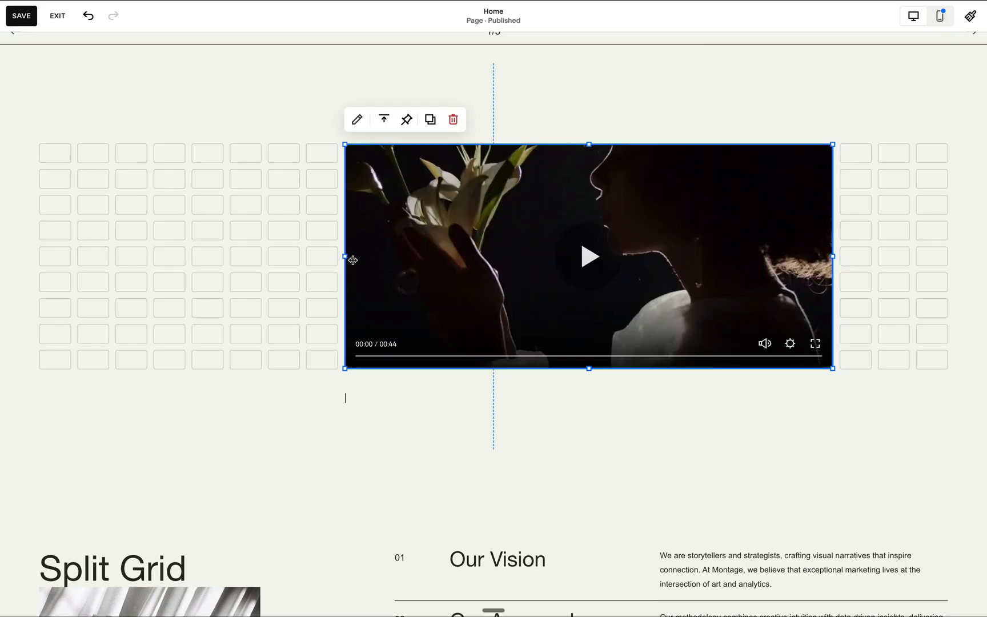
{"action": "left_click", "coordinate": [452, 119]}
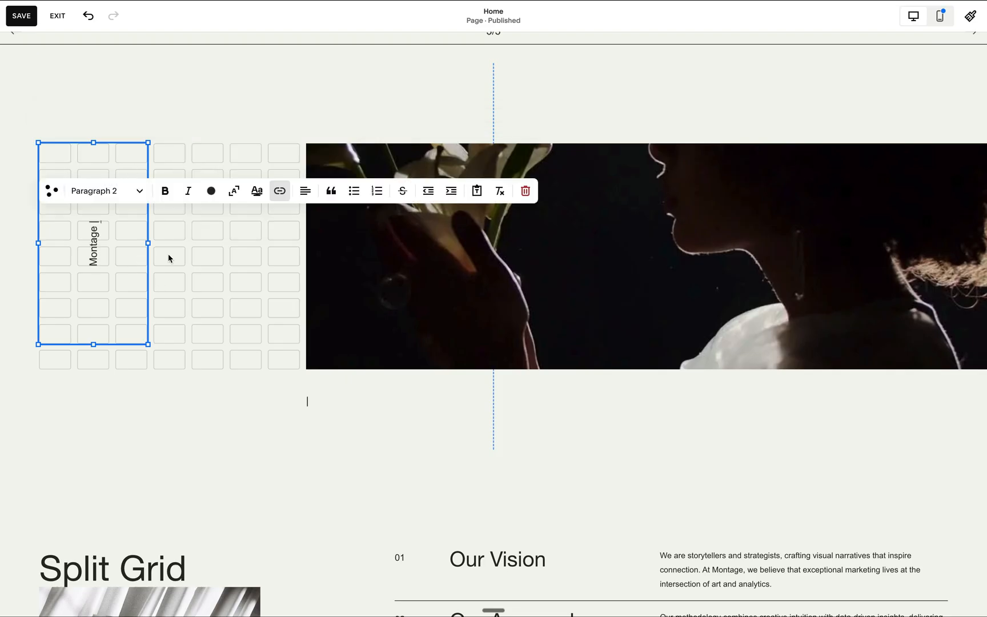
Step: Save the homepage with the vertical Montage label, then adjust the label and exit the editor
{"action": "left_click", "coordinate": [279, 190]}
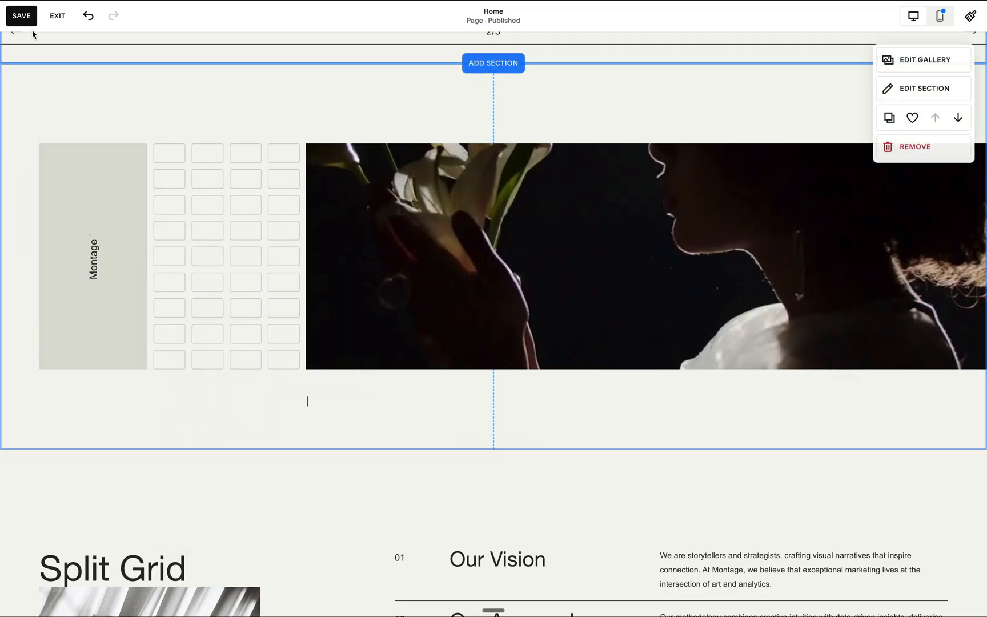
{"action": "left_click", "coordinate": [57, 16]}
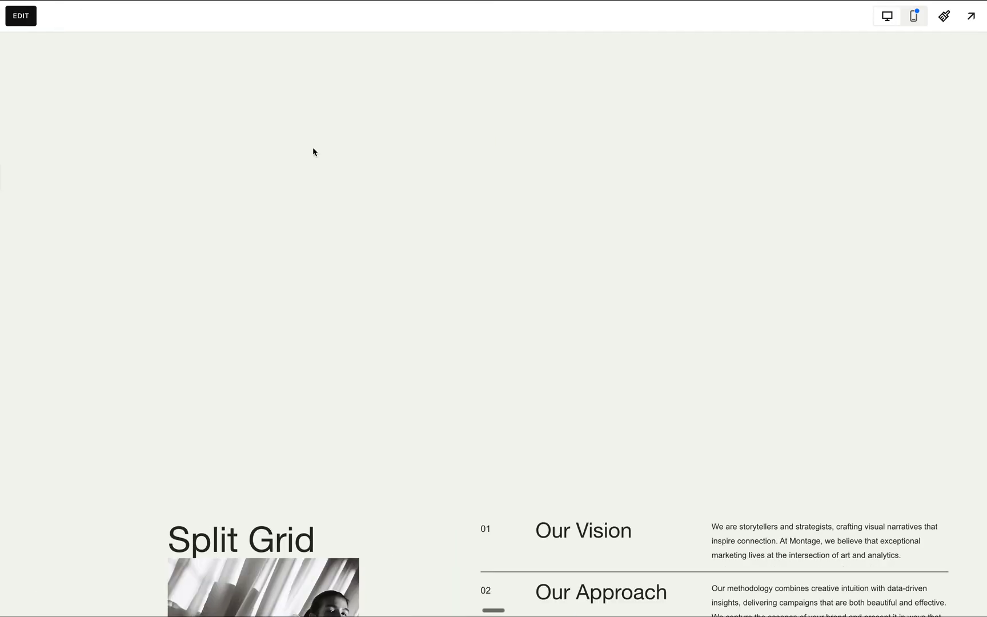
{"action": "left_click", "coordinate": [20, 15]}
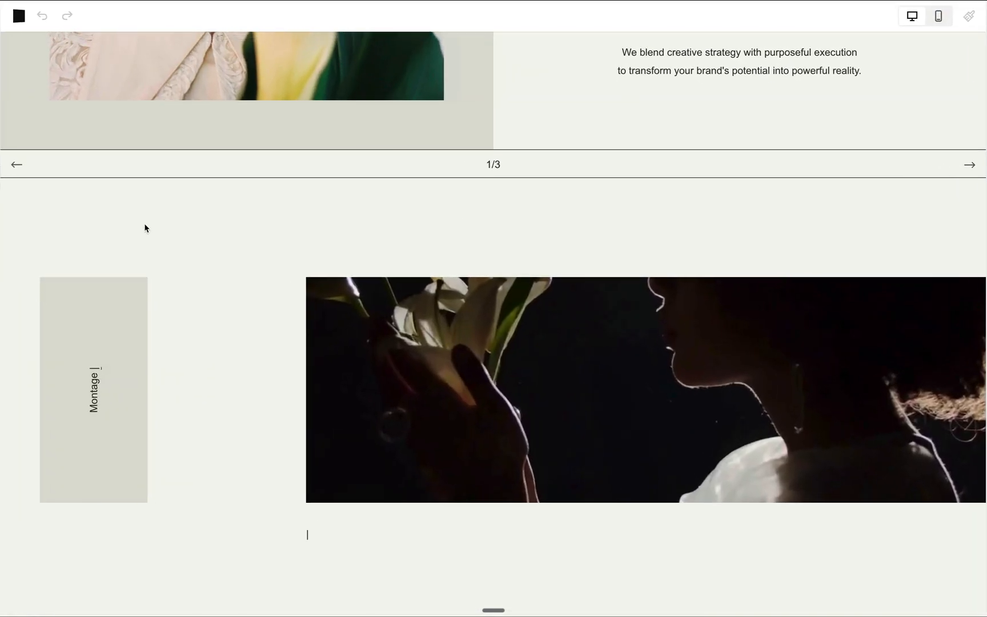
{"action": "left_click", "coordinate": [93, 389]}
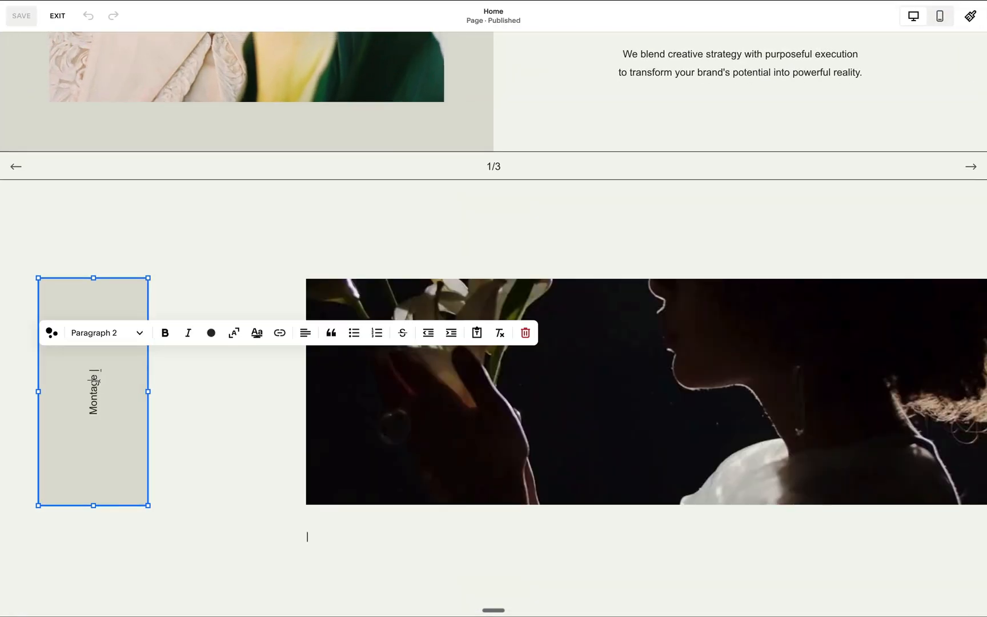
{"action": "left_click", "coordinate": [234, 114]}
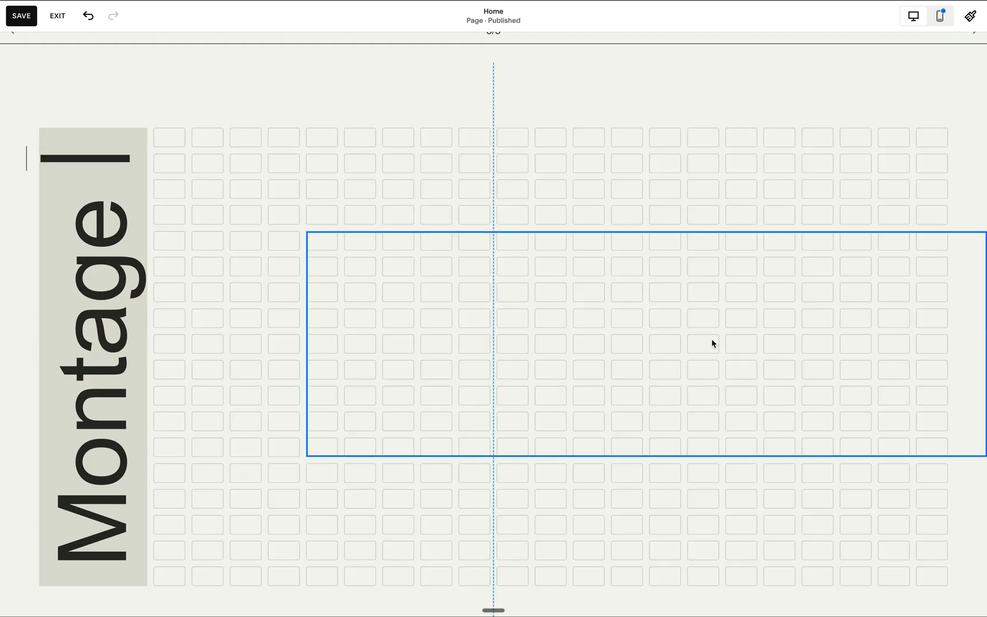
{"action": "left_click", "coordinate": [57, 15]}
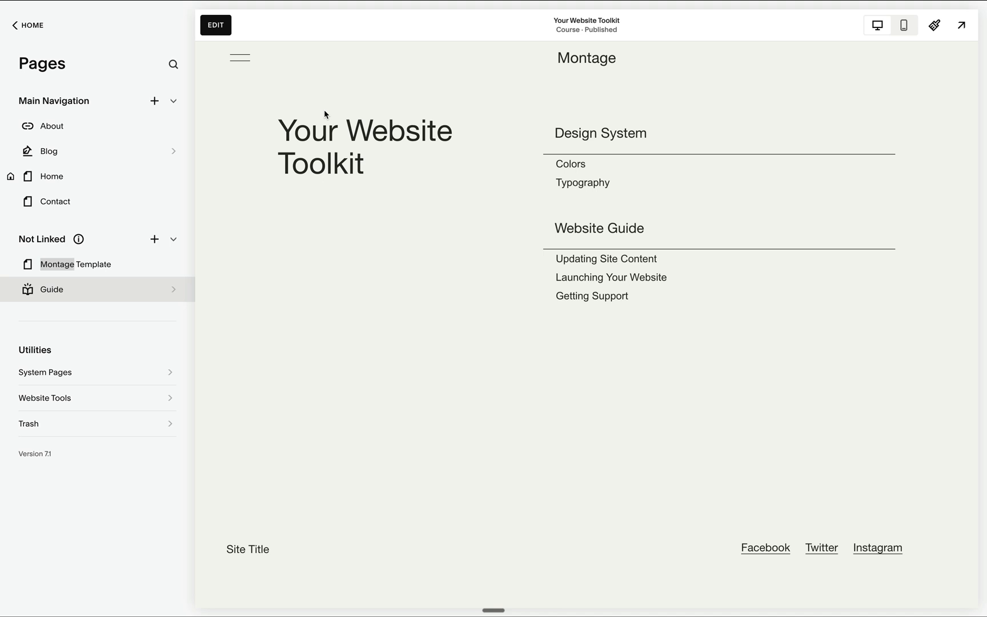
Step: View the Guide's Colors lesson, then return to the pages list and scroll through
{"action": "left_click", "coordinate": [50, 289]}
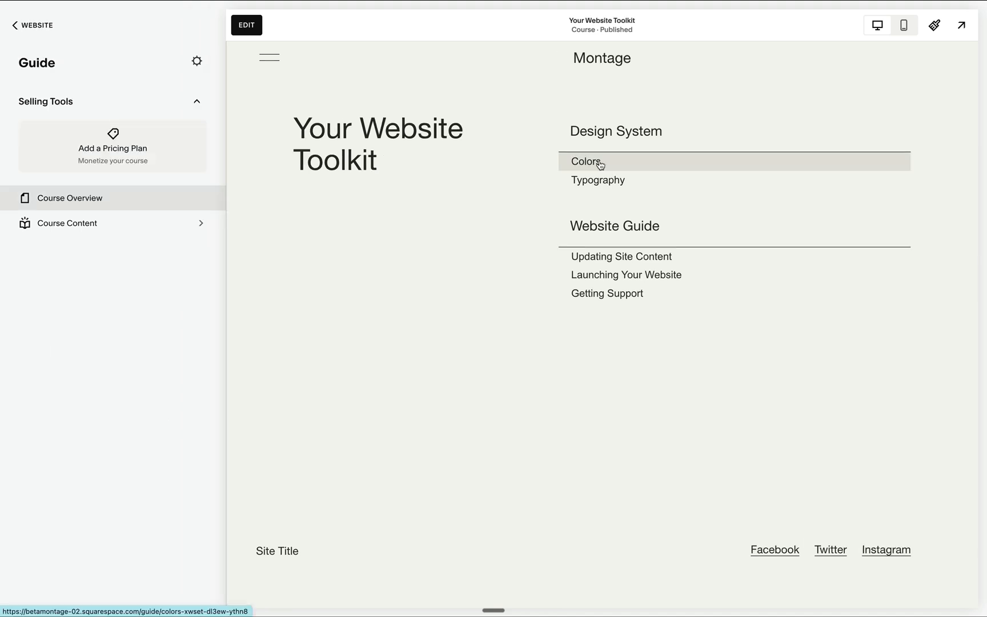
{"action": "left_click", "coordinate": [585, 161]}
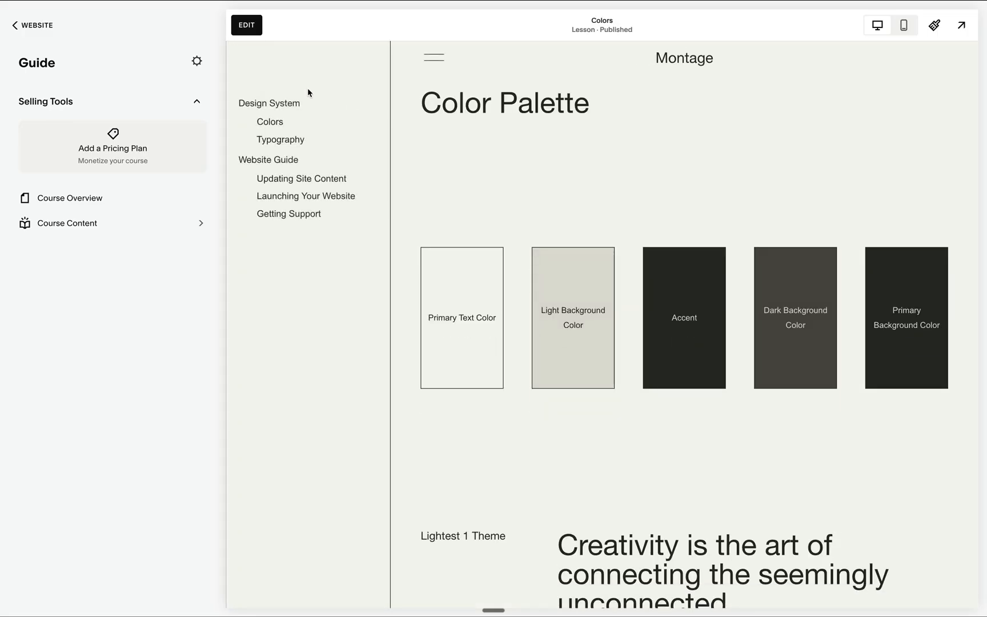
{"action": "left_click", "coordinate": [36, 25]}
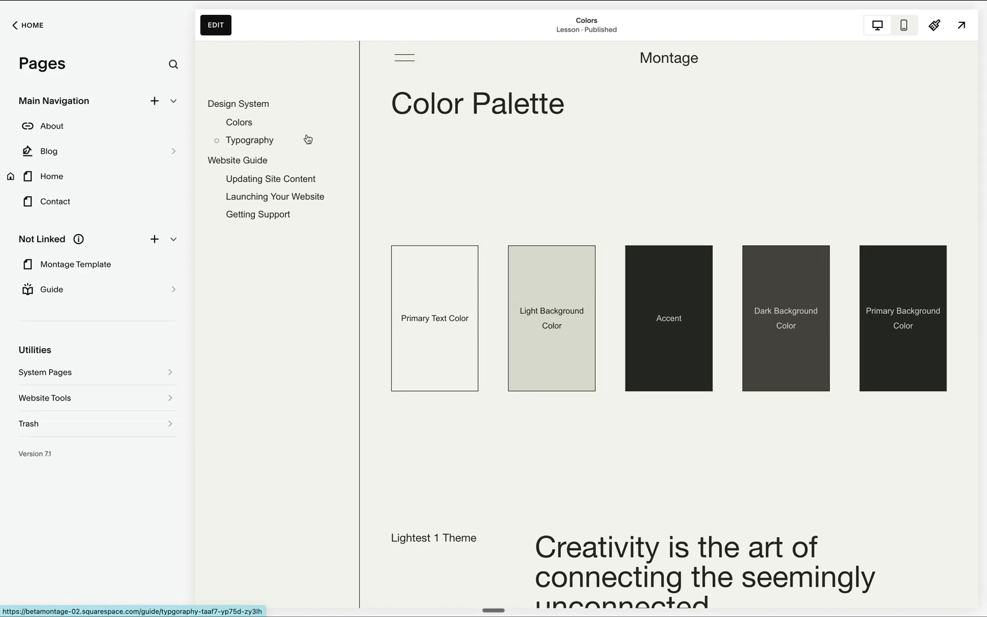
{"action": "mouse_move", "coordinate": [270, 149]}
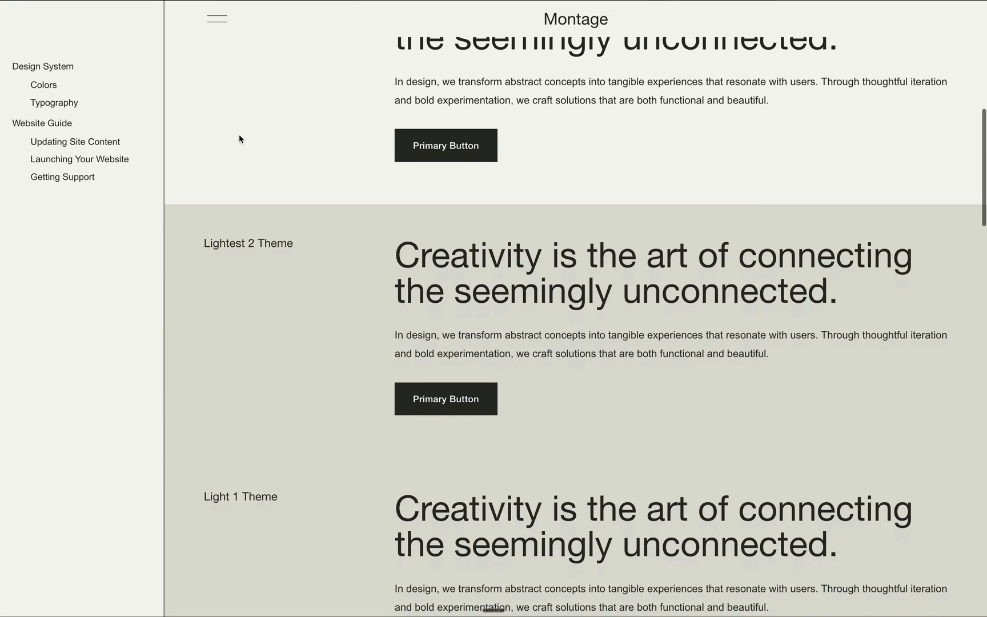
{"action": "scroll", "scroll_direction": "down", "scroll_amount": 3}
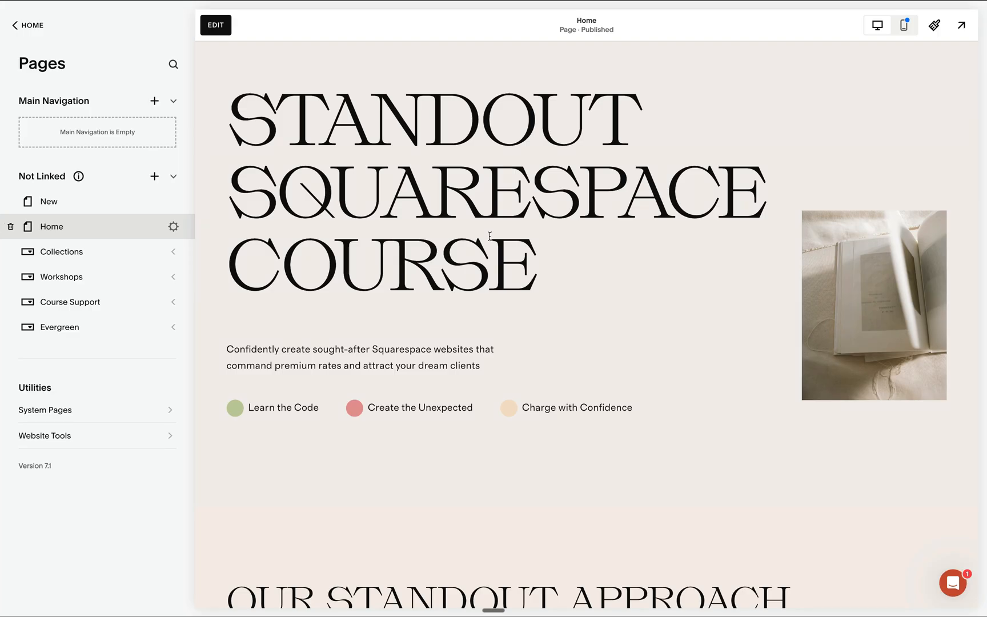
{"action": "mouse_move", "coordinate": [135, 189]}
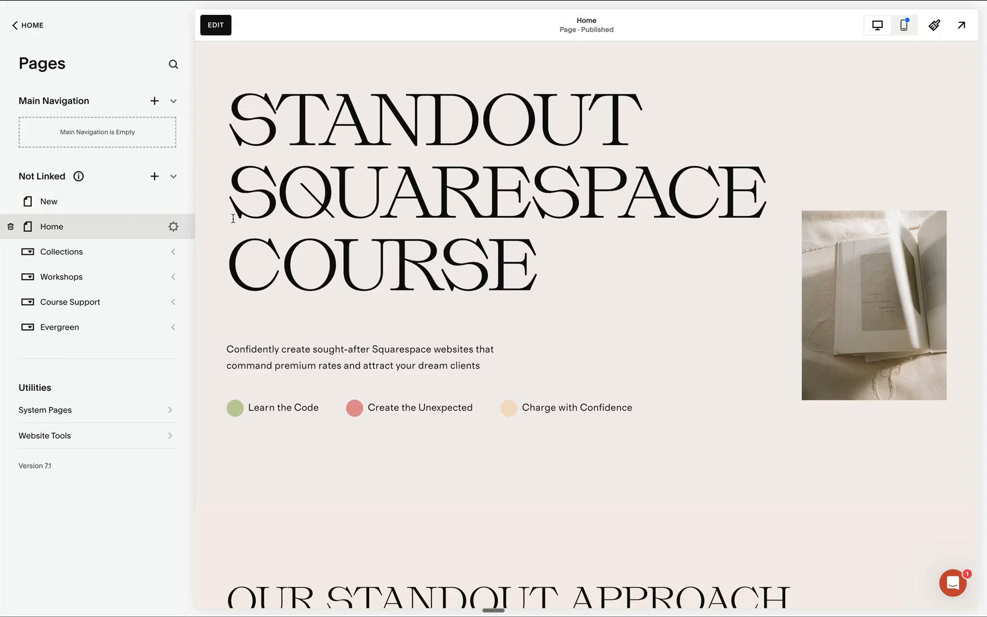
{"action": "scroll", "scroll_direction": "down", "scroll_amount": 3}
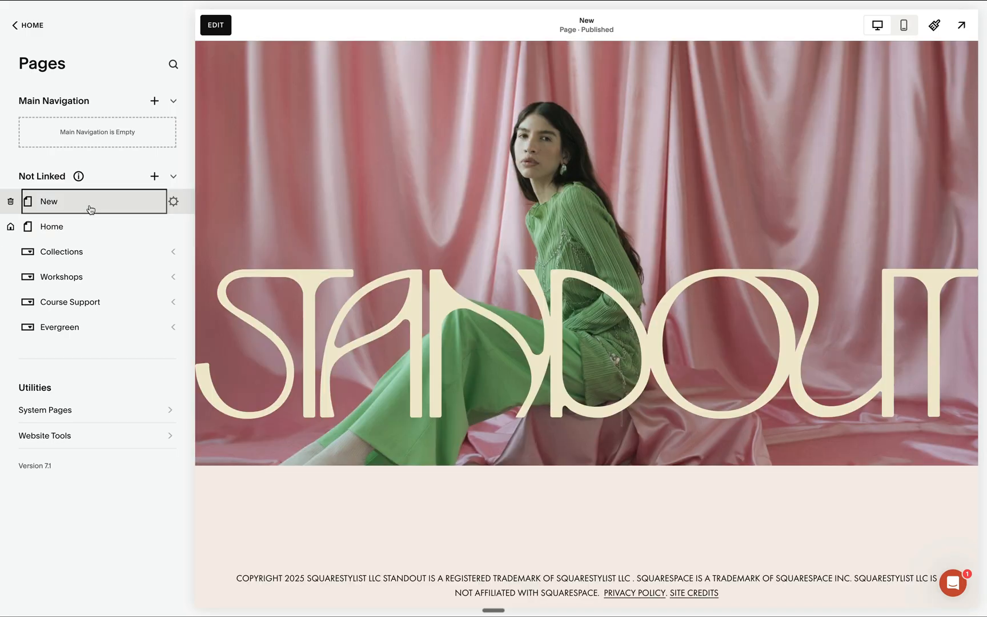
{"action": "mouse_move", "coordinate": [111, 199]}
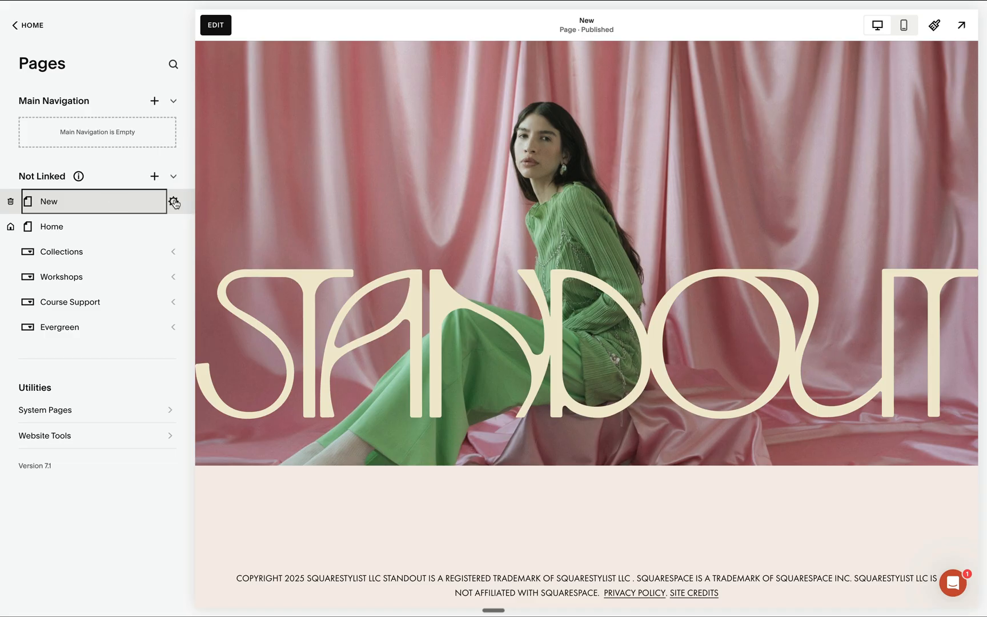
{"action": "mouse_move", "coordinate": [216, 25]}
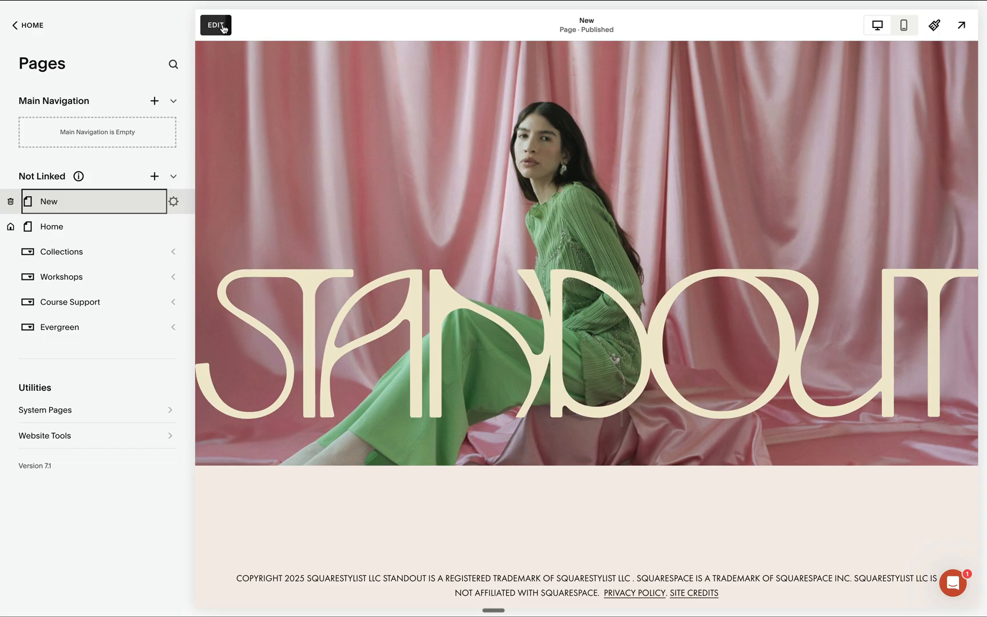
Step: Add the three-column Our Services layout (Basic, Intermediate, Advanced) from the Services category
{"action": "left_click", "coordinate": [215, 24]}
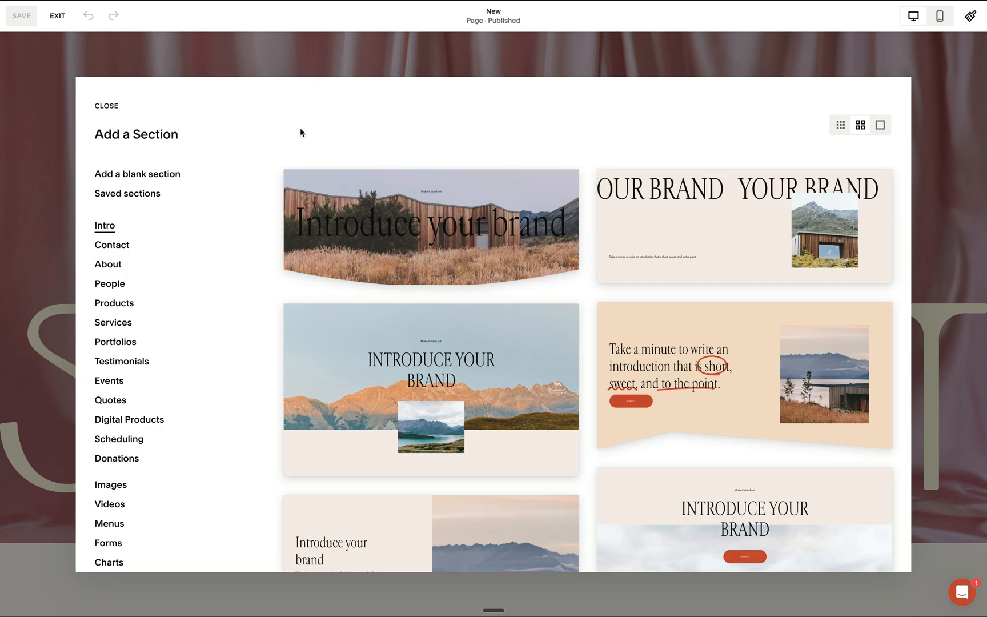
{"action": "scroll", "scroll_direction": "down", "scroll_amount": 3}
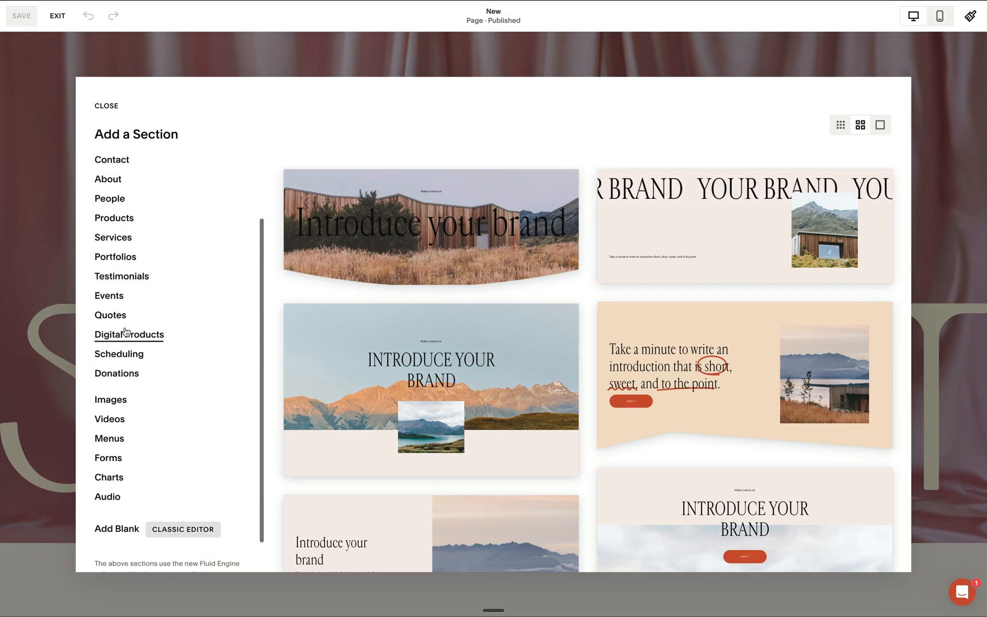
{"action": "left_click", "coordinate": [113, 237]}
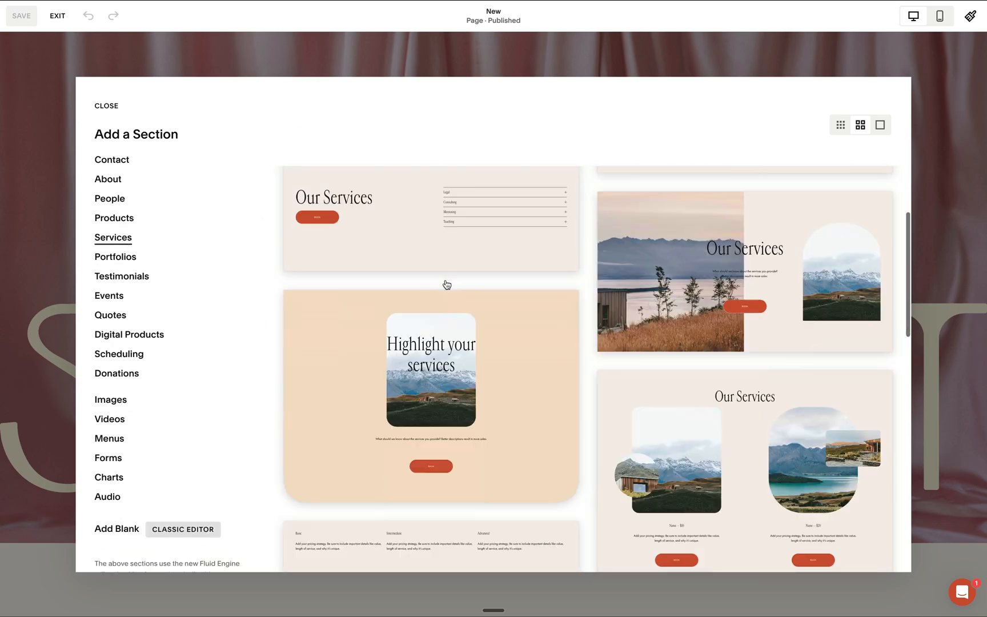
{"action": "scroll", "scroll_direction": "down", "scroll_amount": 3}
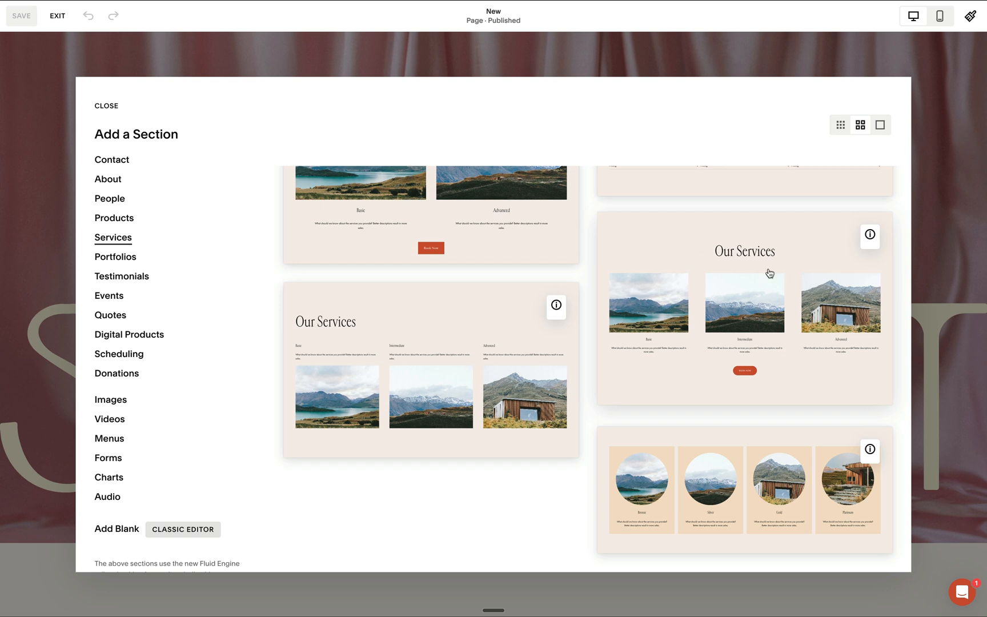
{"action": "left_click", "coordinate": [106, 105]}
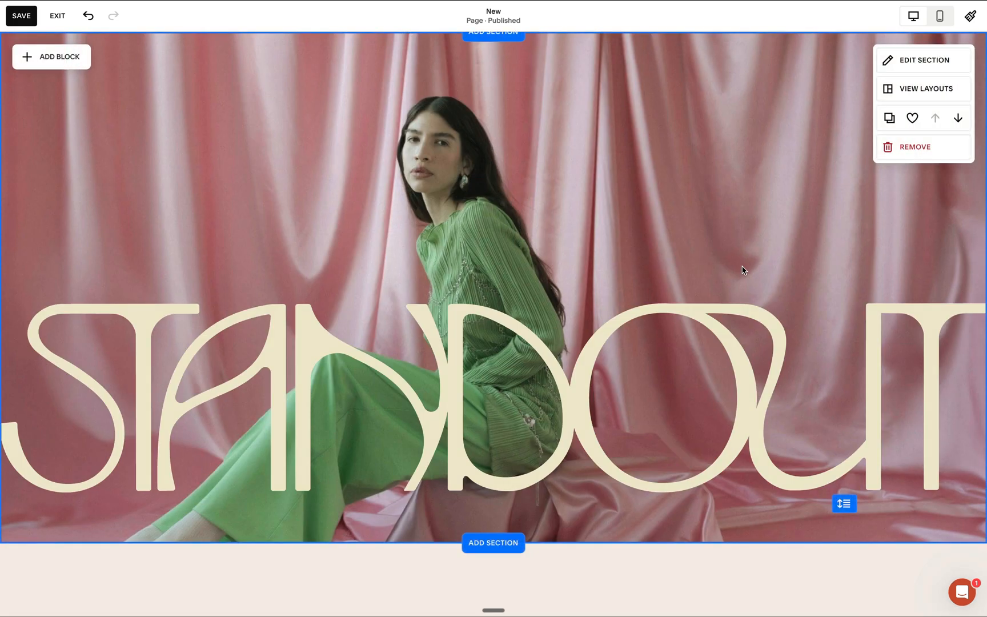
{"action": "scroll", "scroll_direction": "down", "scroll_amount": 3}
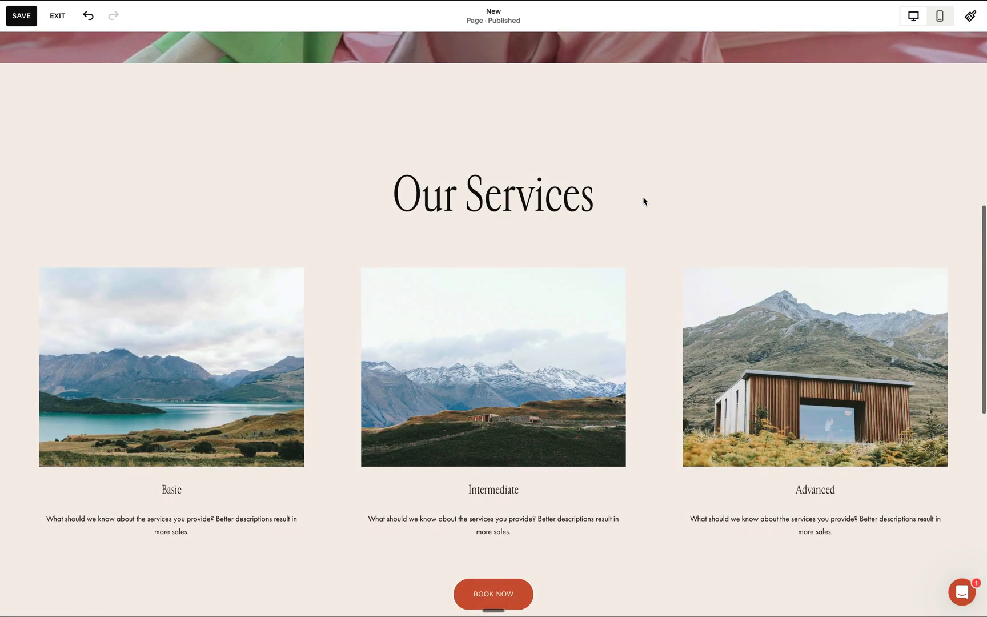
{"action": "mouse_move", "coordinate": [772, 132]}
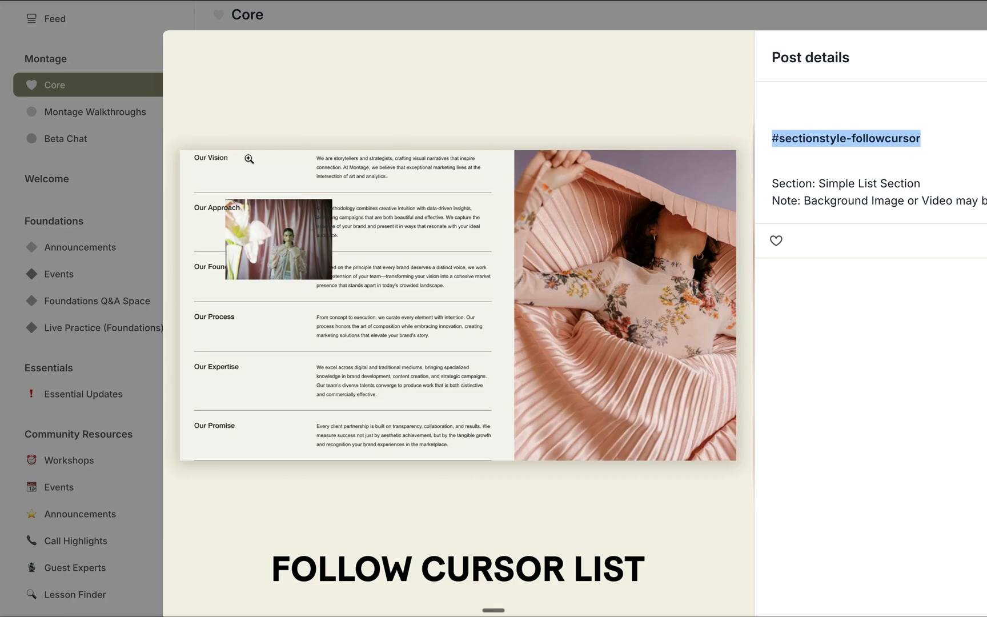
{"action": "mouse_move", "coordinate": [334, 237]}
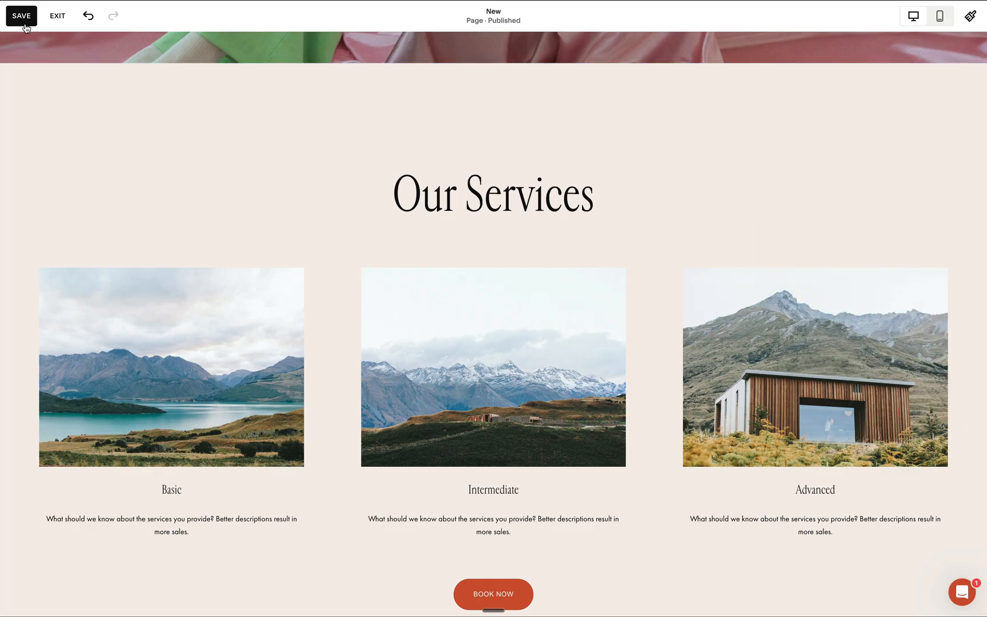
Step: Save the New page so Our Services shows as a follow-cursor list
{"action": "left_click", "coordinate": [57, 15]}
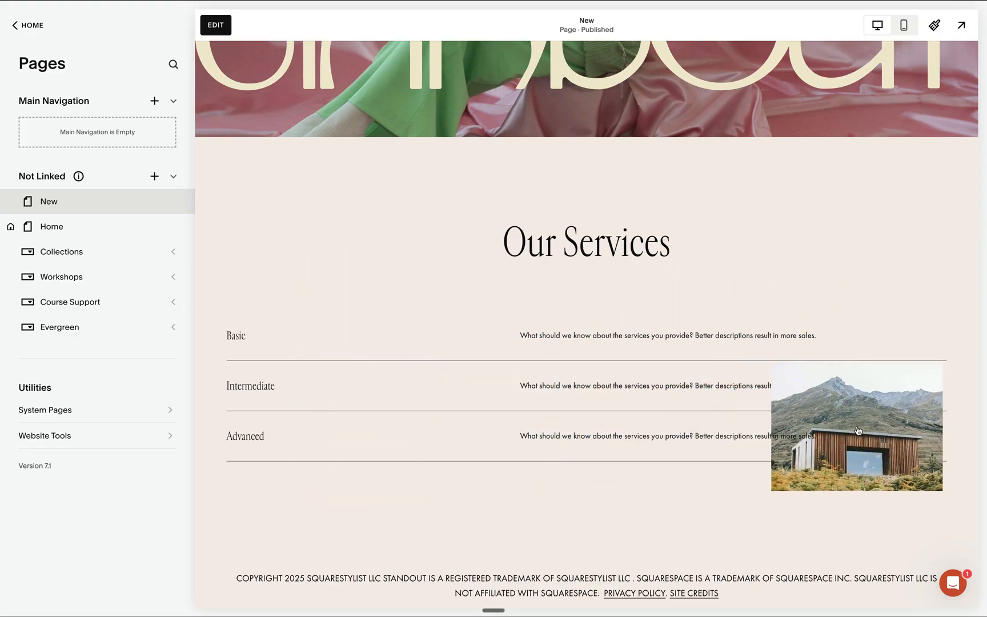
Step: Turn off the list section's Title element and save the New page
{"action": "left_click", "coordinate": [215, 25]}
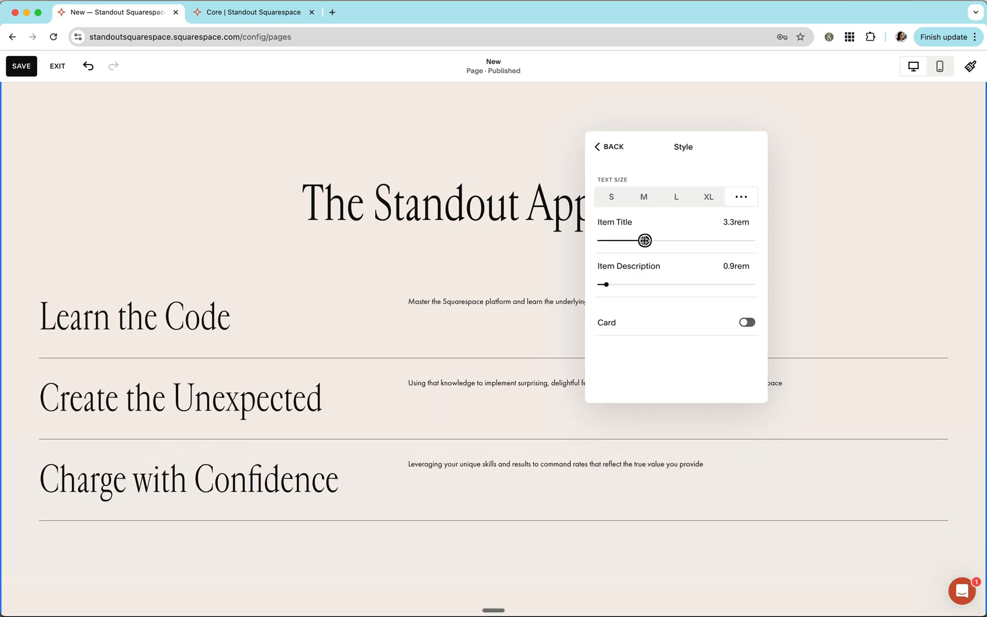
{"action": "left_click", "coordinate": [607, 147]}
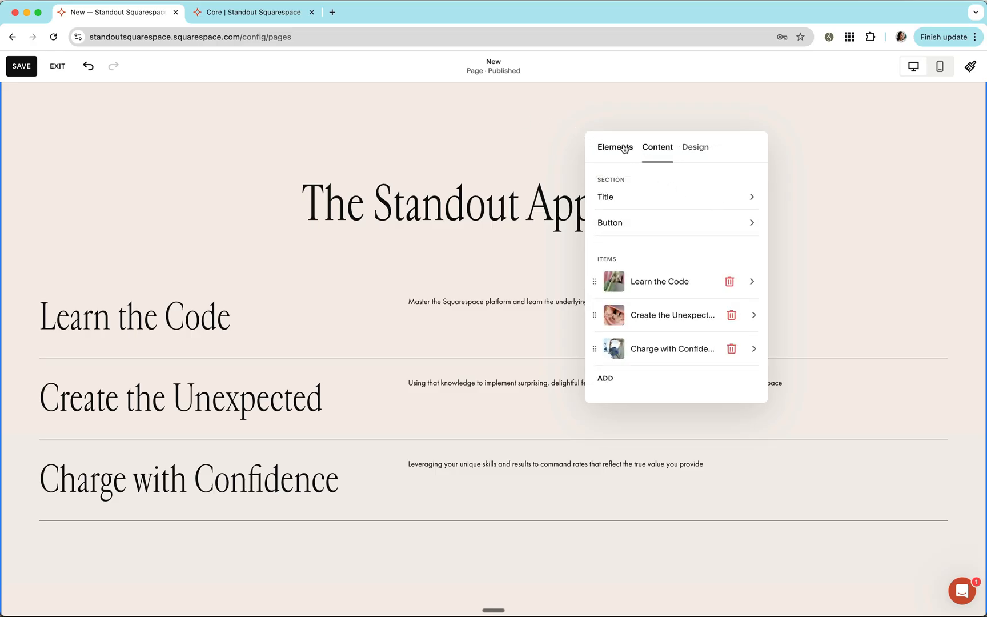
{"action": "left_click", "coordinate": [615, 147]}
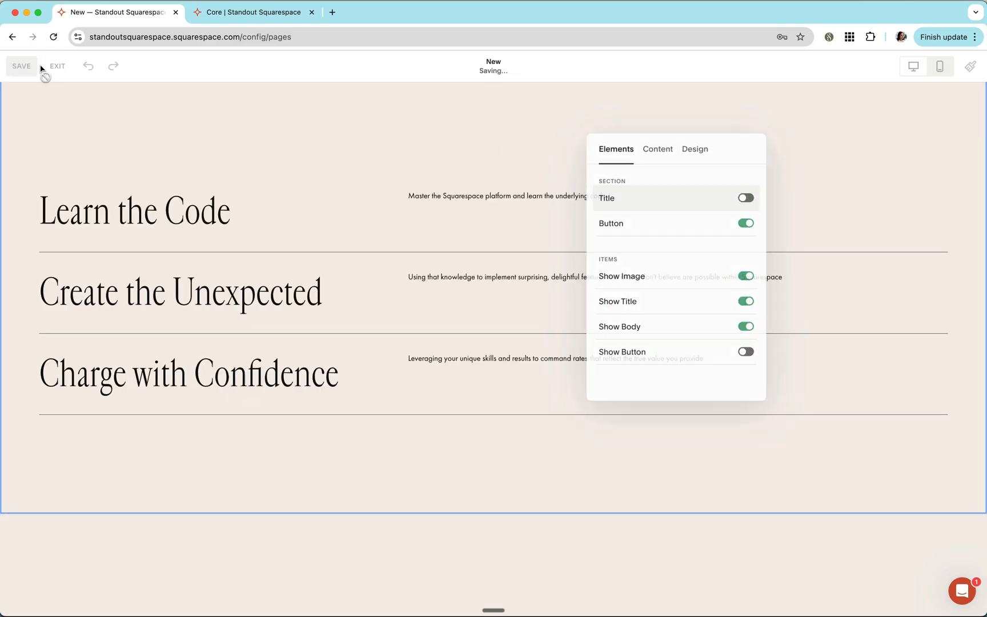
{"action": "left_click", "coordinate": [56, 65]}
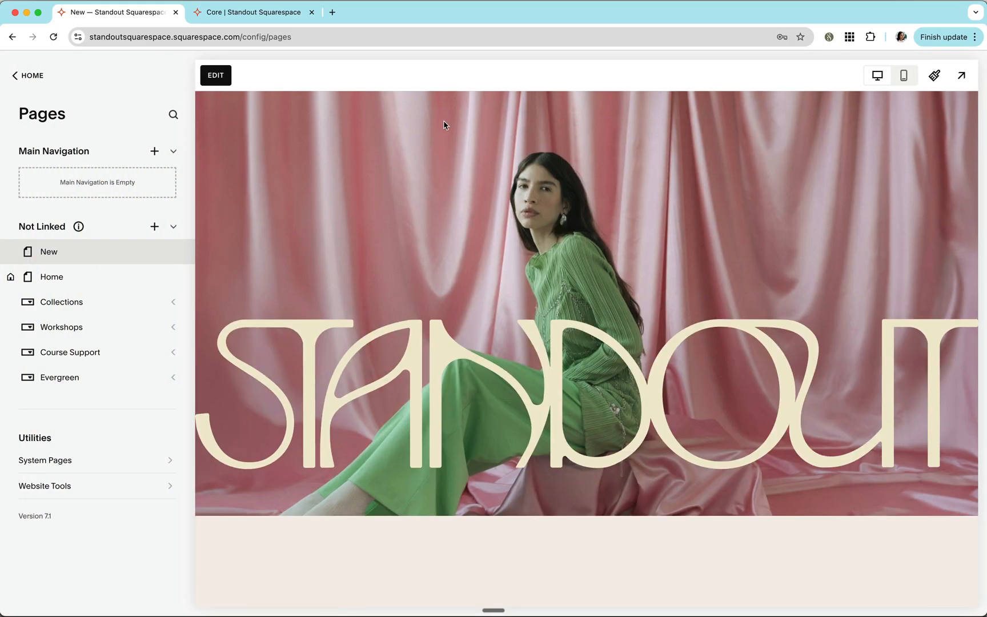
{"action": "scroll", "scroll_direction": "down", "scroll_amount": 3}
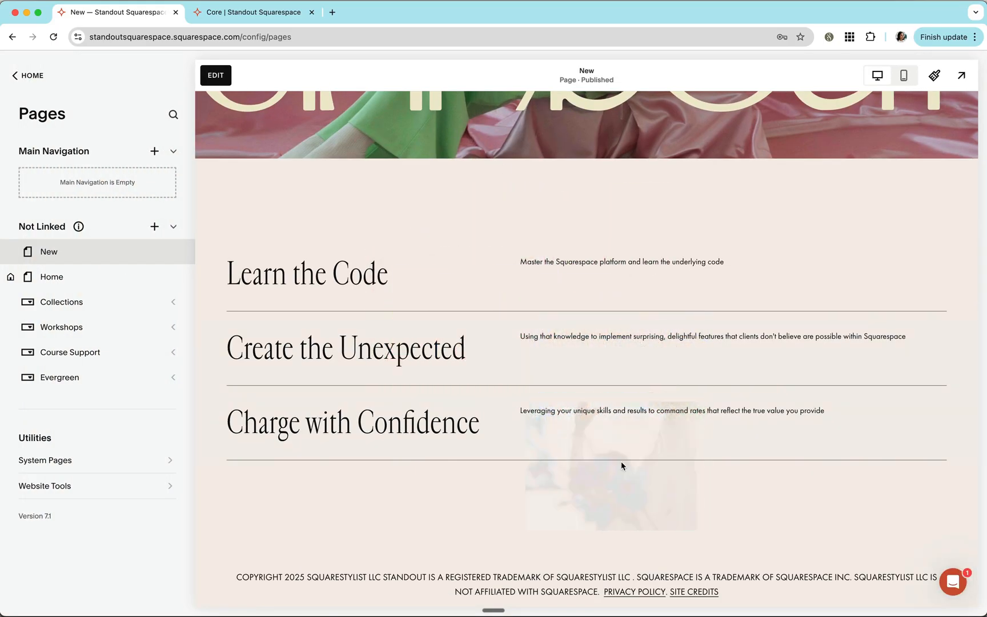
{"action": "mouse_move", "coordinate": [564, 298]}
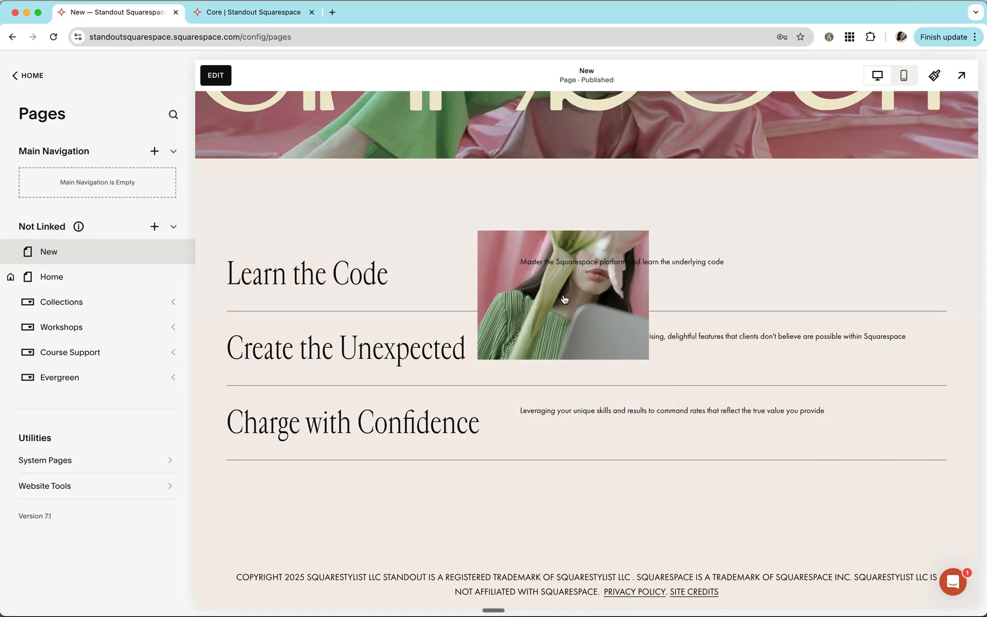
{"action": "left_click", "coordinate": [214, 75]}
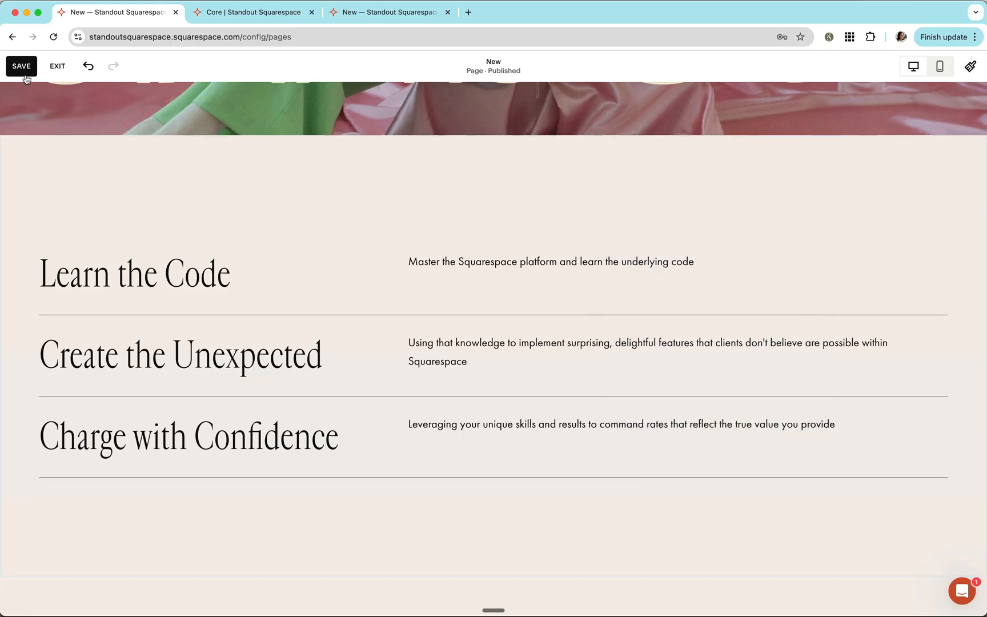
Step: Save the tabbed layout and show the Learn the Code tab's content
{"action": "left_click", "coordinate": [56, 66]}
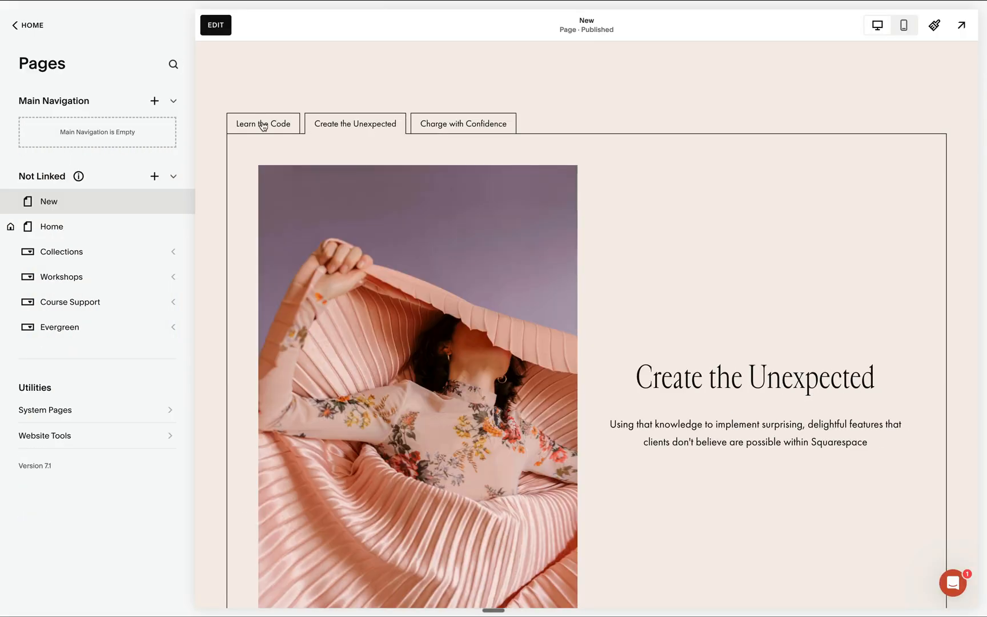
{"action": "left_click", "coordinate": [263, 123]}
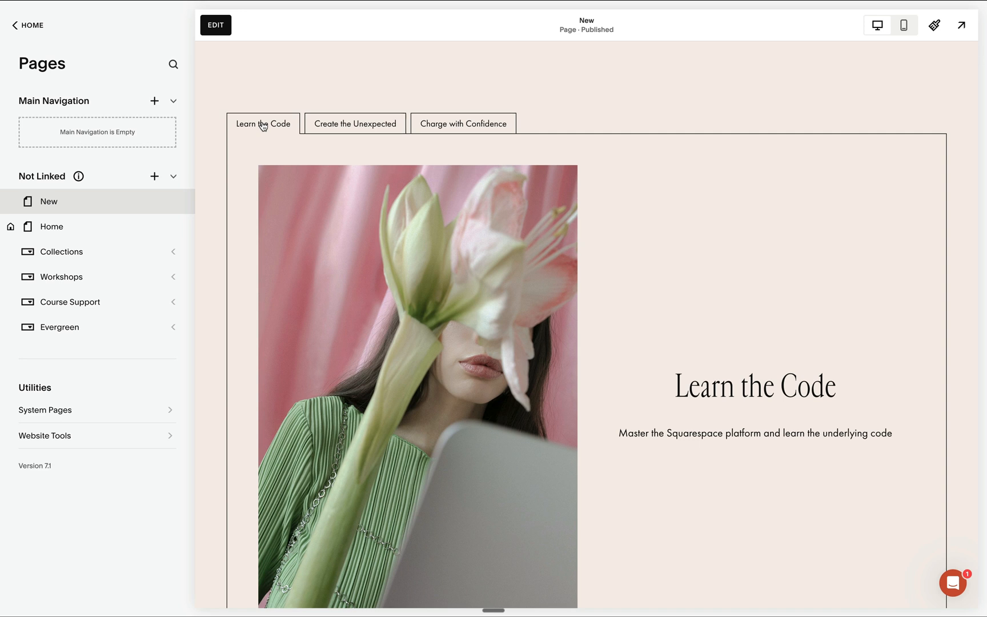
{"action": "mouse_move", "coordinate": [351, 124]}
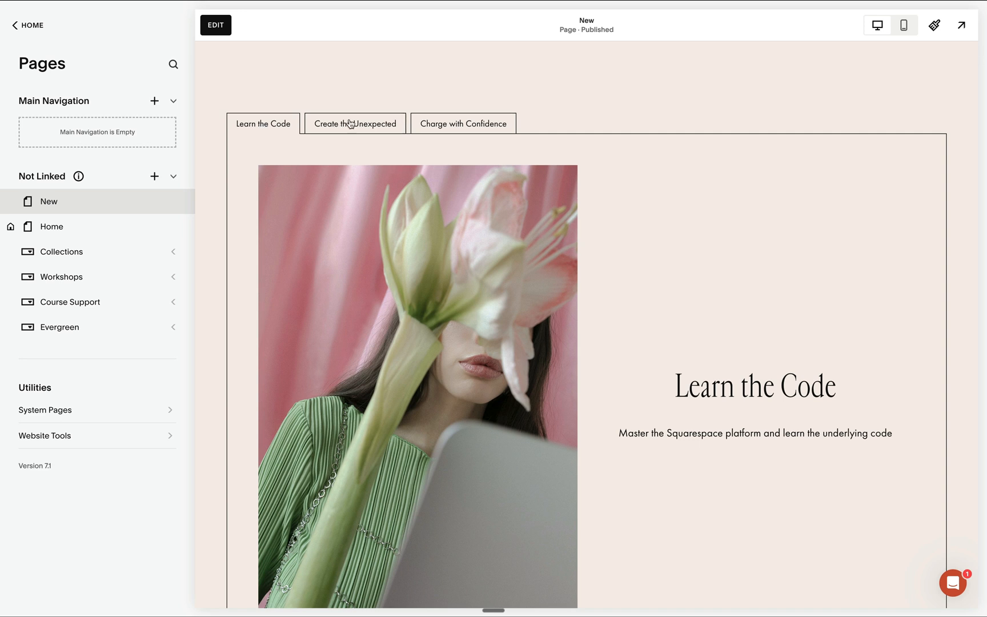
{"action": "mouse_move", "coordinate": [471, 164]}
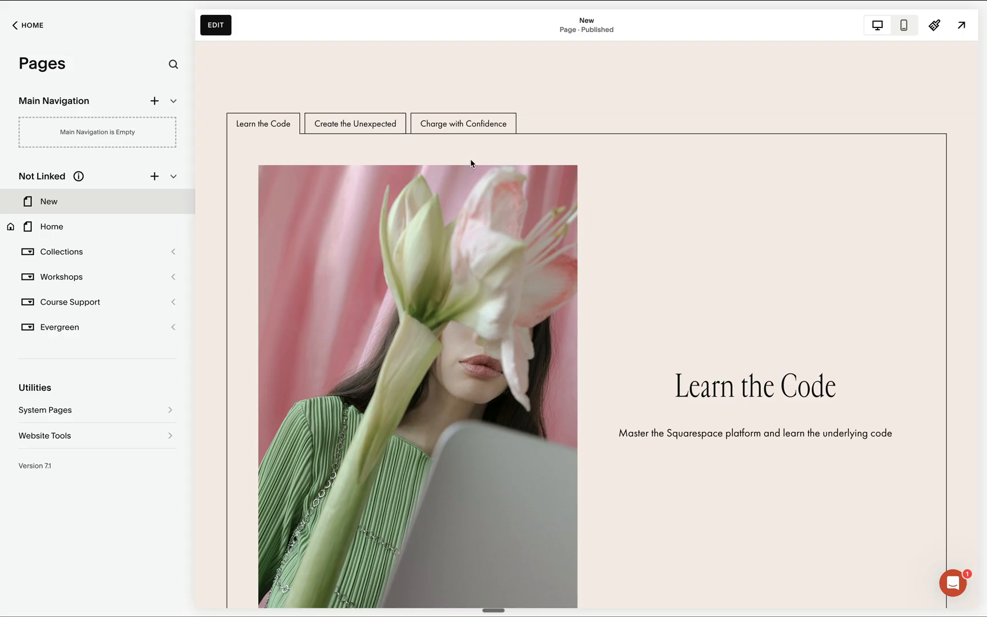
{"action": "mouse_move", "coordinate": [397, 129]}
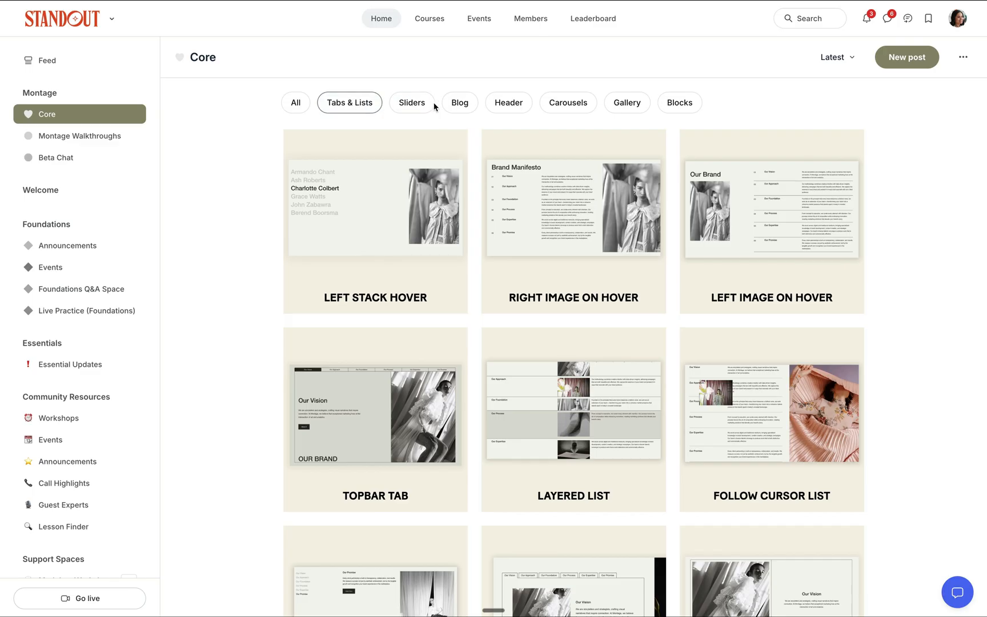
Step: Filter Circle's Core layouts by Header, then Sliders, and open a slider post
{"action": "left_click", "coordinate": [508, 102]}
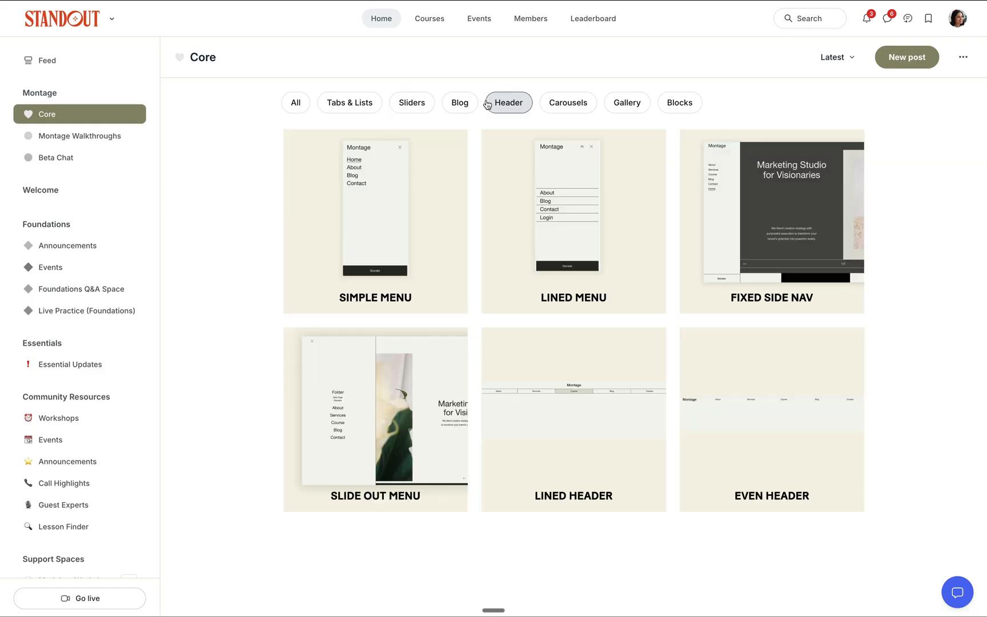
{"action": "left_click", "coordinate": [412, 102]}
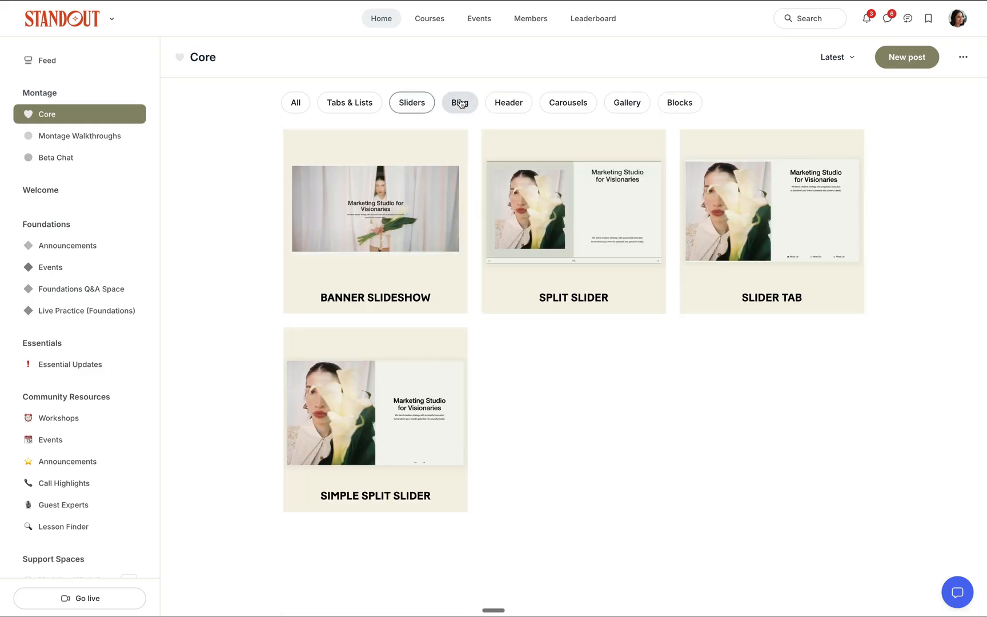
{"action": "left_click", "coordinate": [459, 103]}
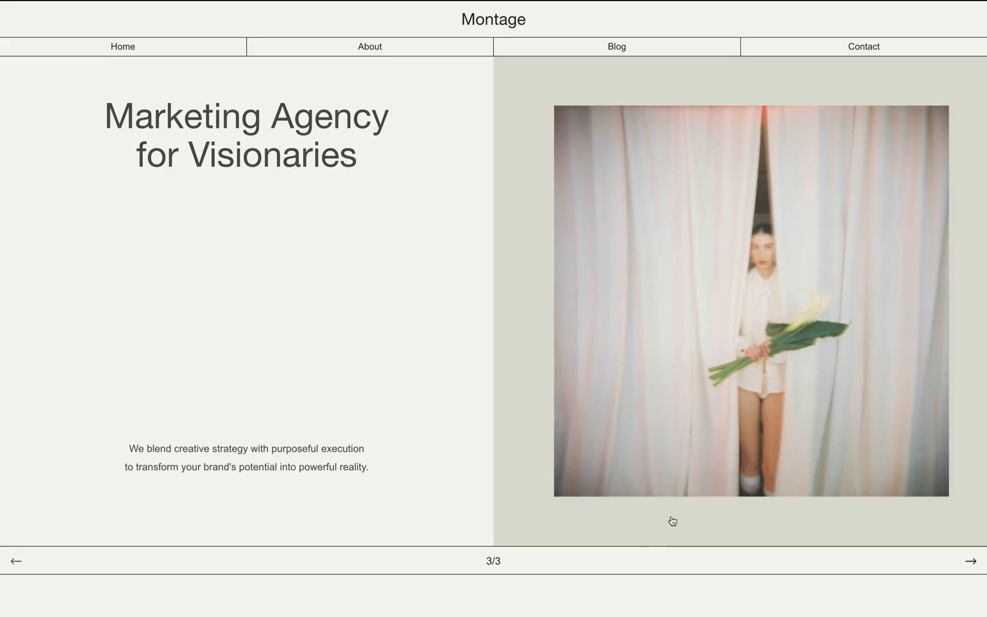
{"action": "scroll", "scroll_direction": "down", "scroll_amount": 3}
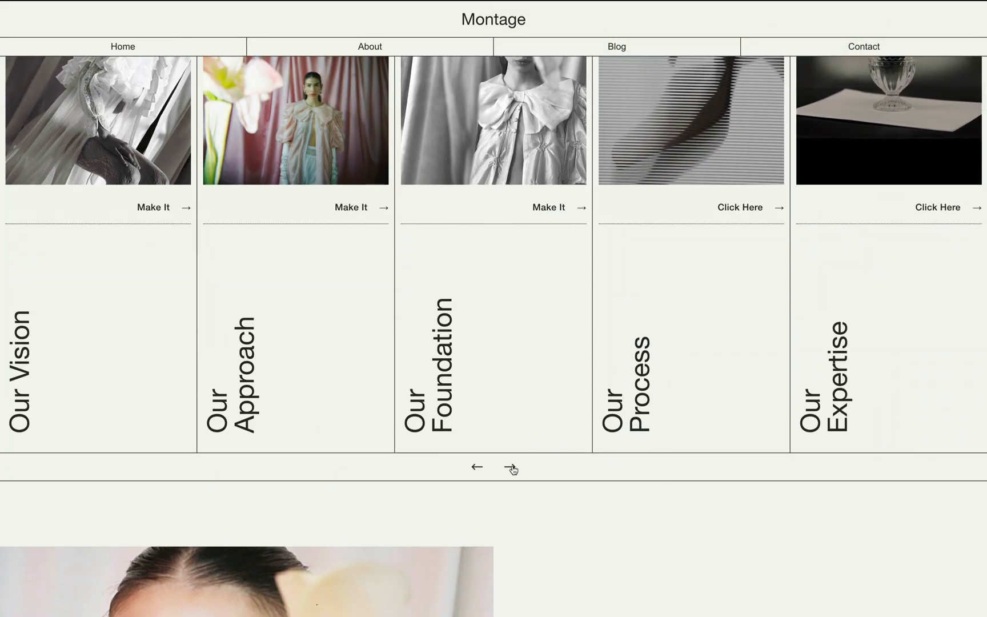